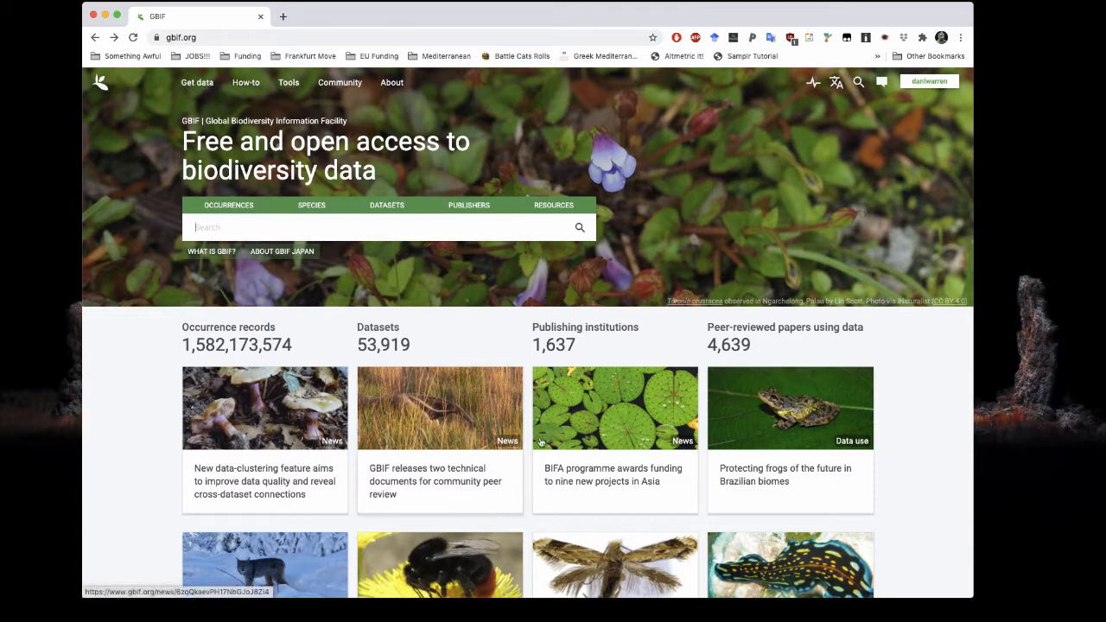
{"action": "mouse_move", "coordinate": [387, 330]}
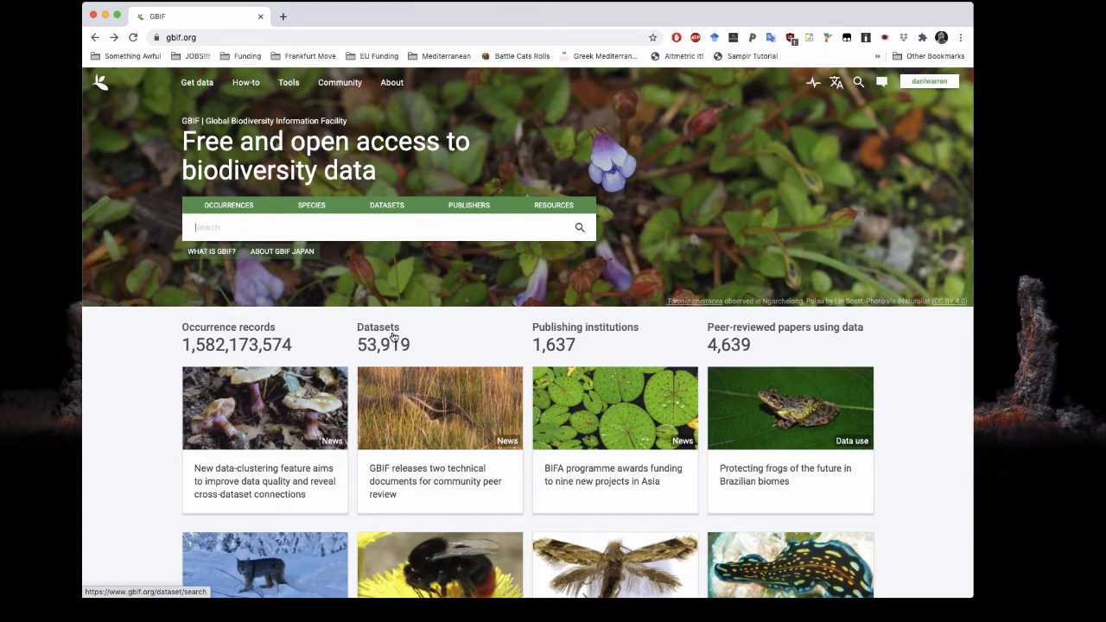
{"action": "mouse_move", "coordinate": [314, 353]}
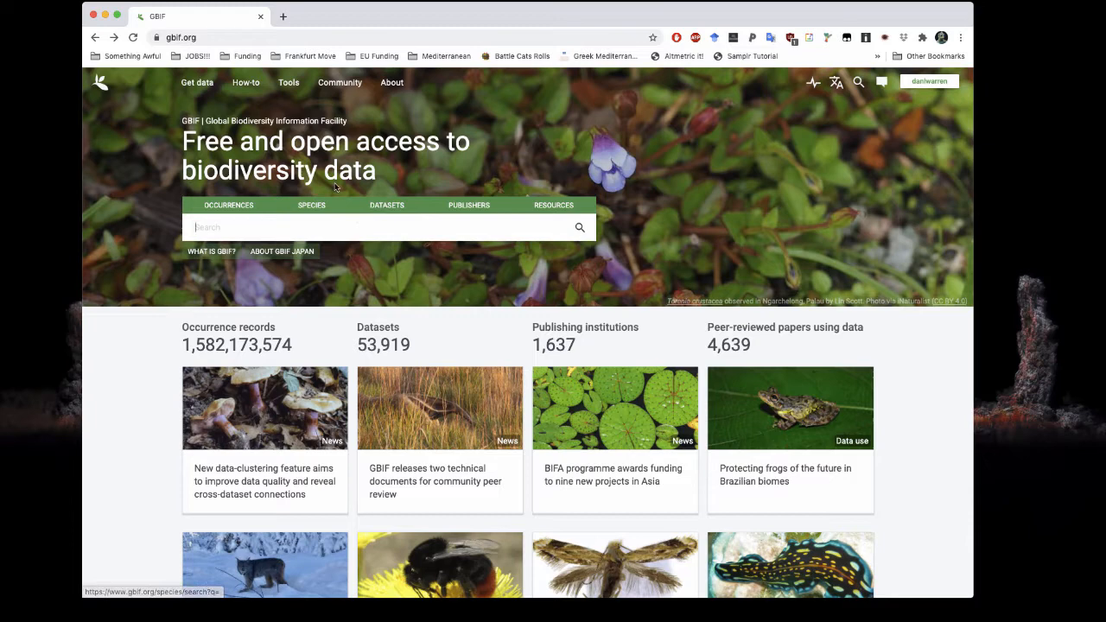
Search GBIF species for Iberolacerta and reach Iberolacerta monticola in the 21 results
{"action": "left_click", "coordinate": [311, 204]}
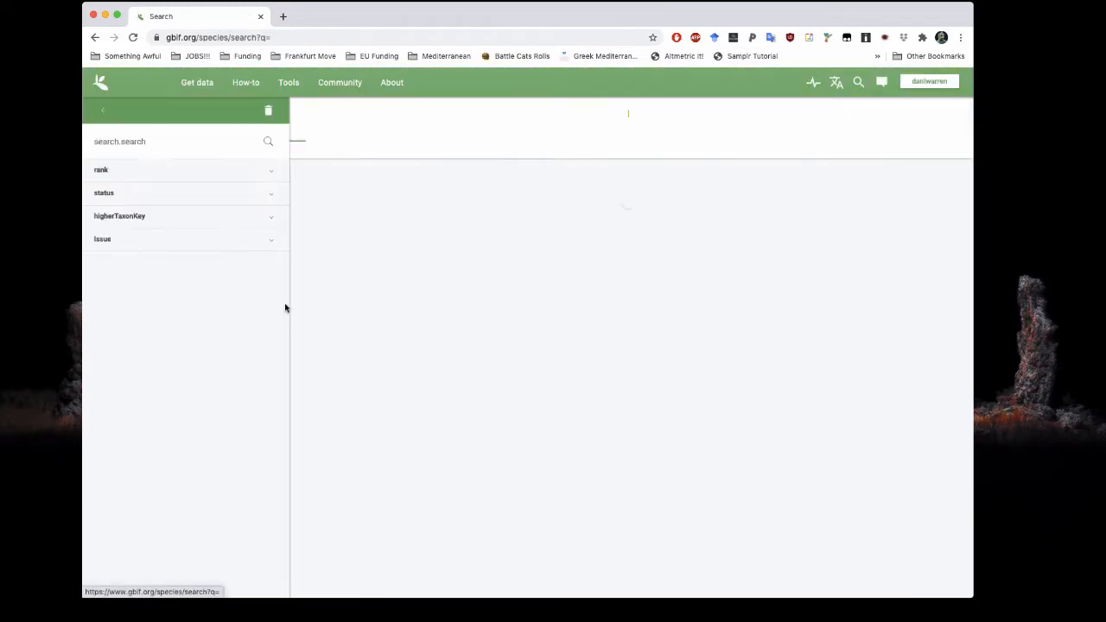
{"action": "type", "text": "iberolacert"}
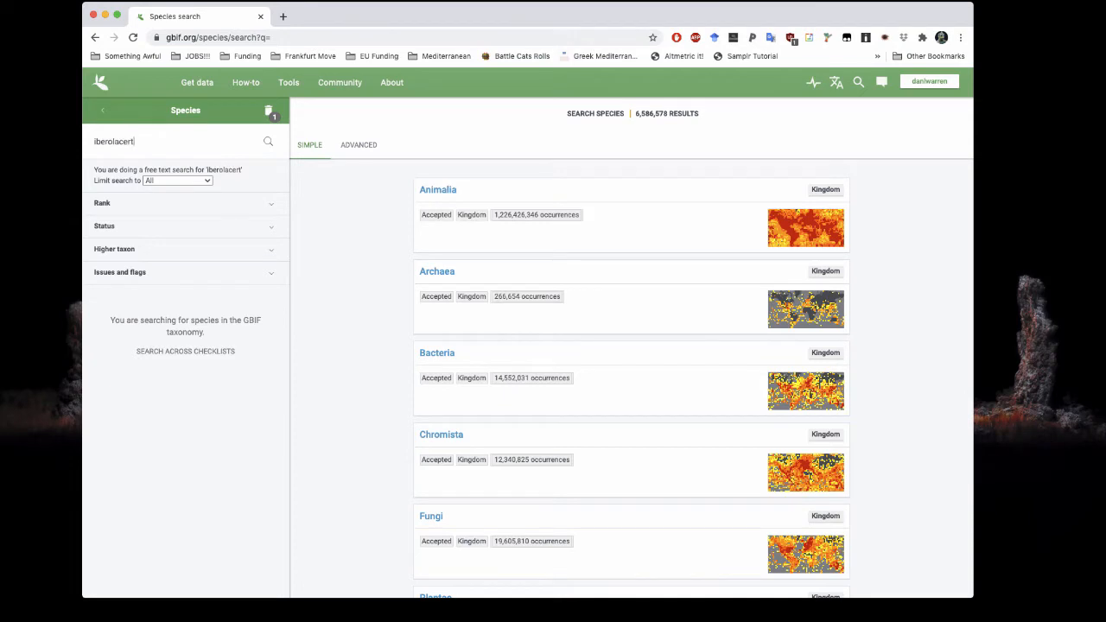
{"action": "key", "text": "enter"}
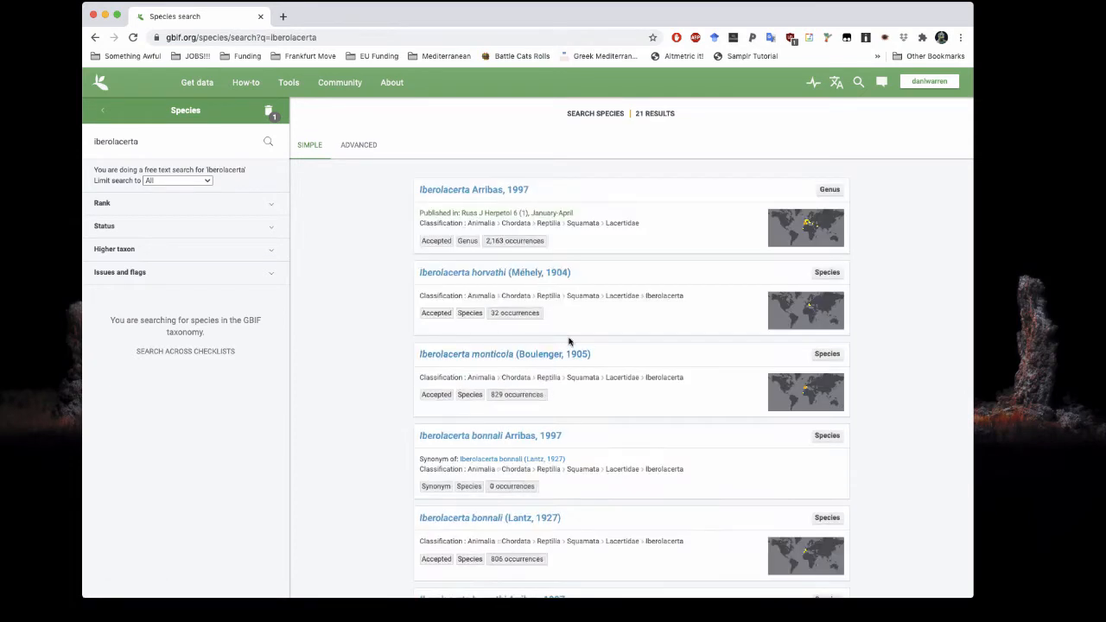
{"action": "mouse_move", "coordinate": [705, 163]}
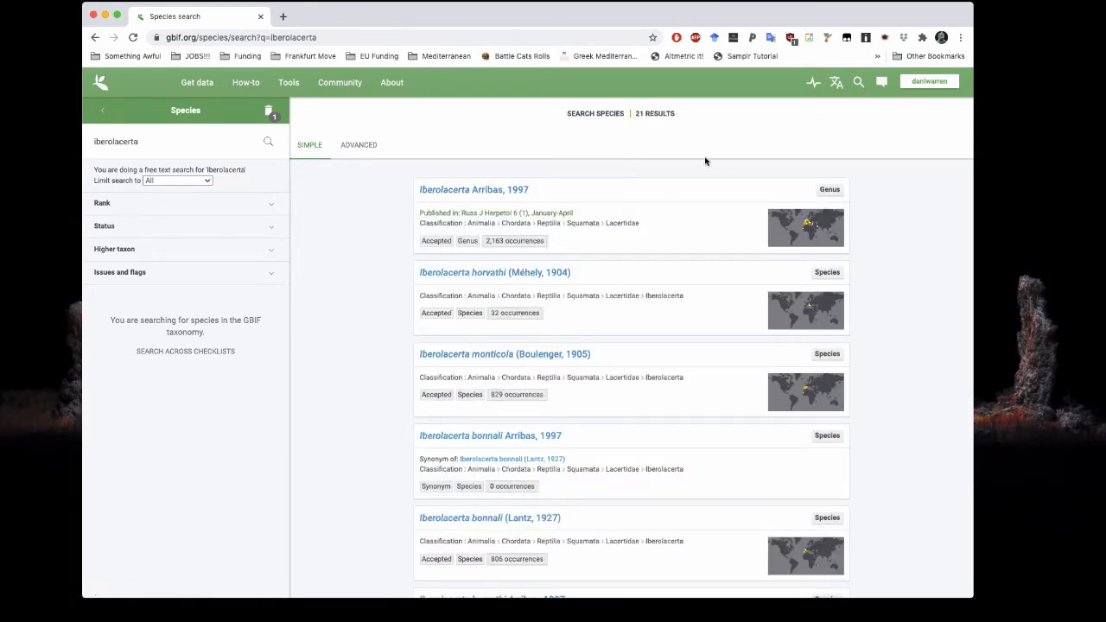
{"action": "scroll", "scroll_direction": "down", "scroll_amount": 3}
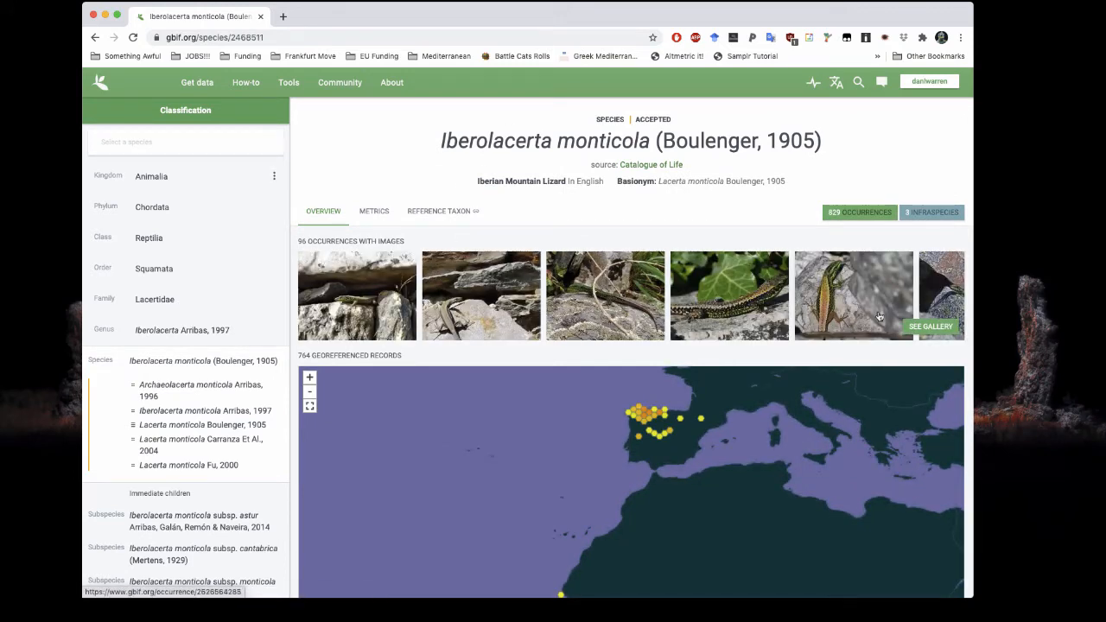
{"action": "mouse_move", "coordinate": [636, 411]}
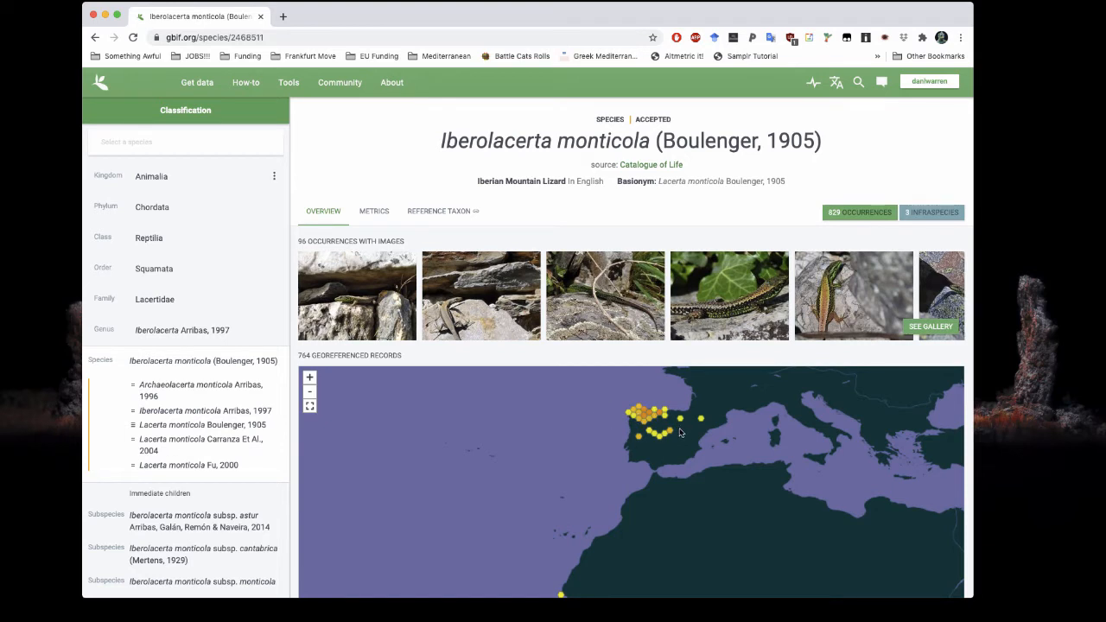
{"action": "mouse_move", "coordinate": [620, 397]}
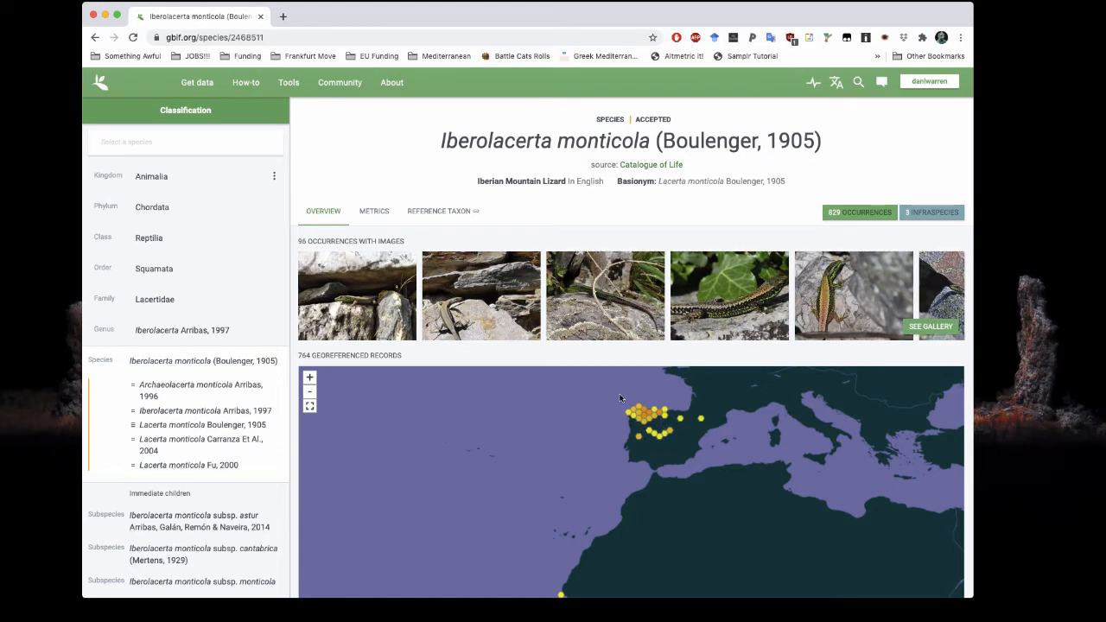
{"action": "mouse_move", "coordinate": [858, 210]}
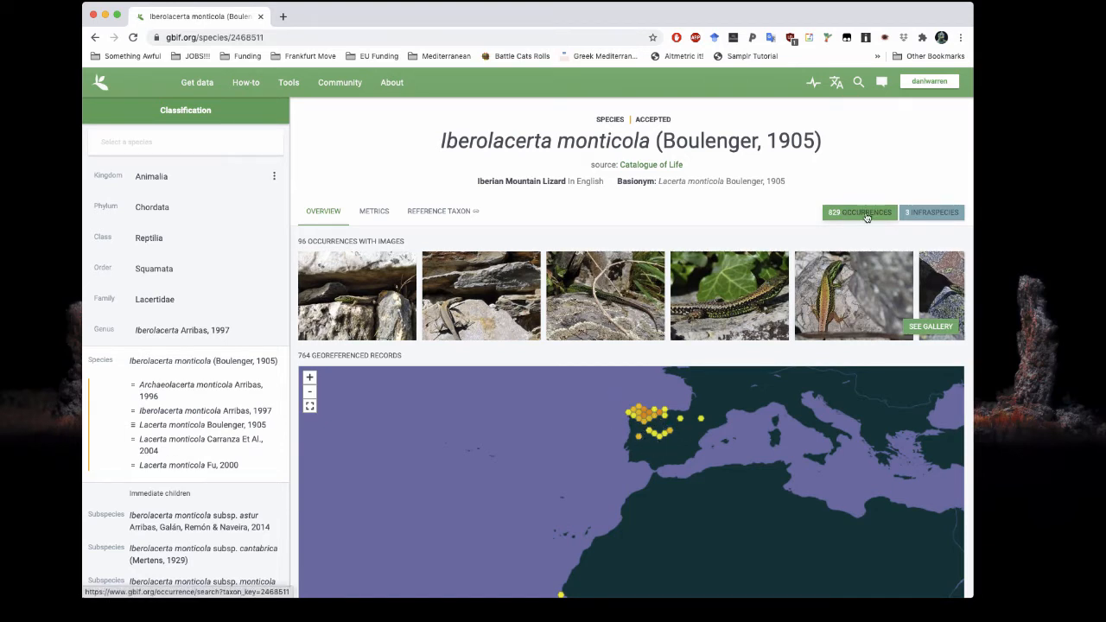
List the 829 Iberolacerta monticola occurrences and show their download options
{"action": "left_click", "coordinate": [857, 211]}
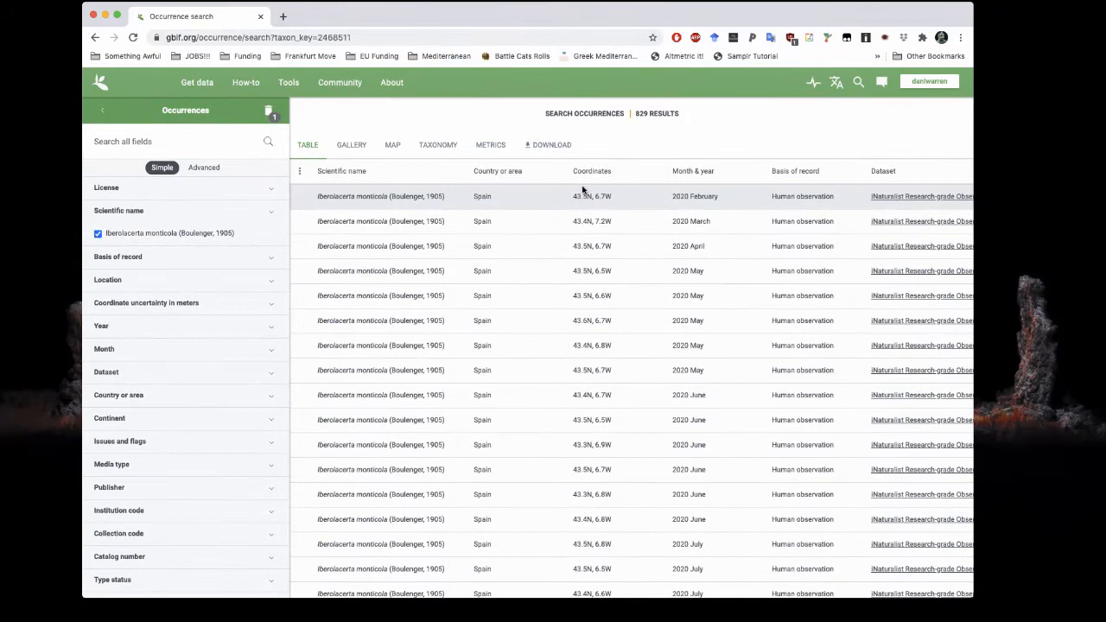
{"action": "mouse_move", "coordinate": [857, 201]}
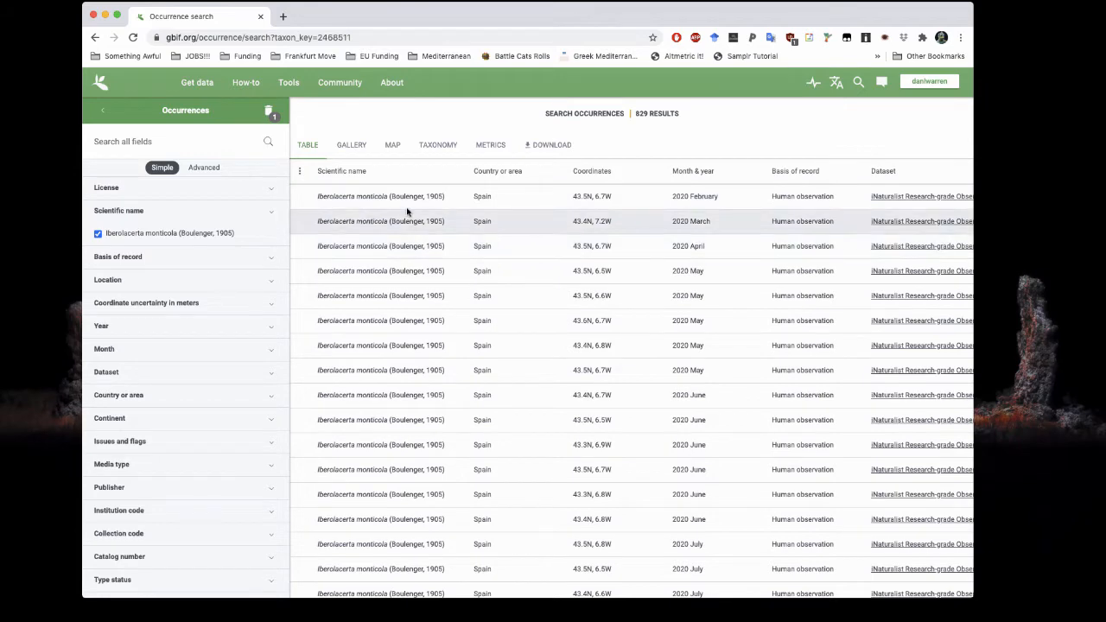
{"action": "scroll", "scroll_direction": "down", "scroll_amount": 3}
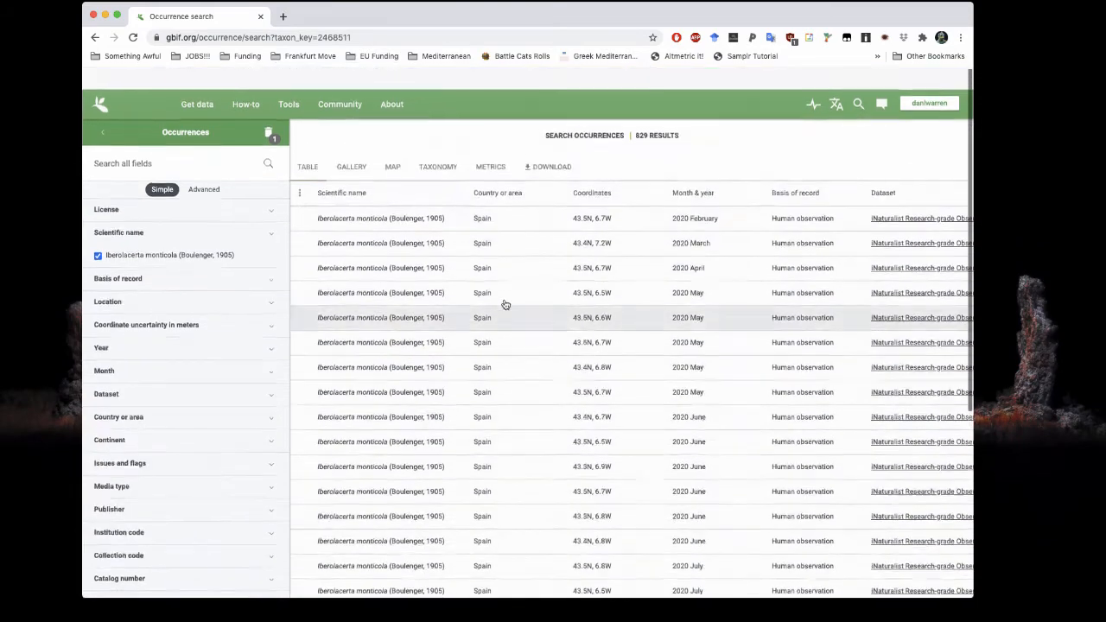
{"action": "left_click", "coordinate": [548, 166]}
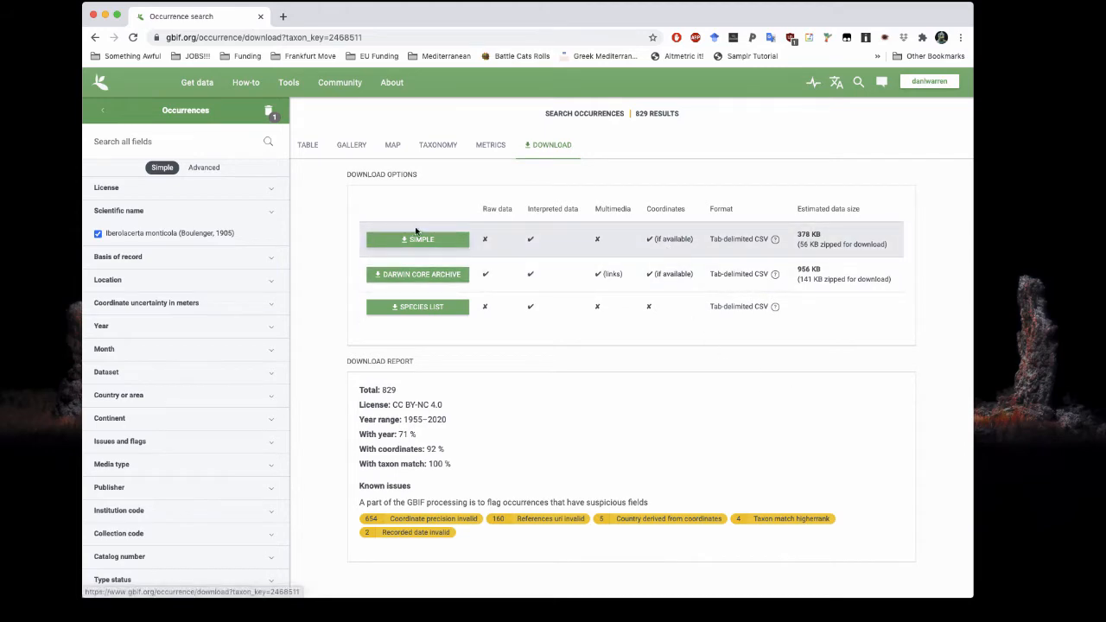
Request a simple download of the occurrences and accept the data use terms
{"action": "left_click", "coordinate": [419, 238]}
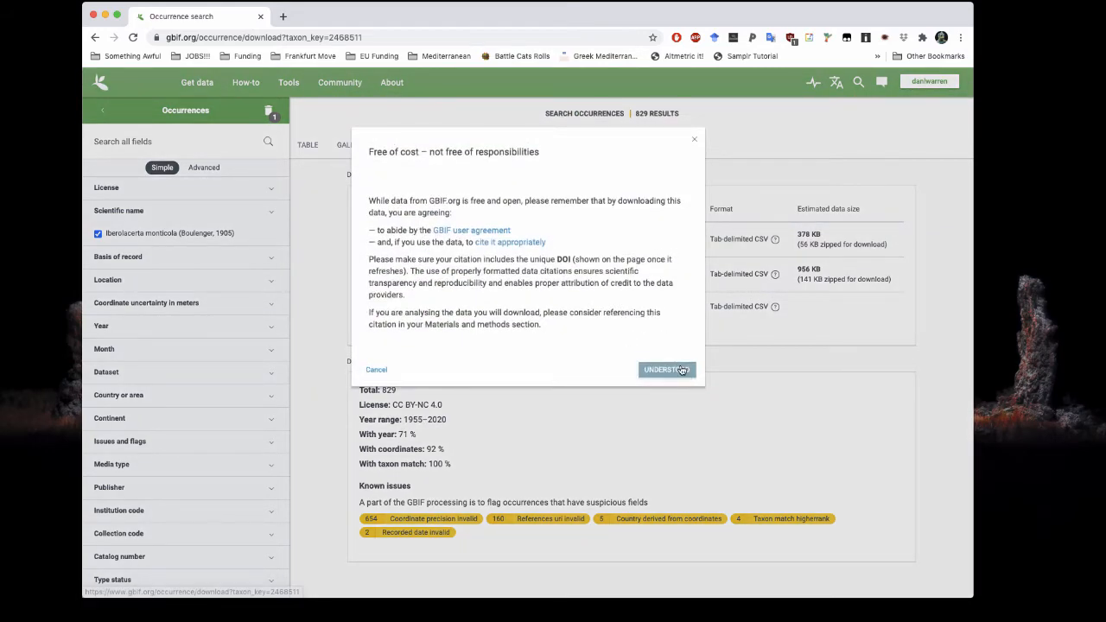
{"action": "left_click", "coordinate": [665, 370]}
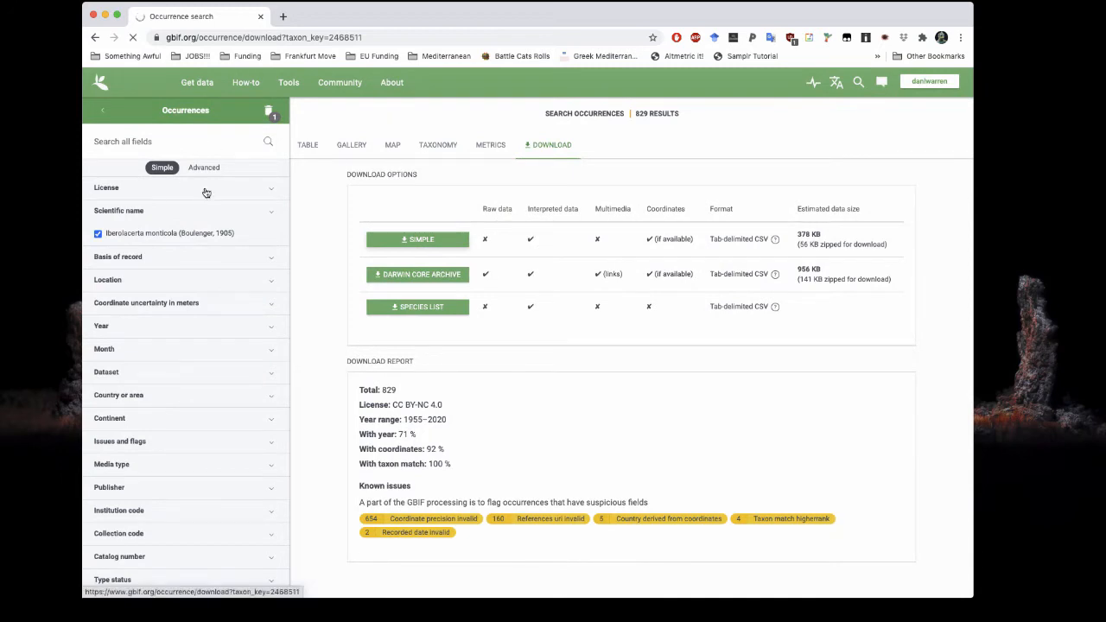
{"action": "left_click", "coordinate": [418, 239]}
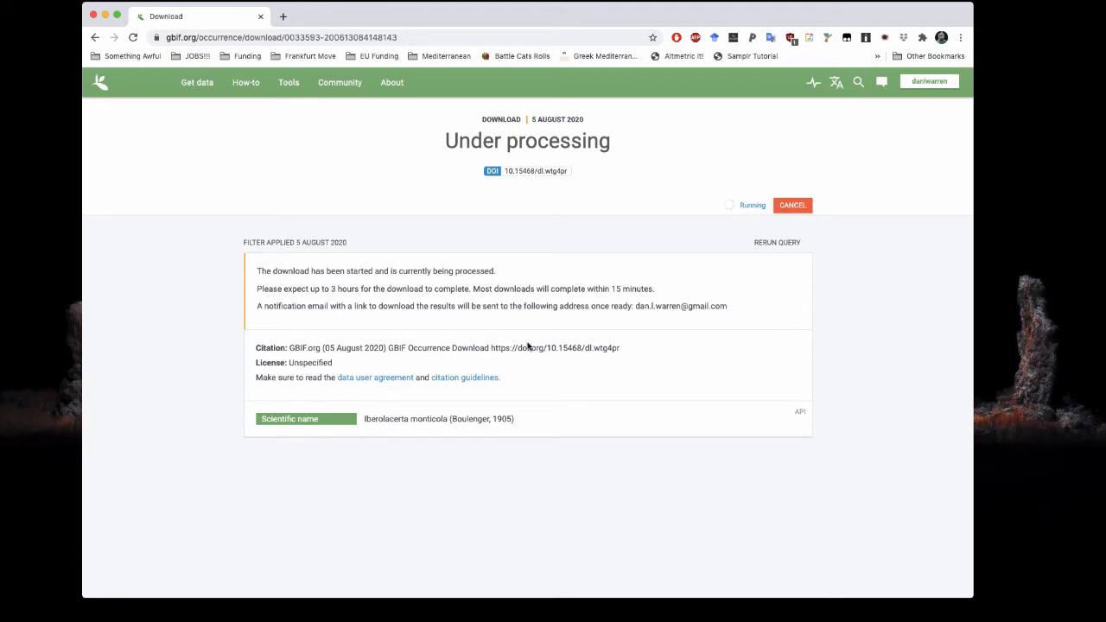
{"action": "mouse_move", "coordinate": [62, 42]}
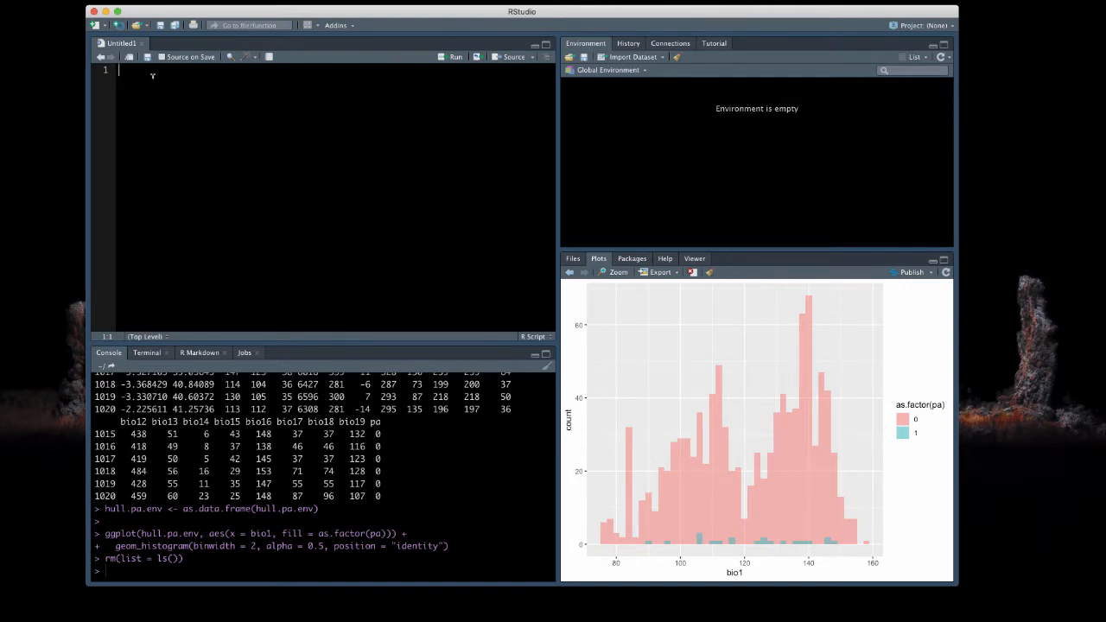
Load rgbif, leaflet, dplyr and viridis with library() calls run in the console
{"action": "type", "text": "library"}
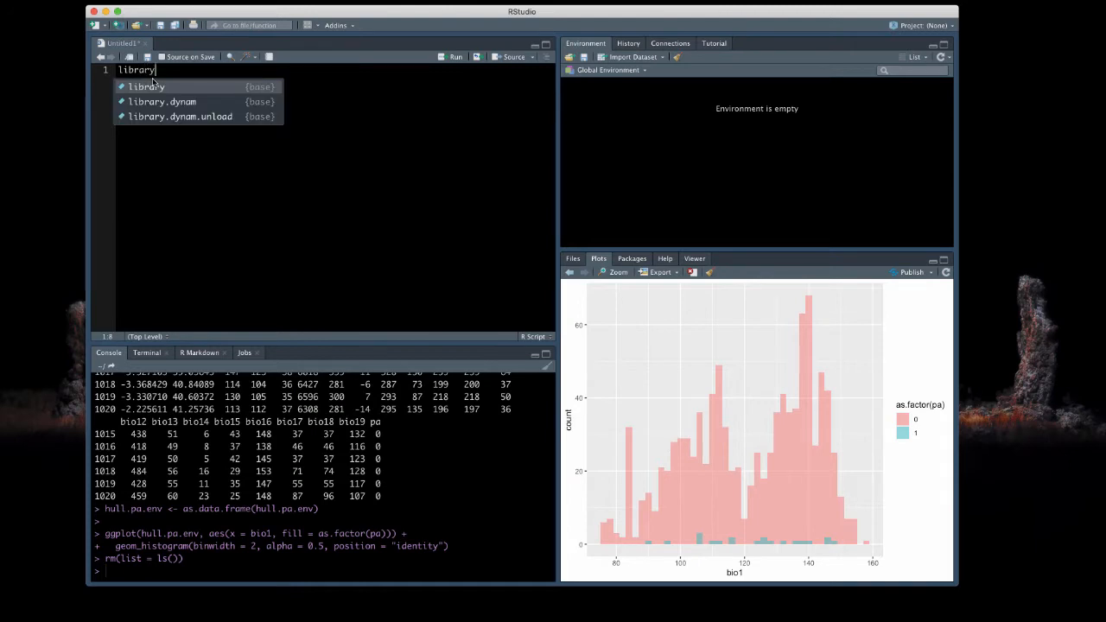
{"action": "type", "text": "(rgbif)"}
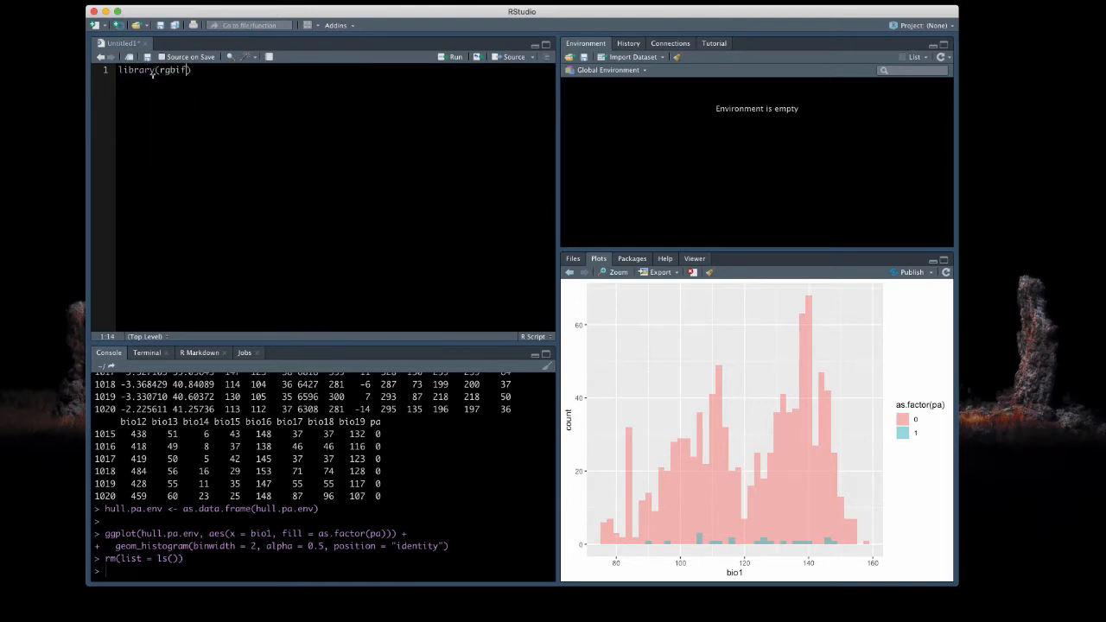
{"action": "key", "text": "enter"}
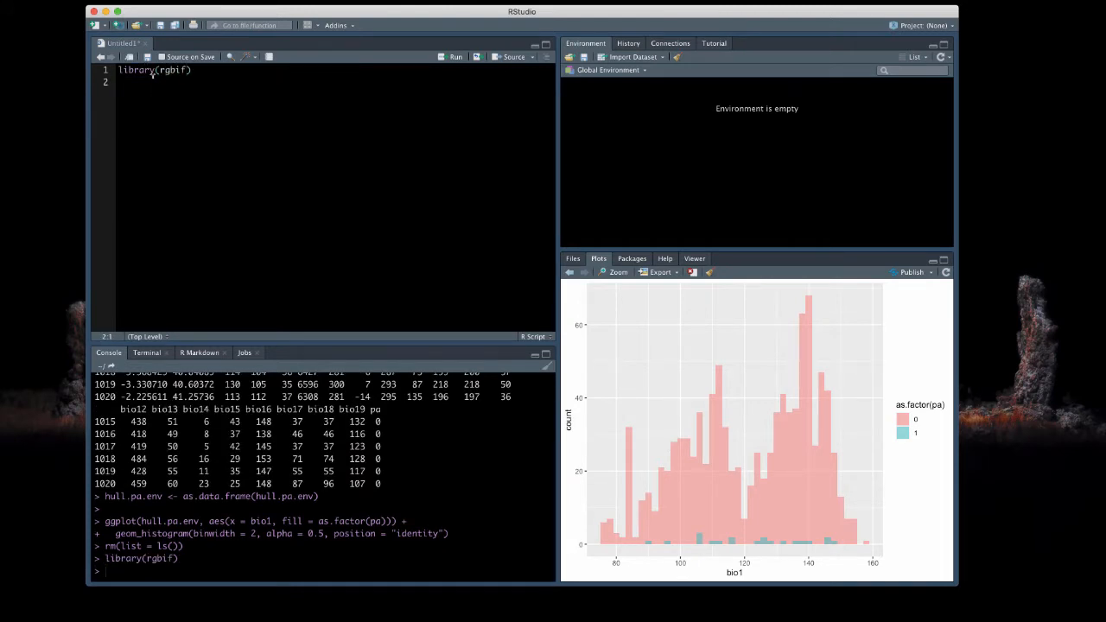
{"action": "type", "text": "library(leaflet"}
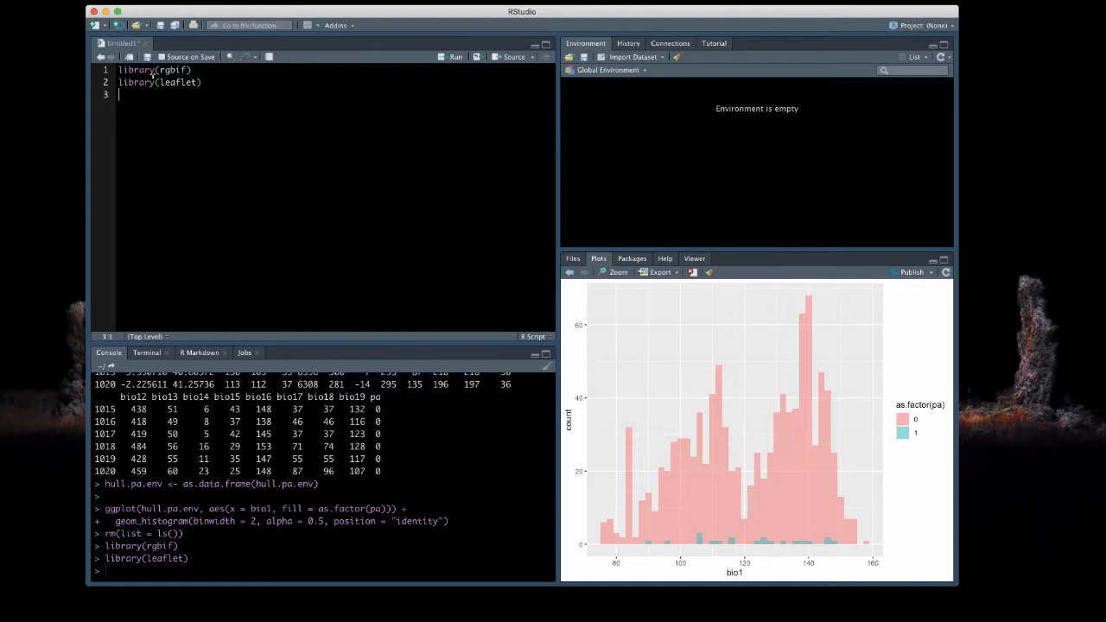
{"action": "type", "text": "library(dplyr"}
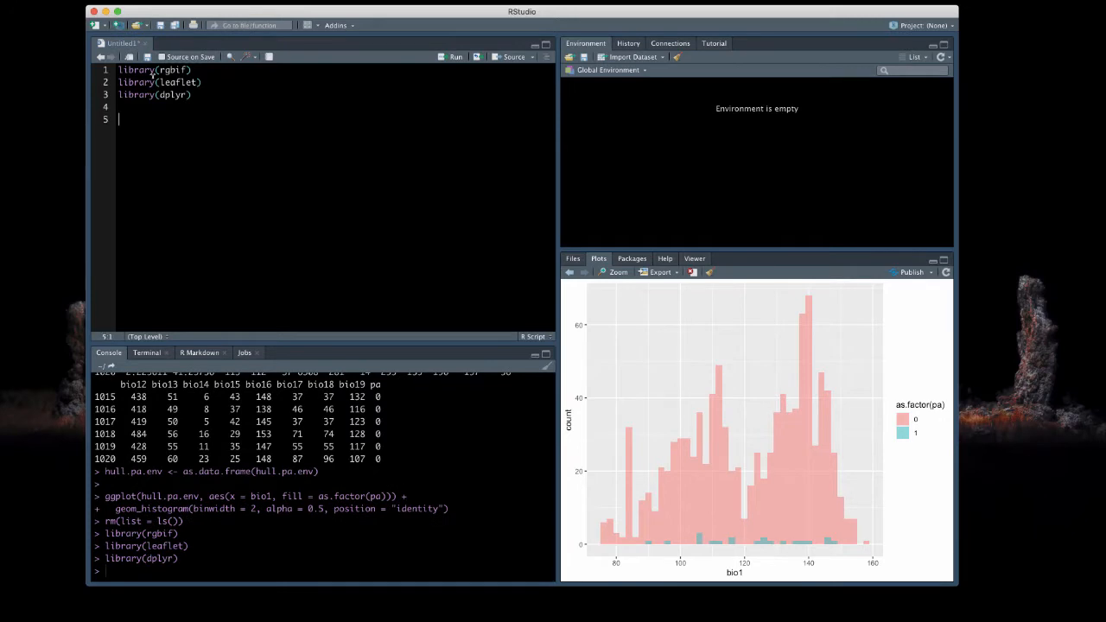
{"action": "key", "text": "Backspace"}
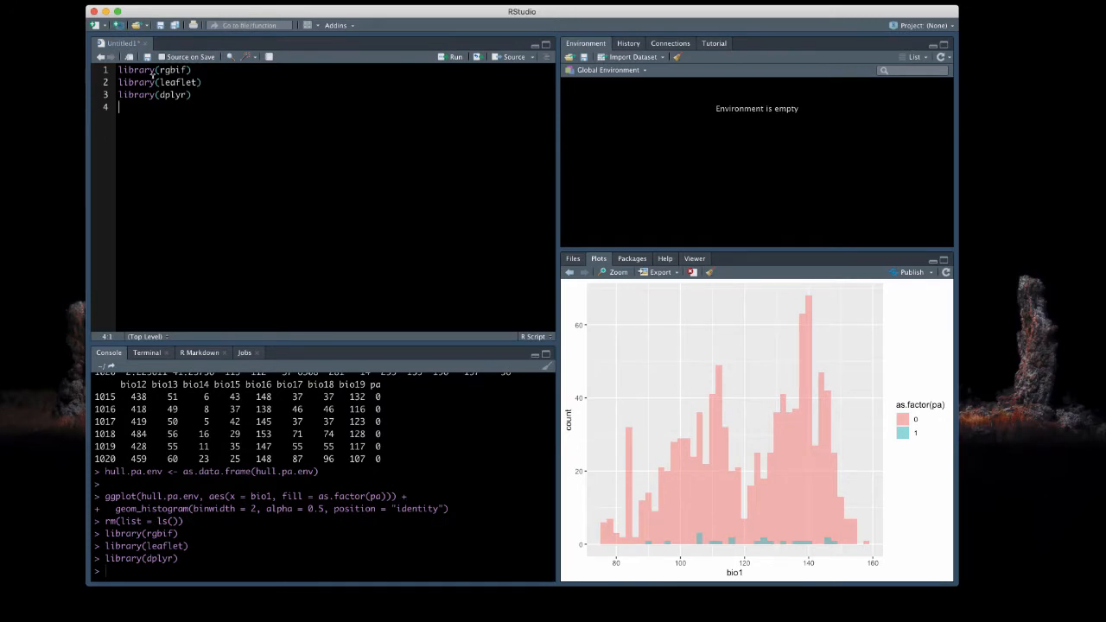
{"action": "type", "text": "library(viridis"}
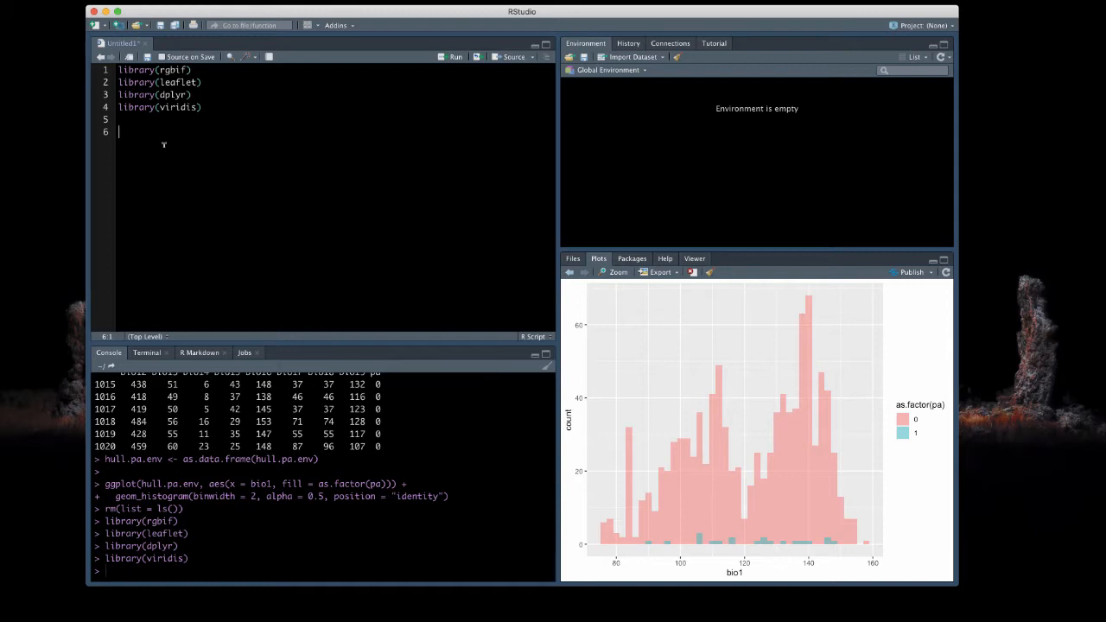
Store occ_search(scientificName = "Iberolacerta", limit = 1500) in ibl
{"action": "type", "text": "ibl"}
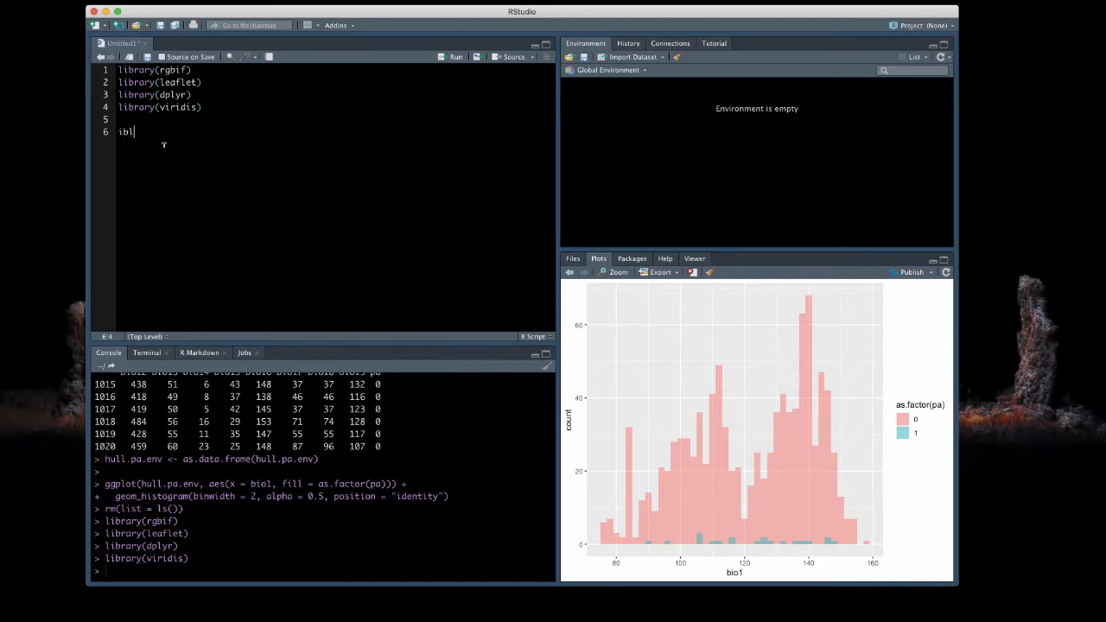
{"action": "type", "text": "\" \""}
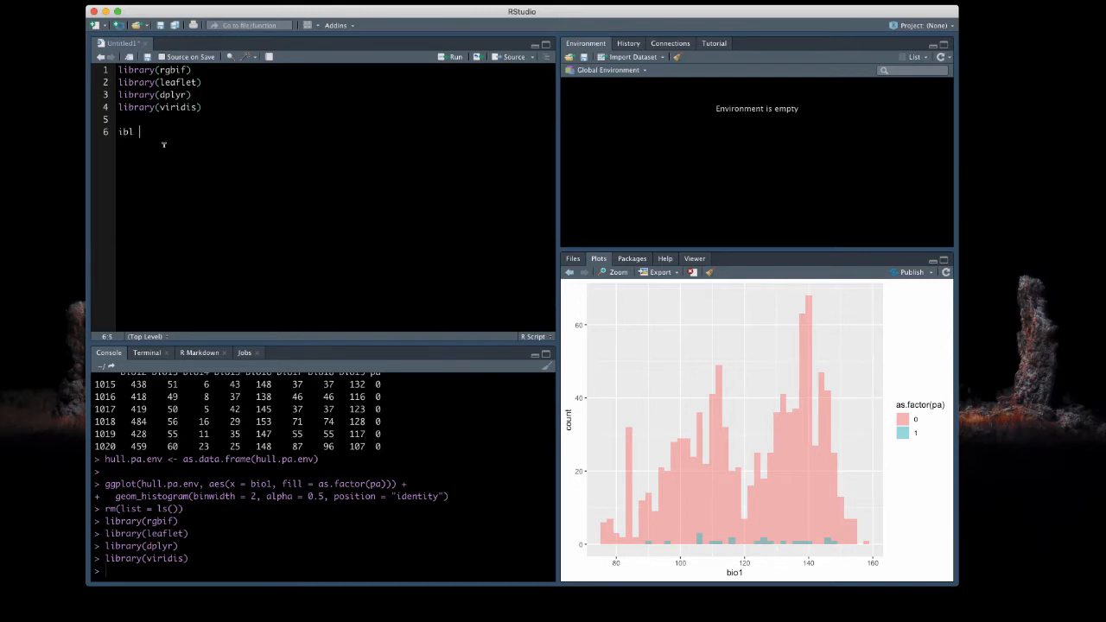
{"action": "type", "text": "<- occ_"}
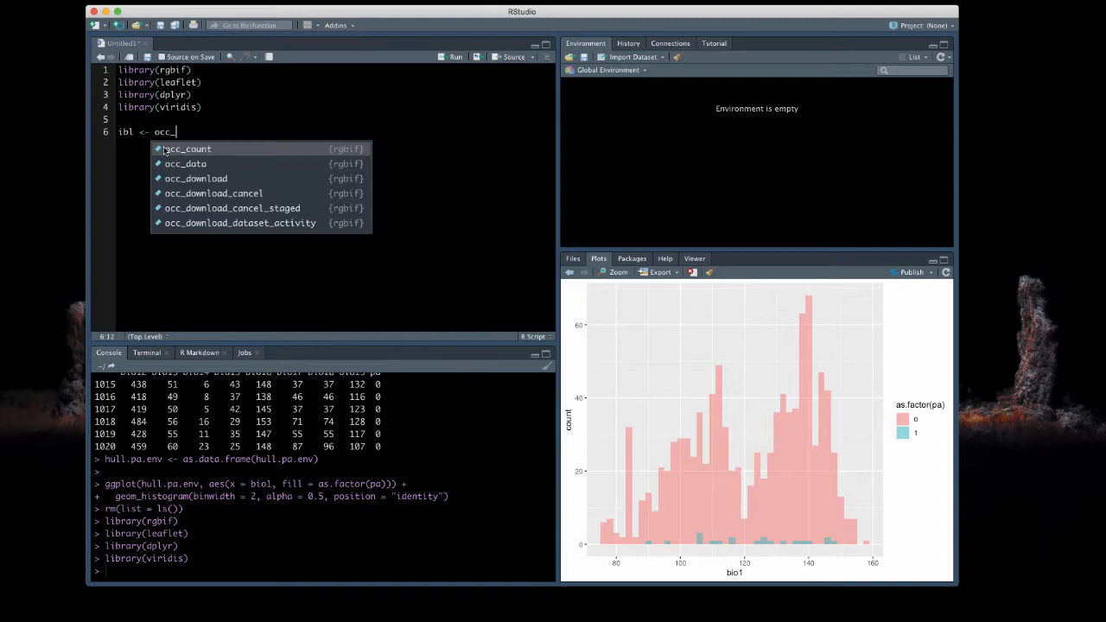
{"action": "type", "text": "search("}
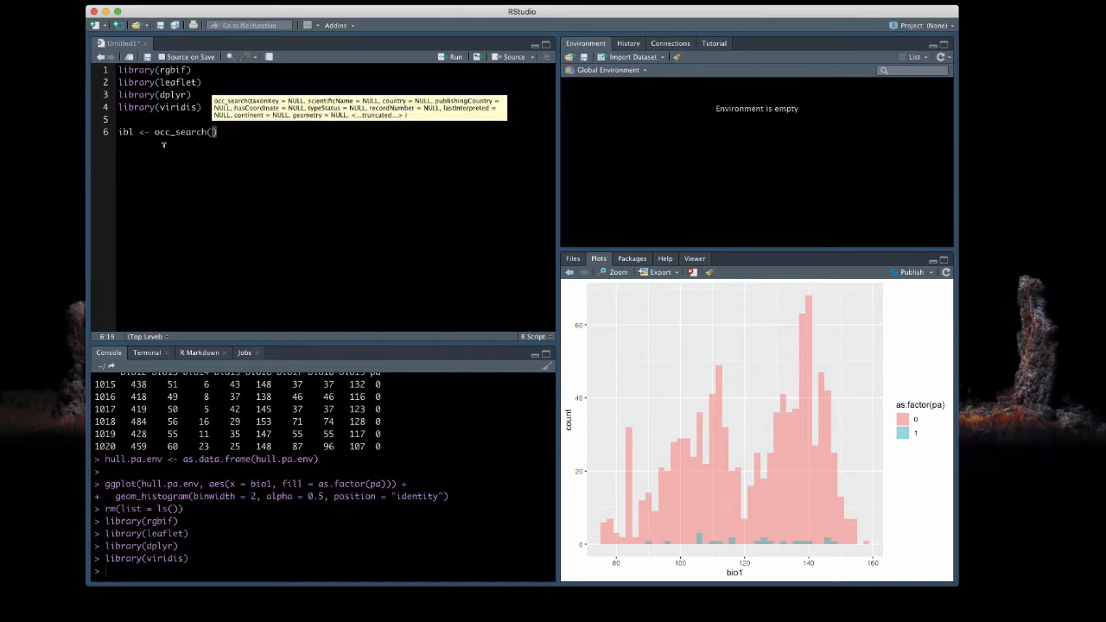
{"action": "type", "text": "scientificName = \""}
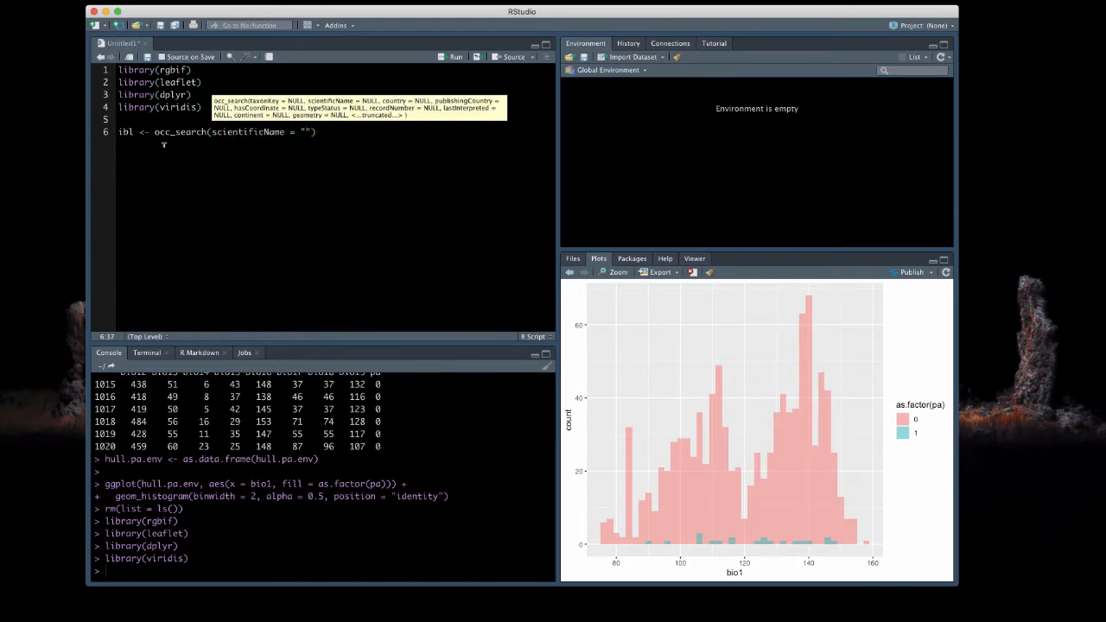
{"action": "type", "text": "Iberolacer"}
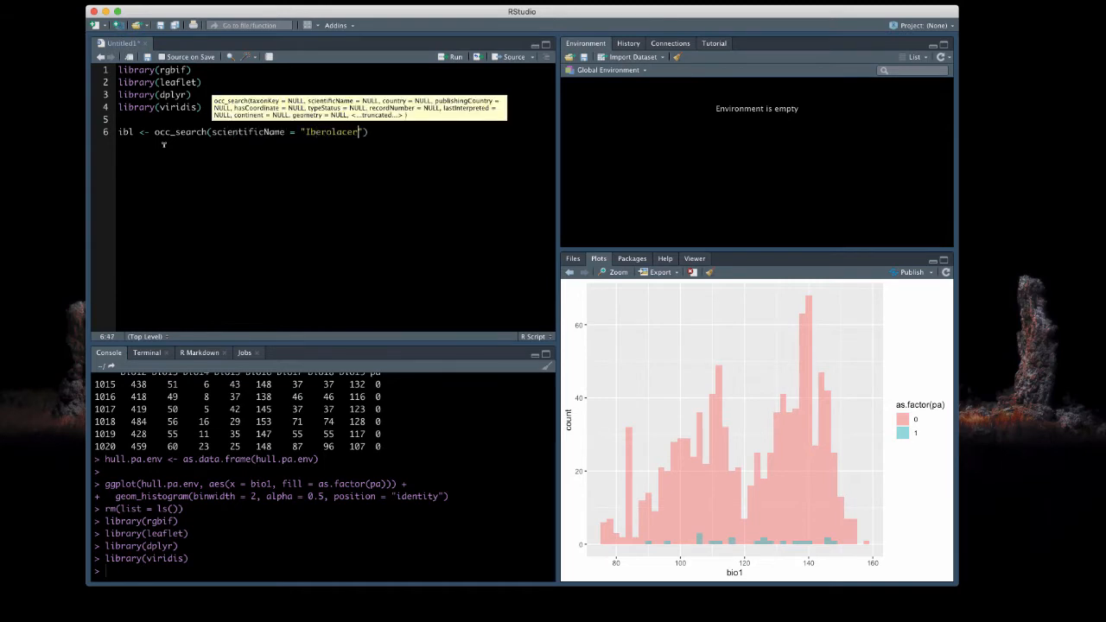
{"action": "type", "text": "ta"}
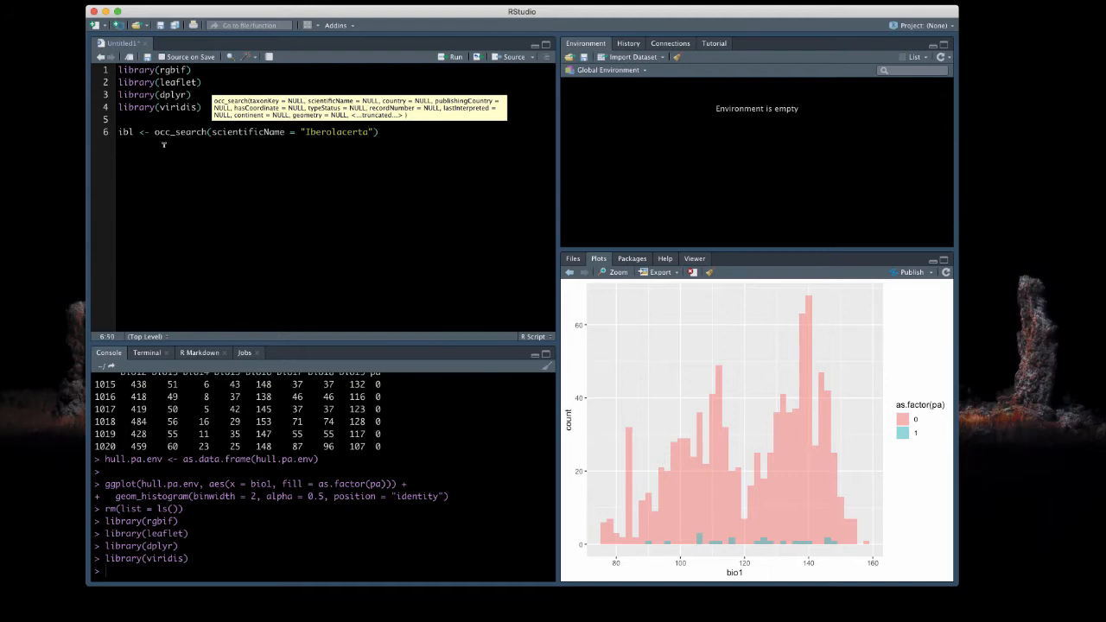
{"action": "type", "text": ", limit"}
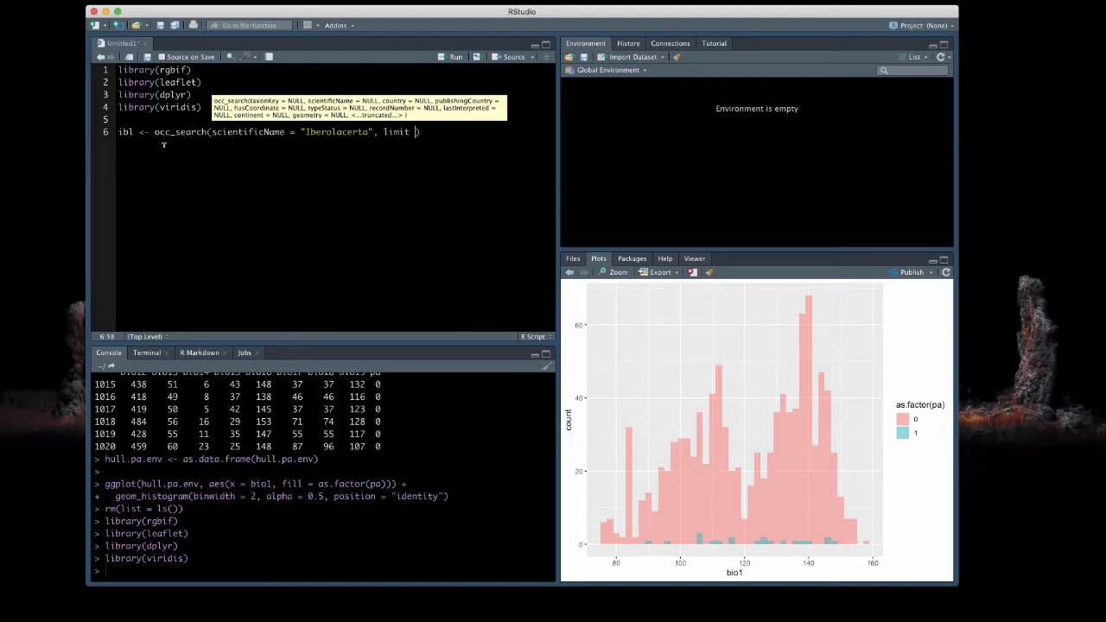
{"action": "type", "text": "1500"}
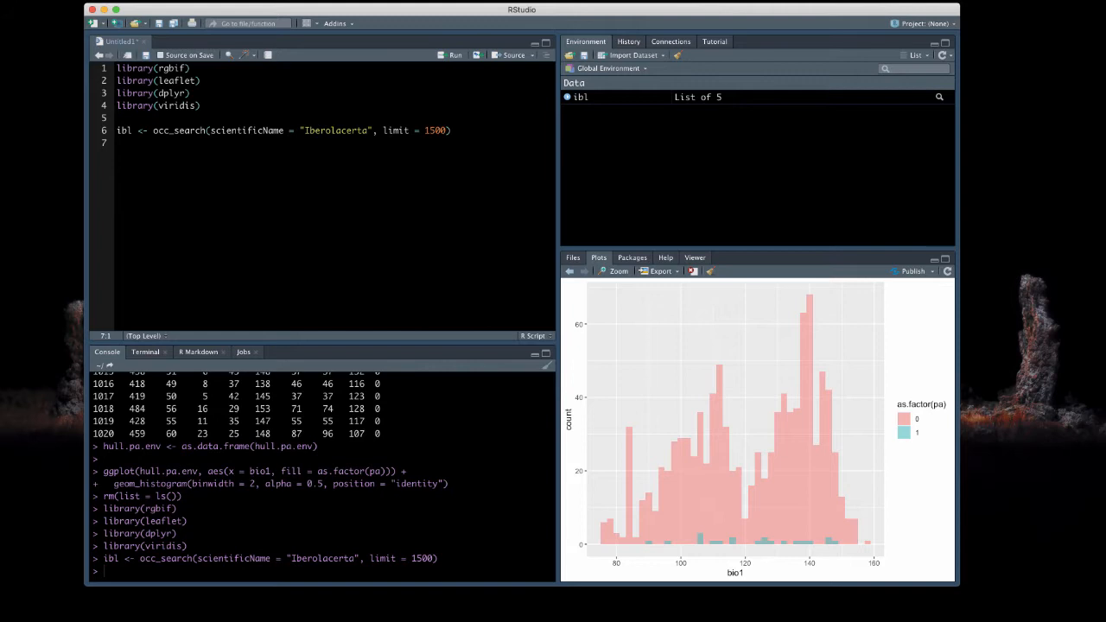
Run names(ibl), class(ibl) and head(ibl$data) to inspect the downloaded object
{"action": "type", "text": "names(ibl"}
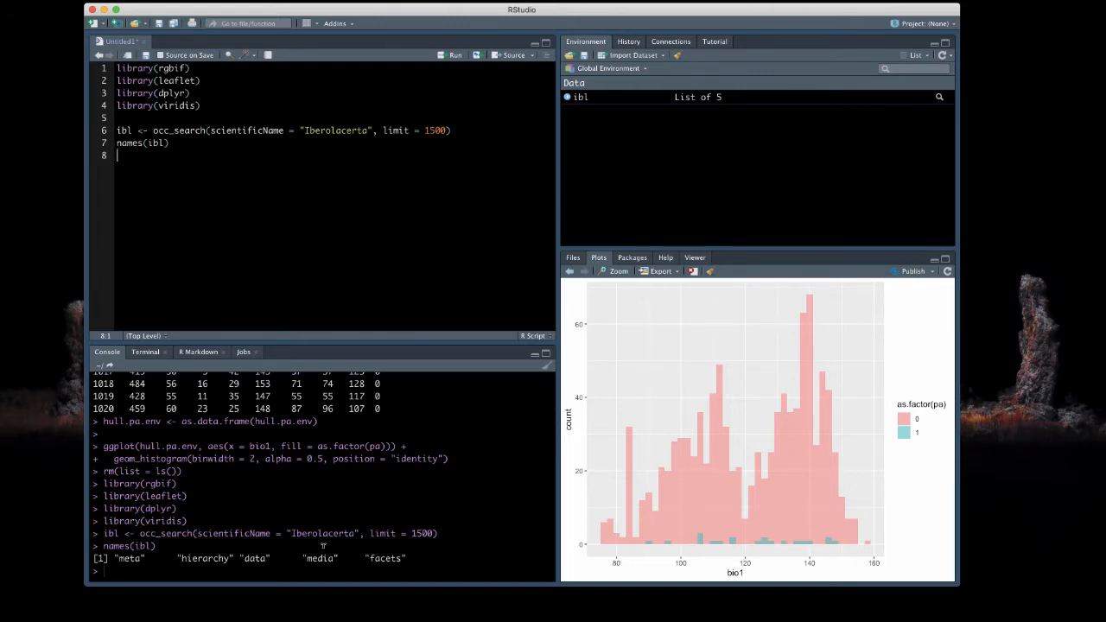
{"action": "type", "text": "class(ibl"}
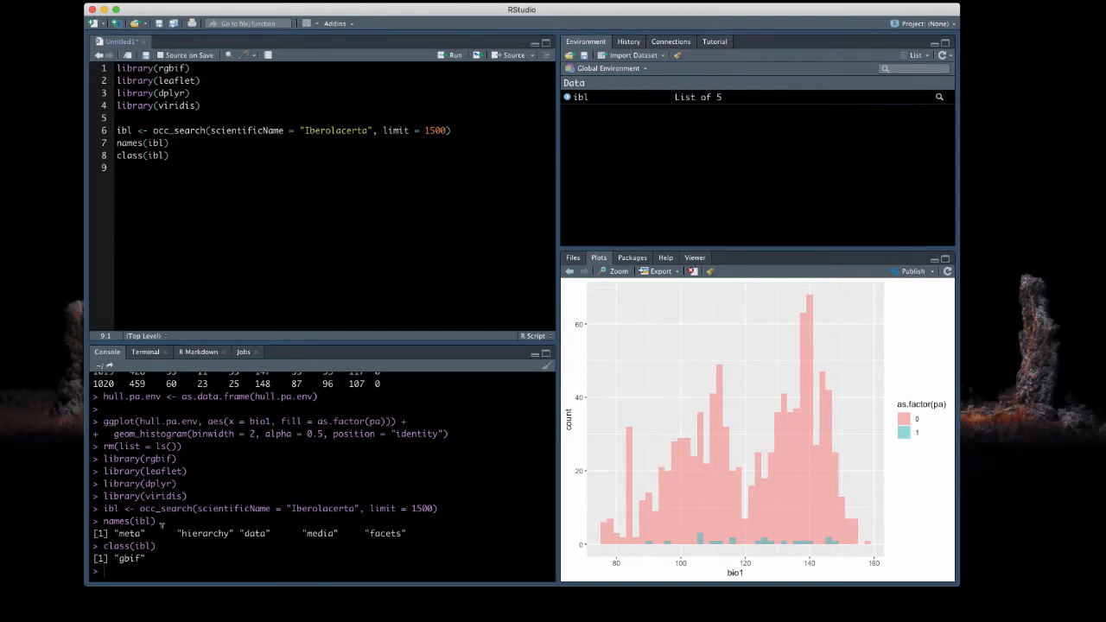
{"action": "mouse_move", "coordinate": [271, 197]}
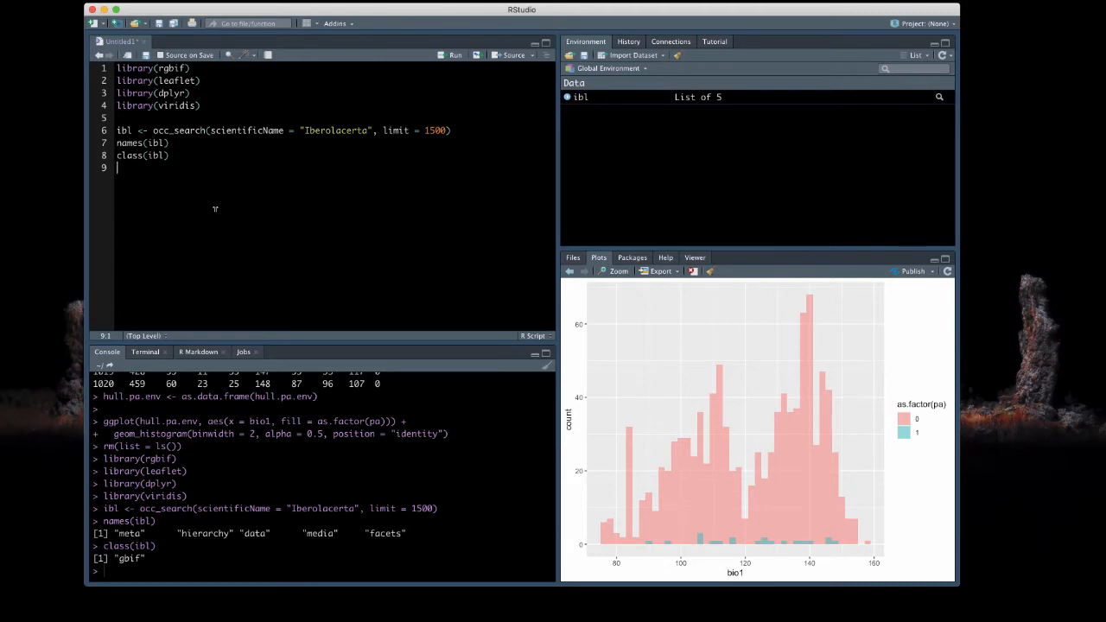
{"action": "type", "text": "head("}
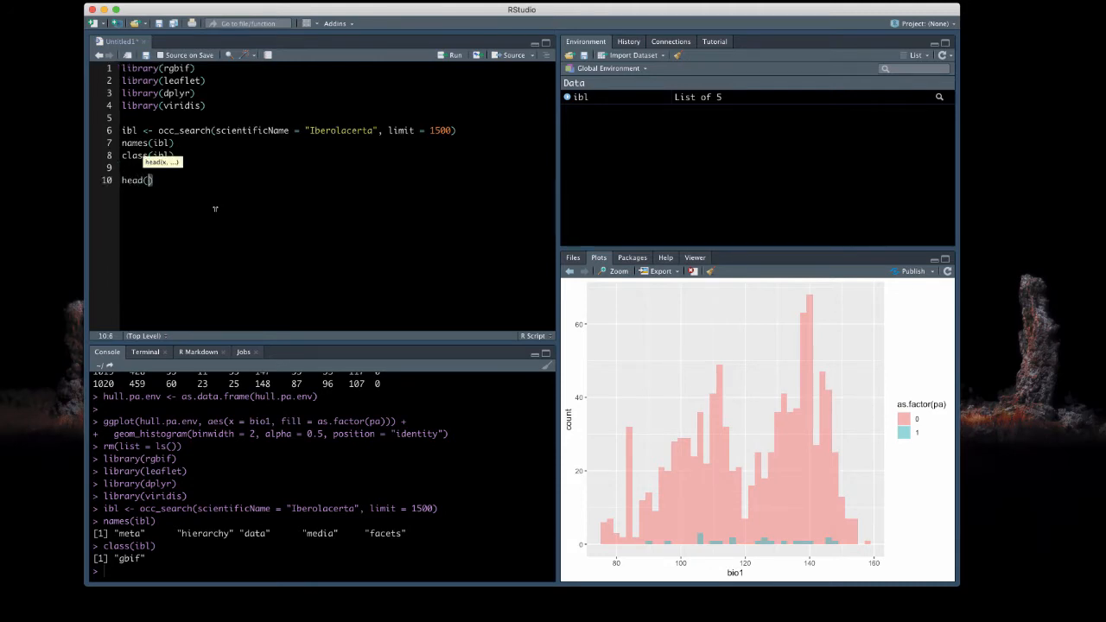
{"action": "type", "text": "ibl$data"}
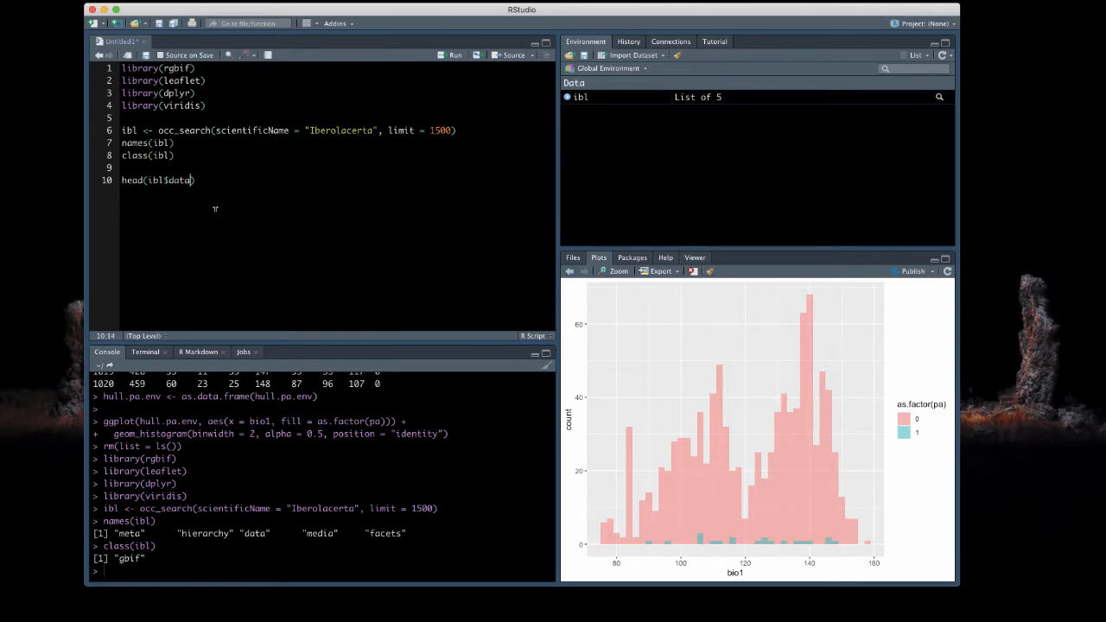
{"action": "key", "text": "enter"}
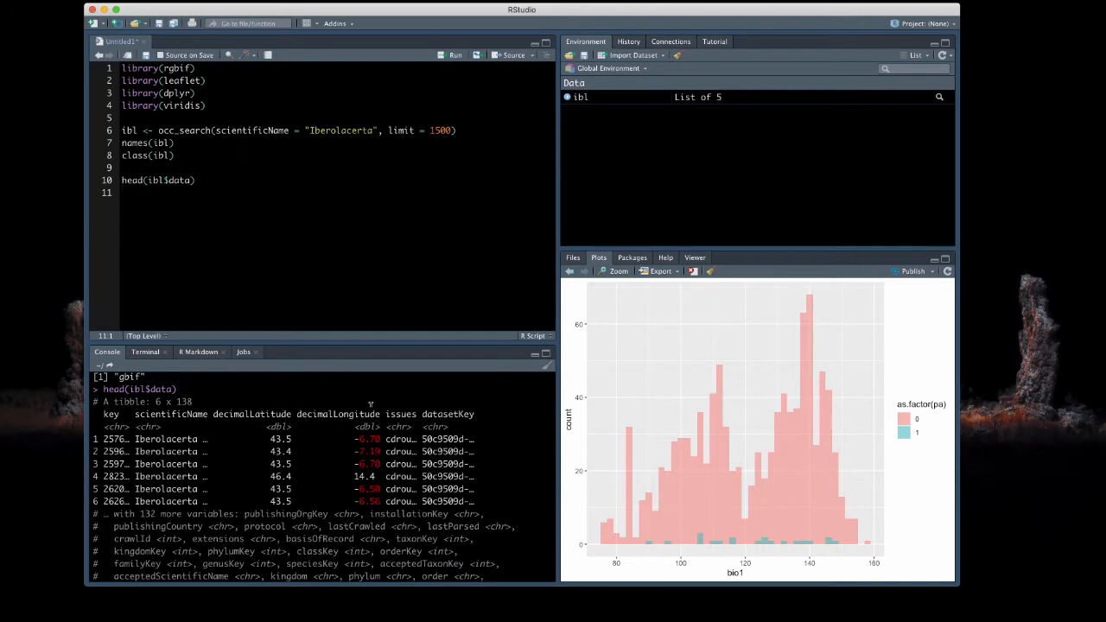
{"action": "scroll", "scroll_direction": "down", "scroll_amount": 3}
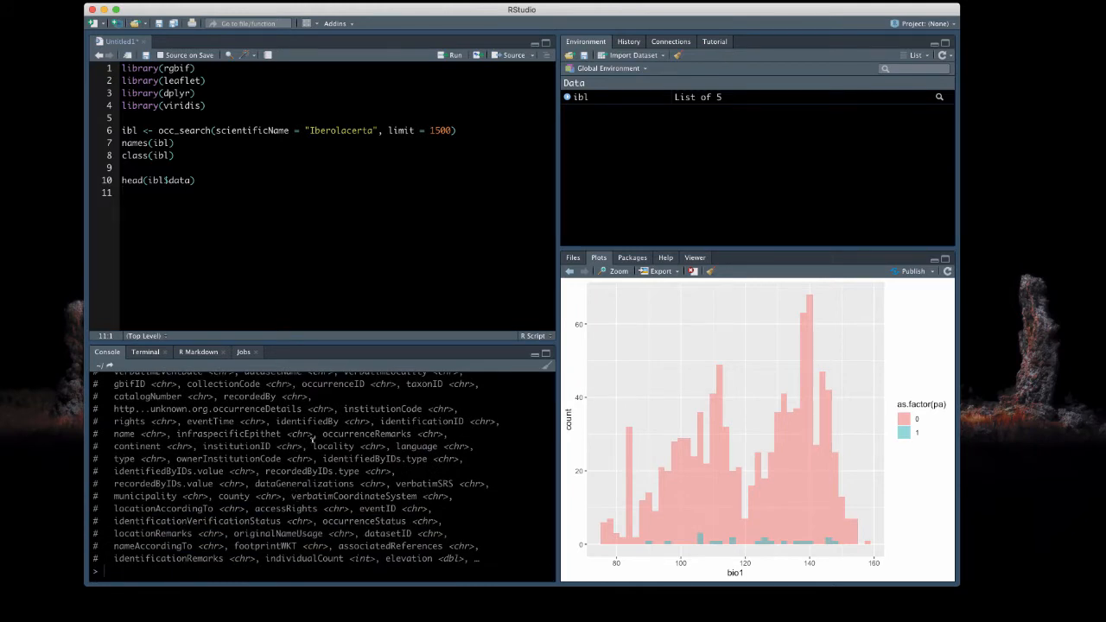
{"action": "mouse_move", "coordinate": [311, 439]}
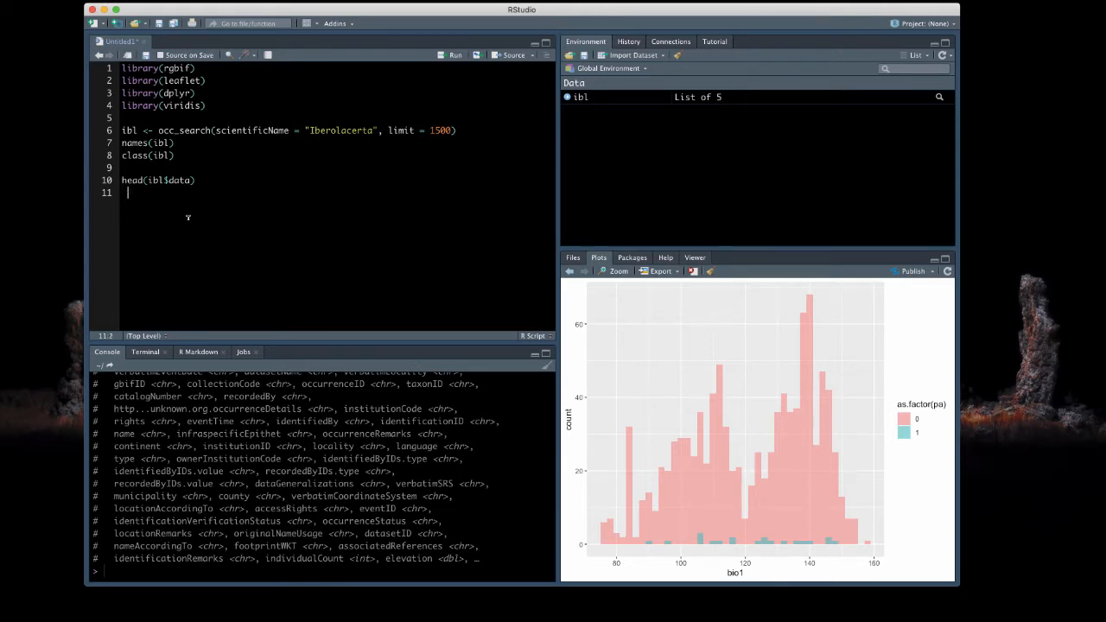
Run unique(ibl$data$genus), returning only "Iberolacerta"
{"action": "type", "text": "unique"}
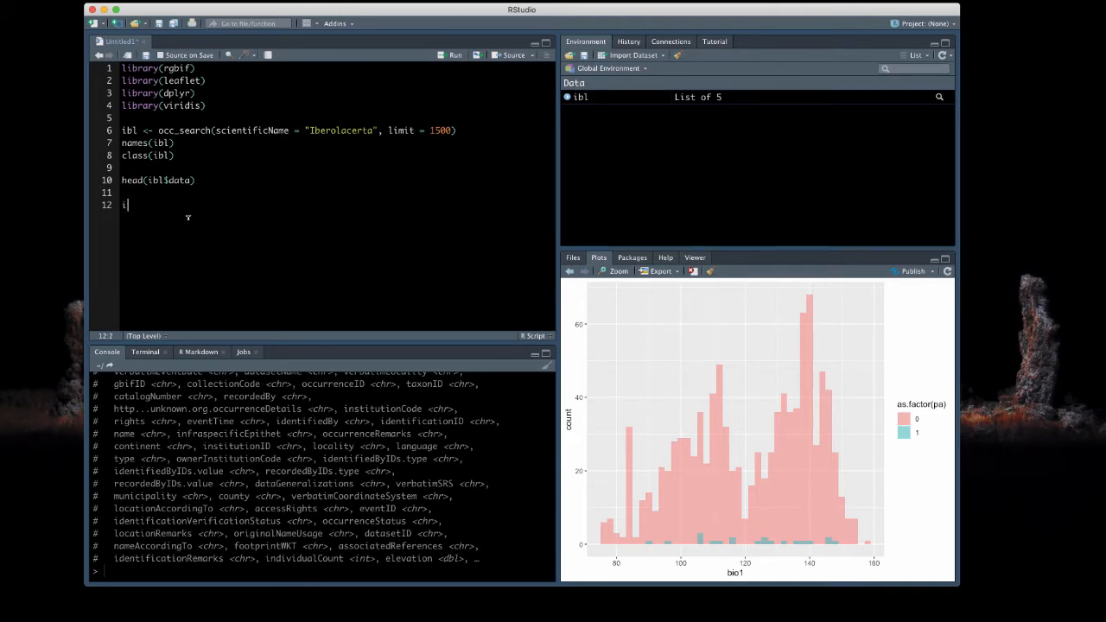
{"action": "type", "text": "bl$"}
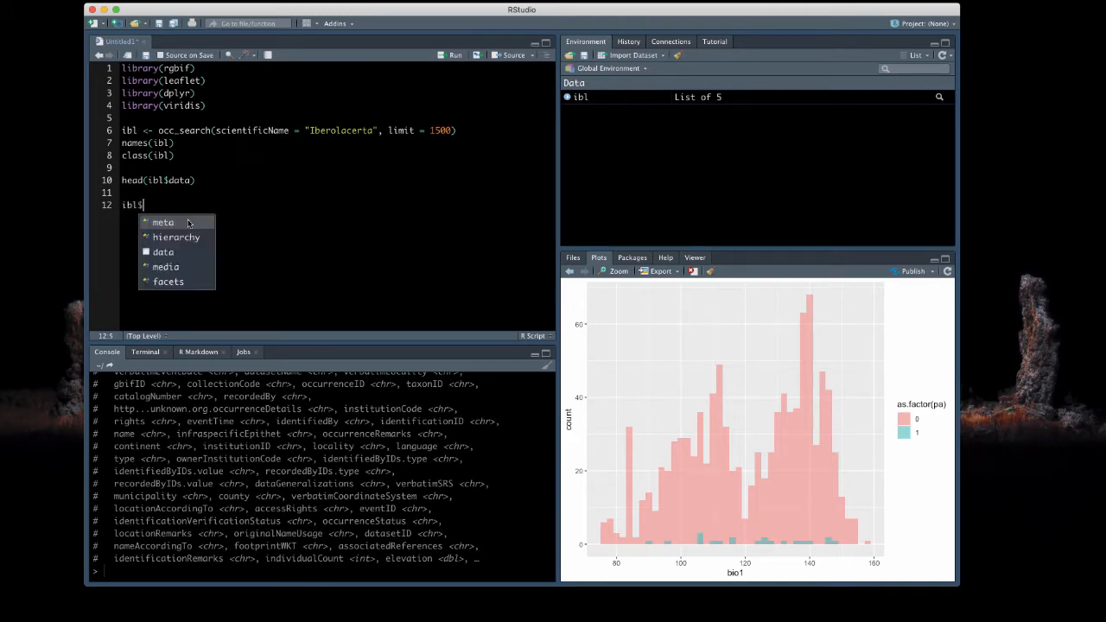
{"action": "type", "text": "data$gen"}
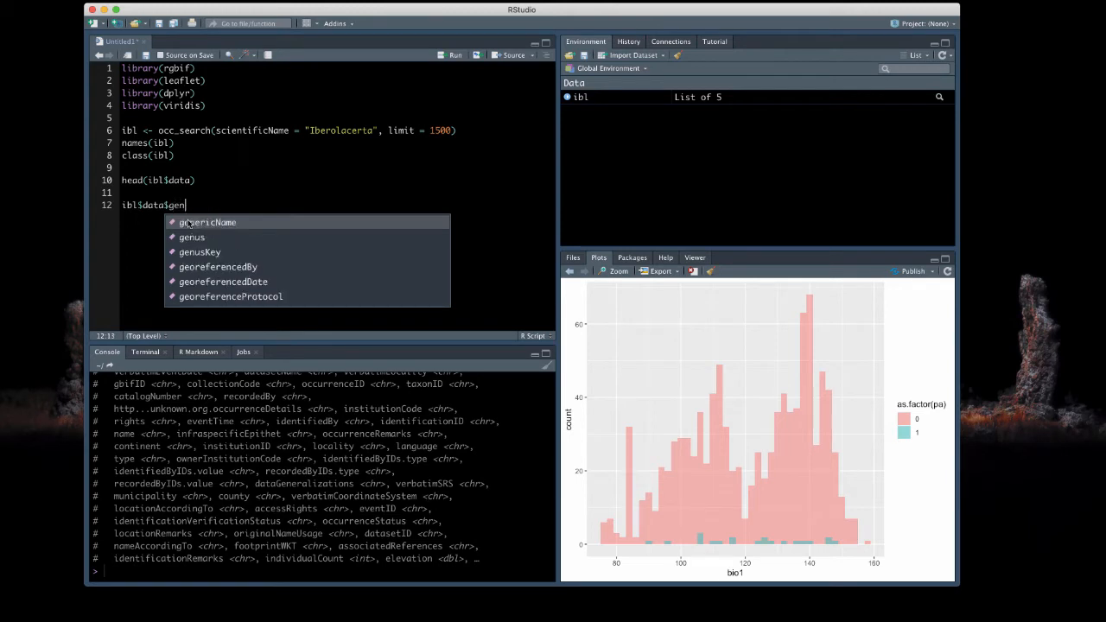
{"action": "left_click", "coordinate": [191, 237]}
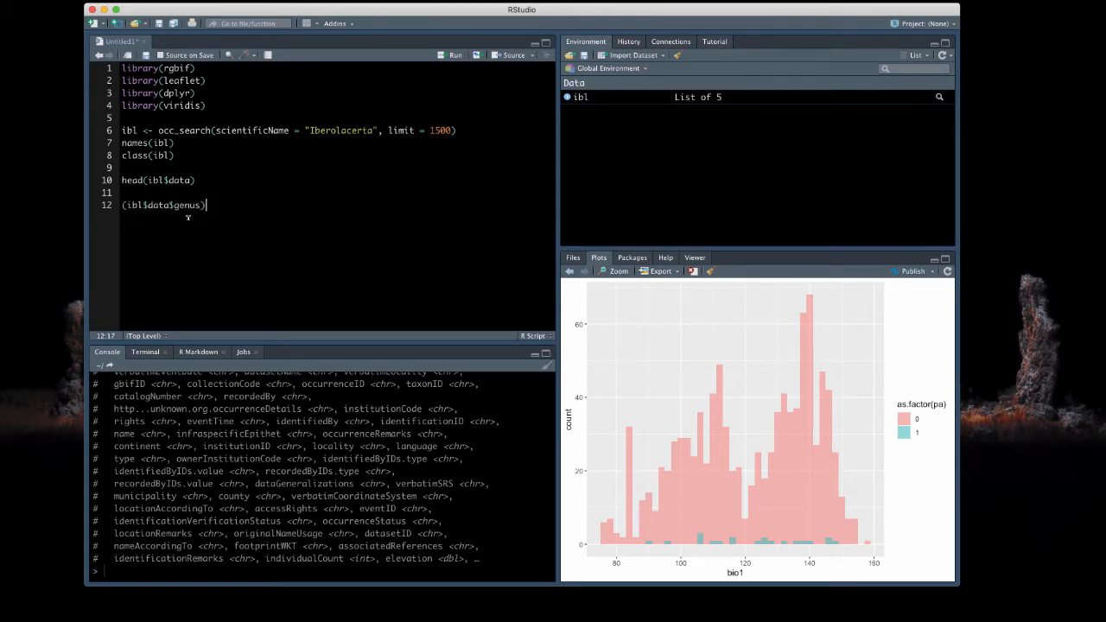
{"action": "type", "text": "unique"}
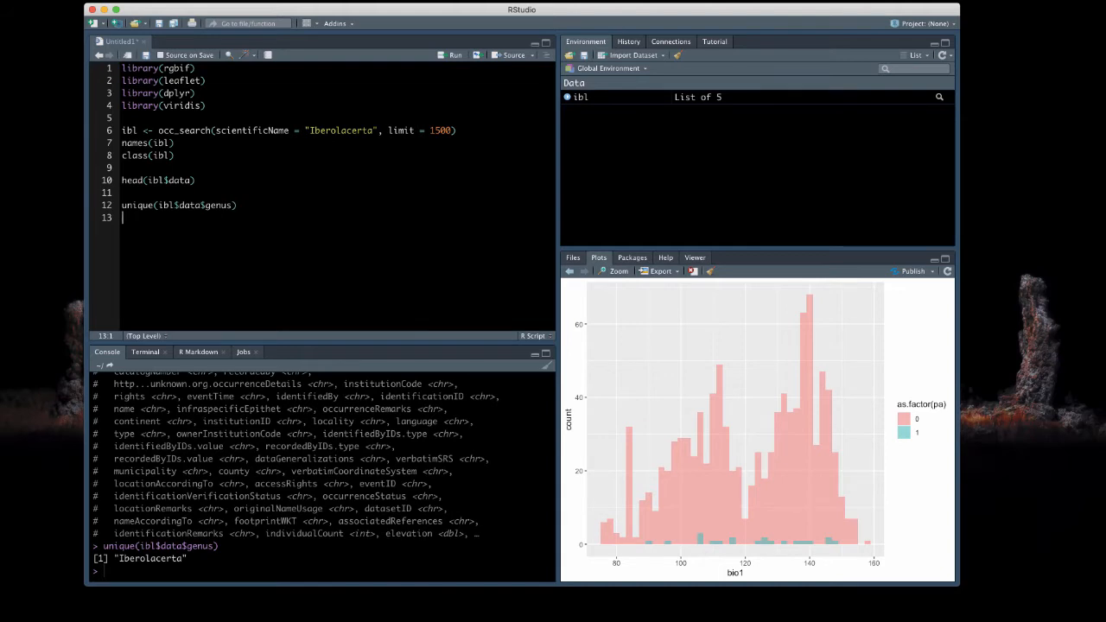
{"action": "mouse_move", "coordinate": [247, 233]}
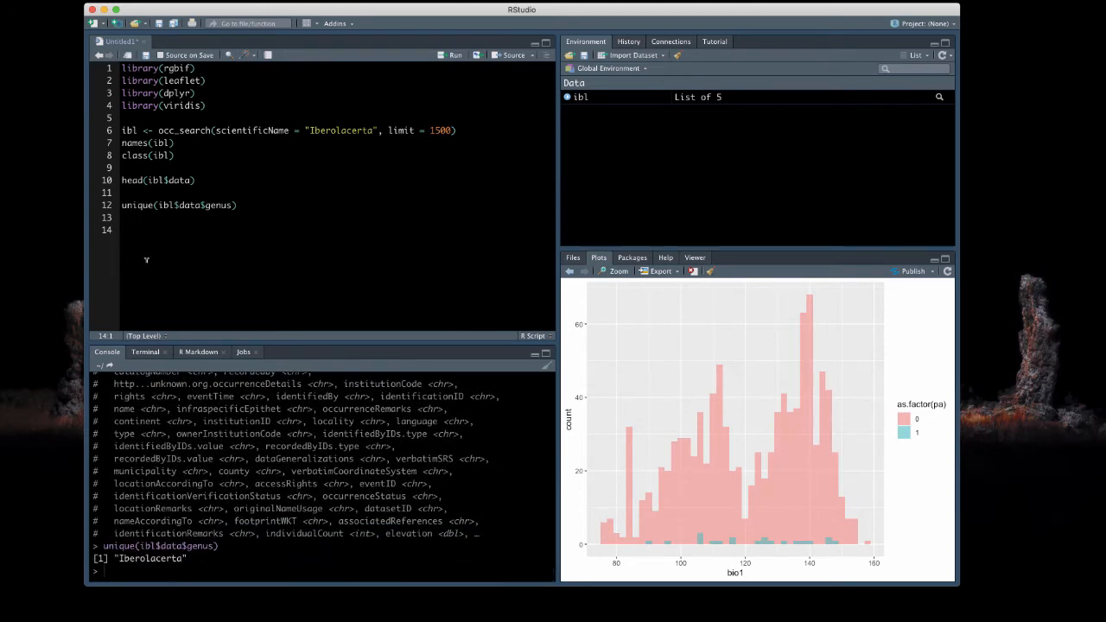
{"action": "mouse_move", "coordinate": [133, 235]}
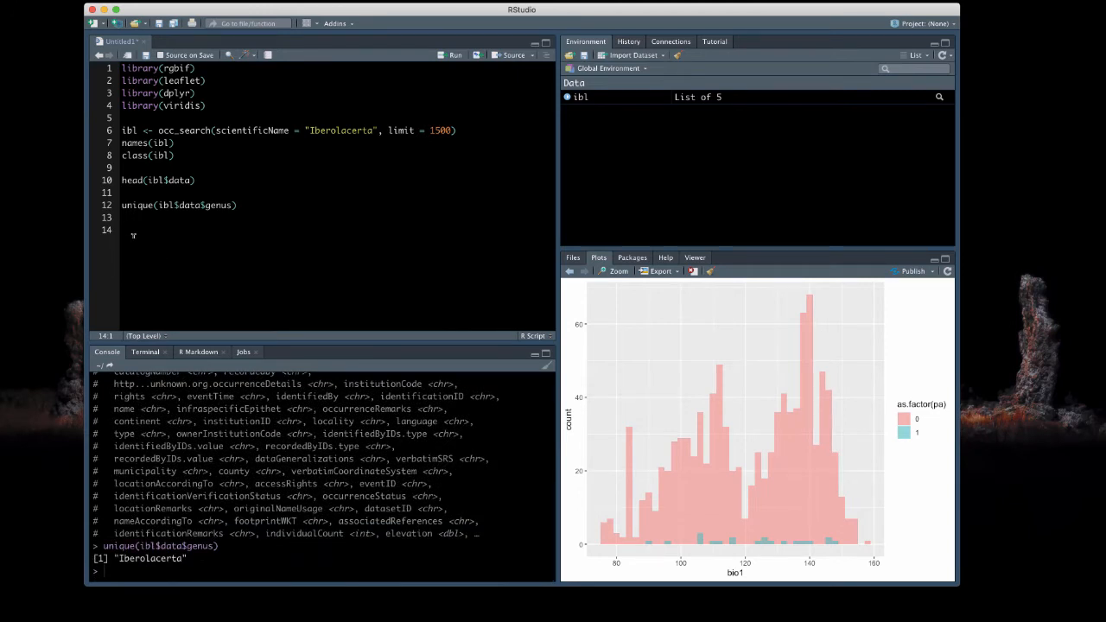
Subset ibl$data to species, decimalLatitude and decimalLongitude as ibl.small
{"action": "type", "text": "ibl"}
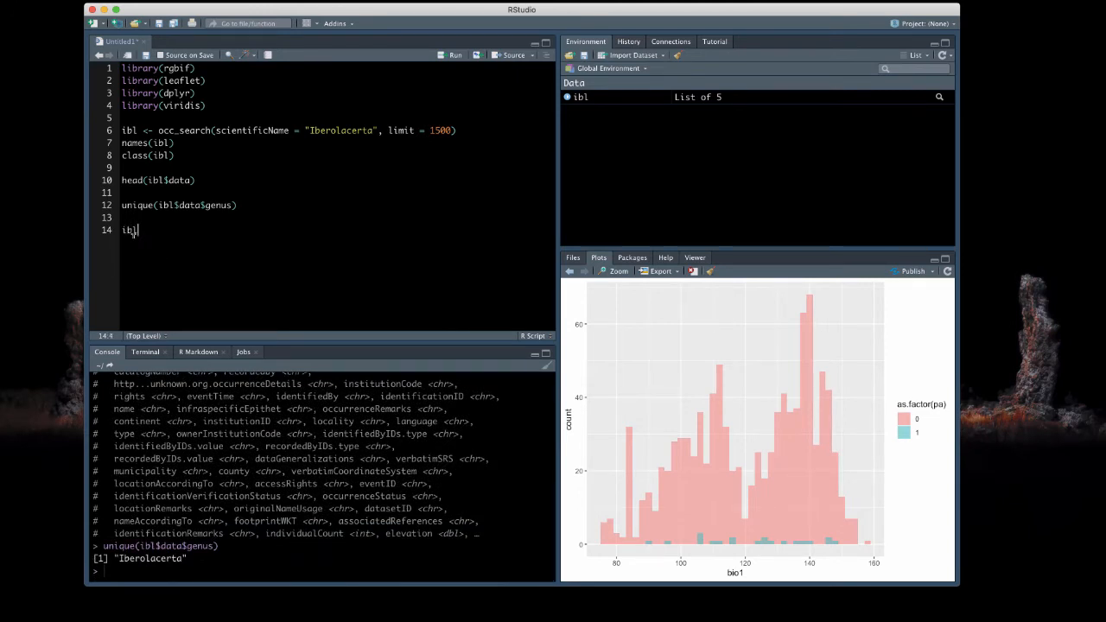
{"action": "type", "text": ".small <-"}
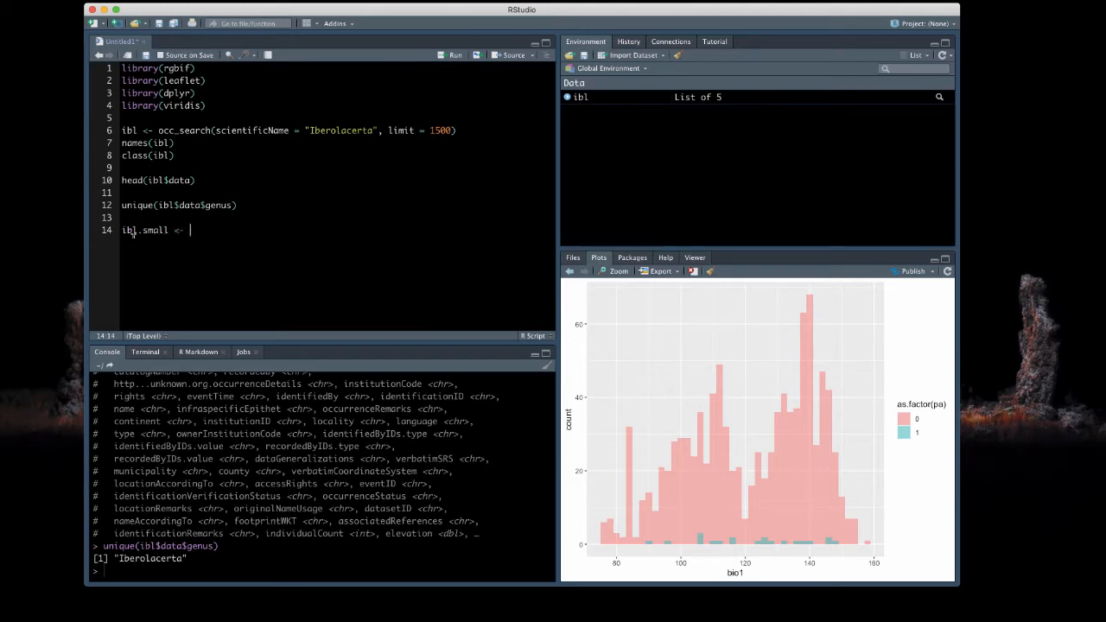
{"action": "type", "text": "sube"}
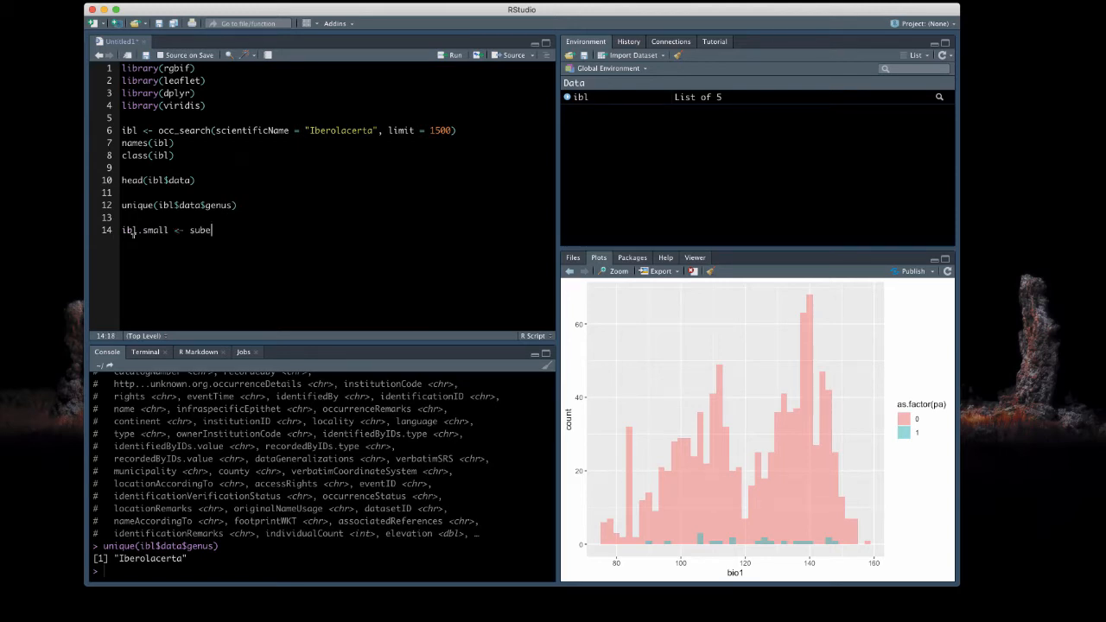
{"action": "type", "text": "subset(ibl"}
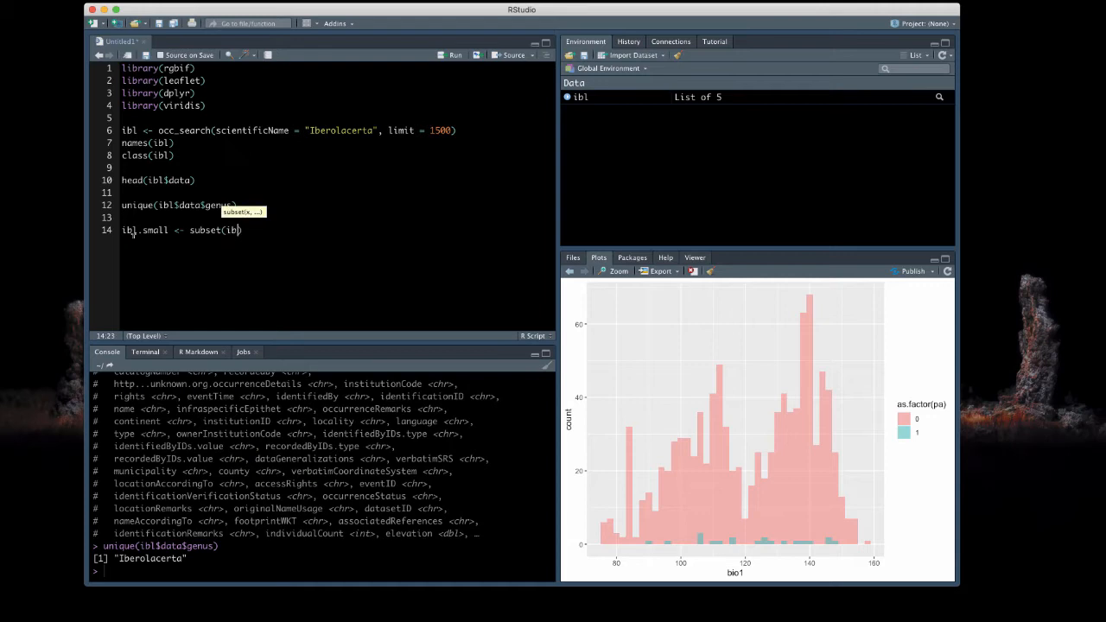
{"action": "type", "text": "$data)"}
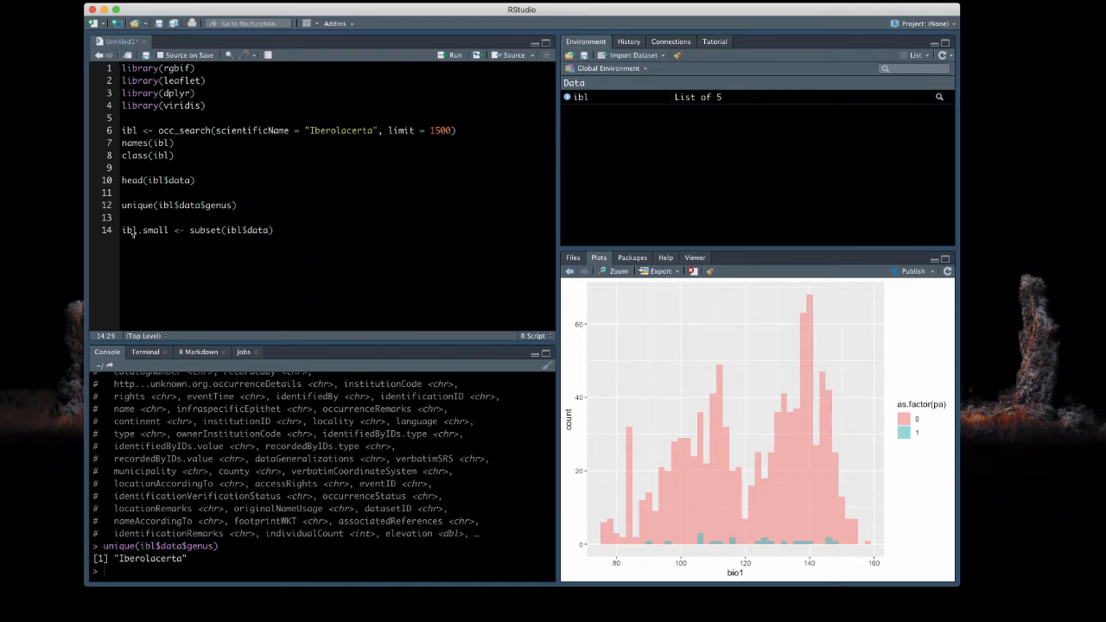
{"action": "type", "text": ", select ="}
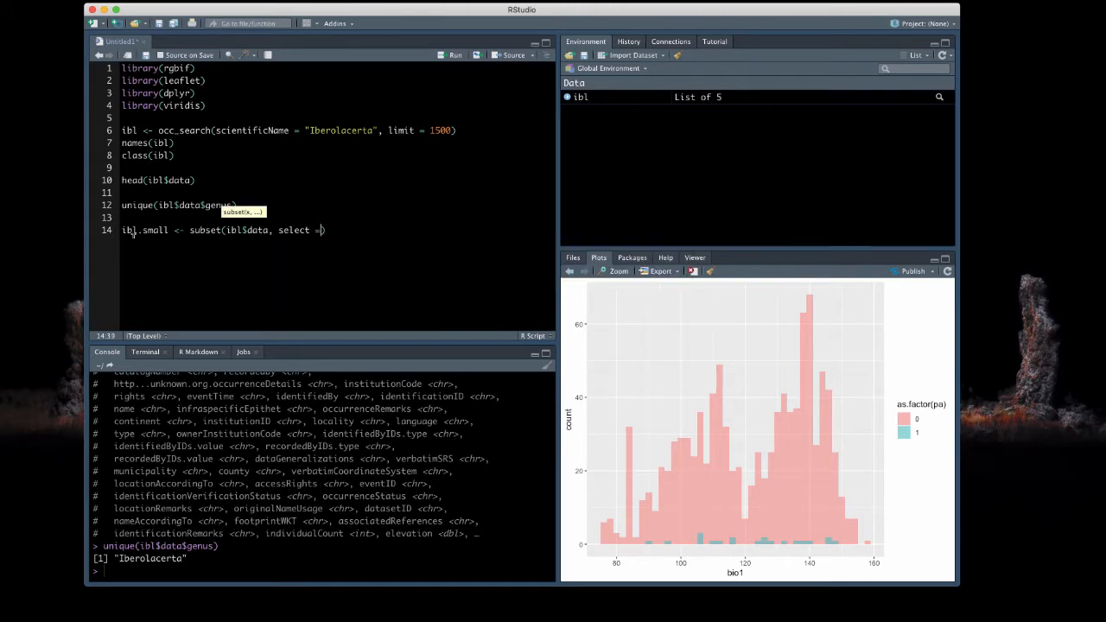
{"action": "type", "text": "c(\"\")"}
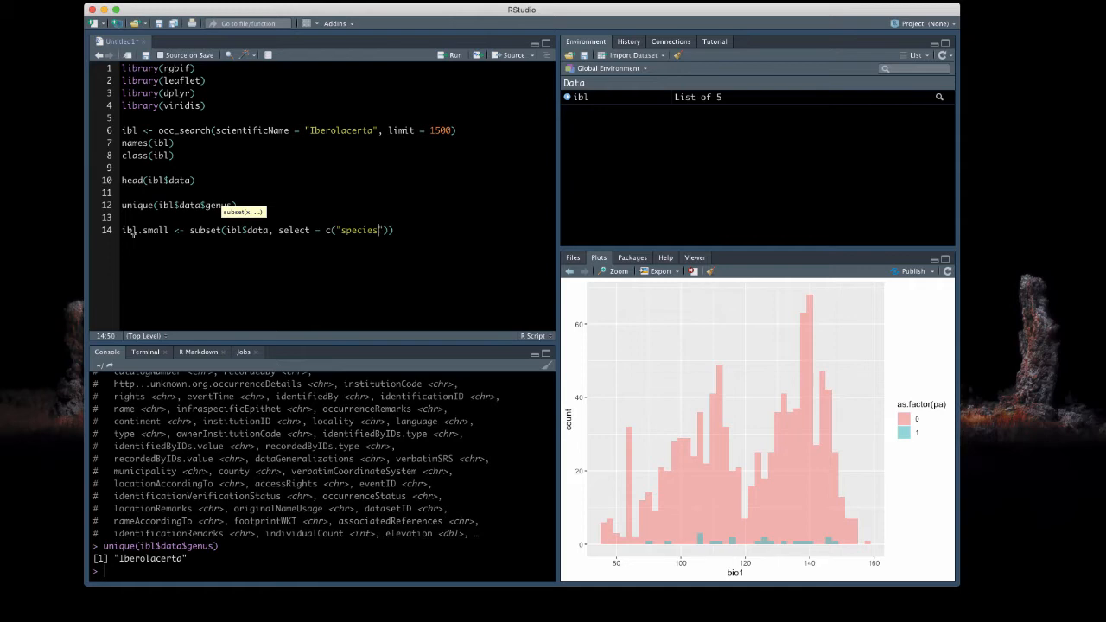
{"action": "type", "text": ", de"}
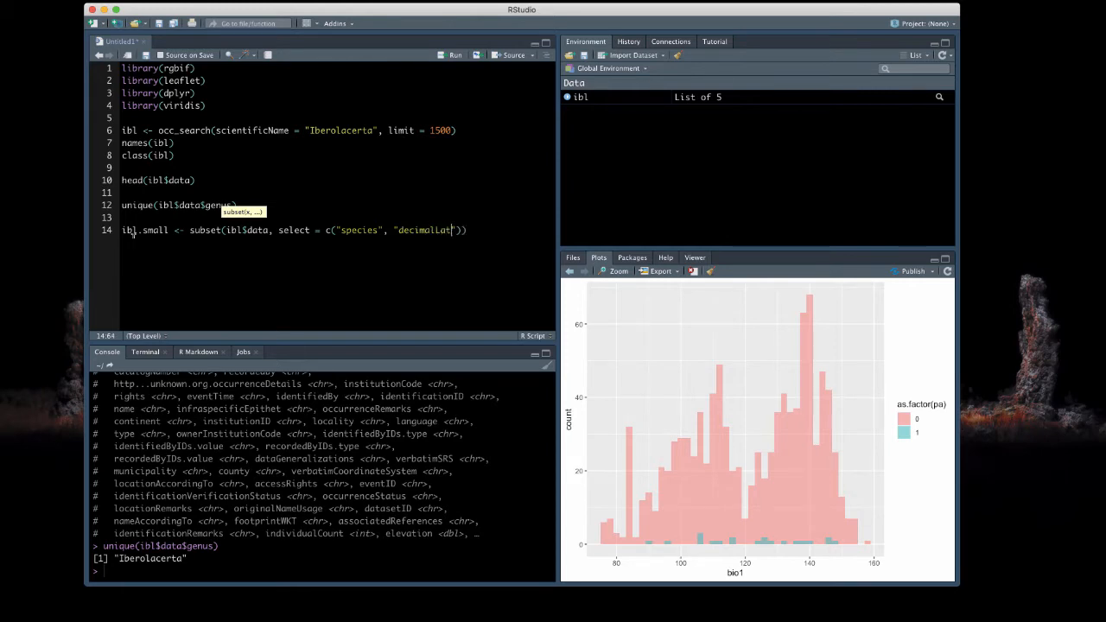
{"action": "type", "text": "itude"}
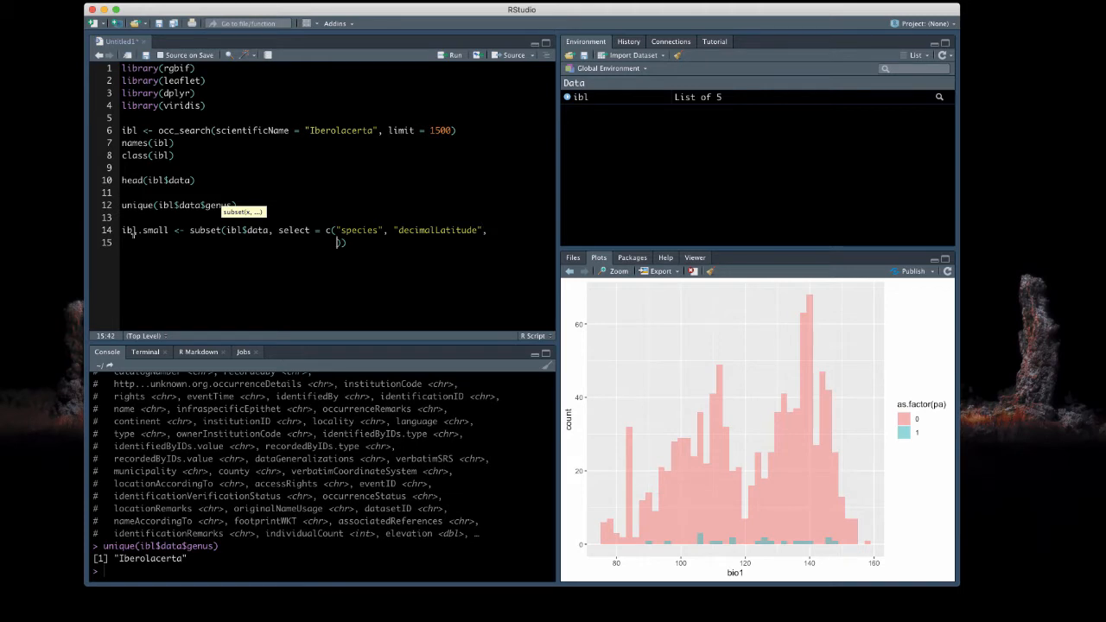
{"action": "type", "text": "decimal\""}
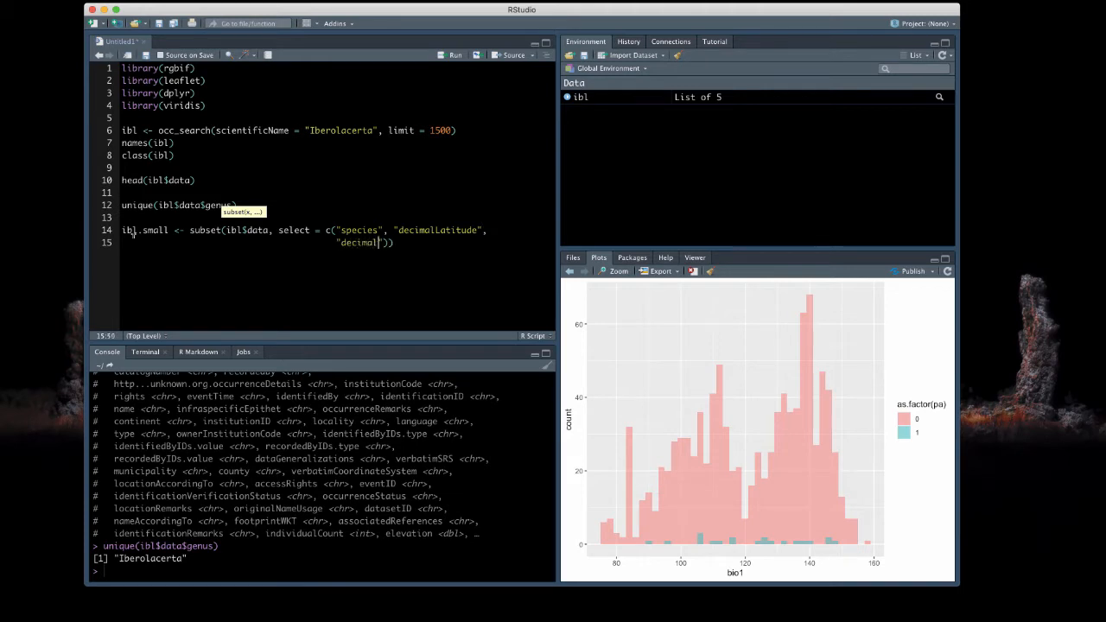
{"action": "type", "text": "Longitude"}
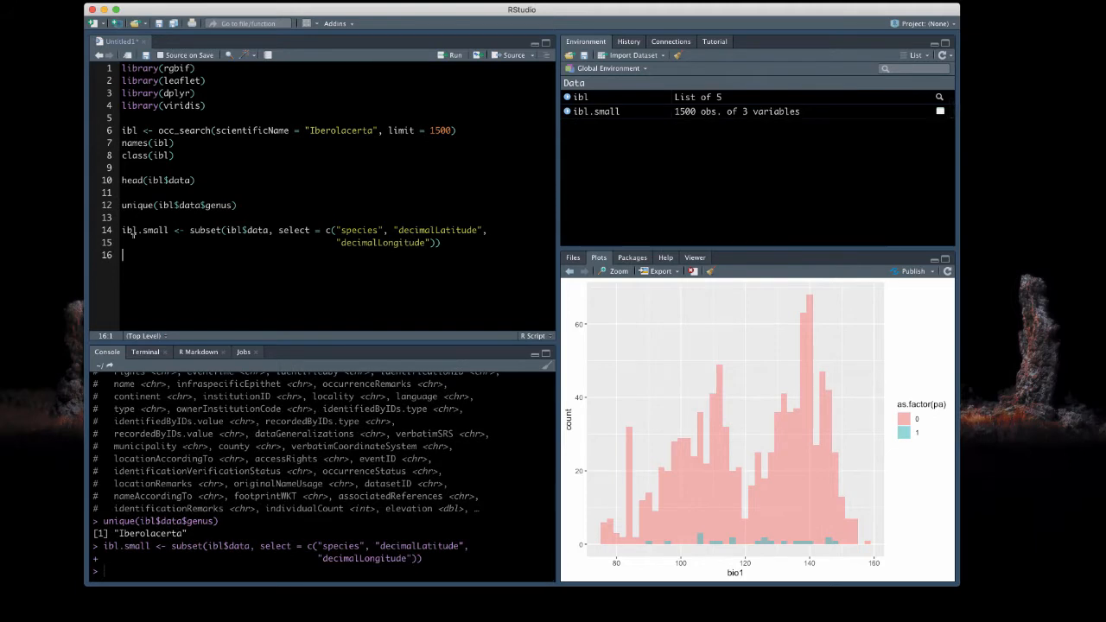
Preview the first rows of ibl.small with head()
{"action": "type", "text": "head(ibl."}
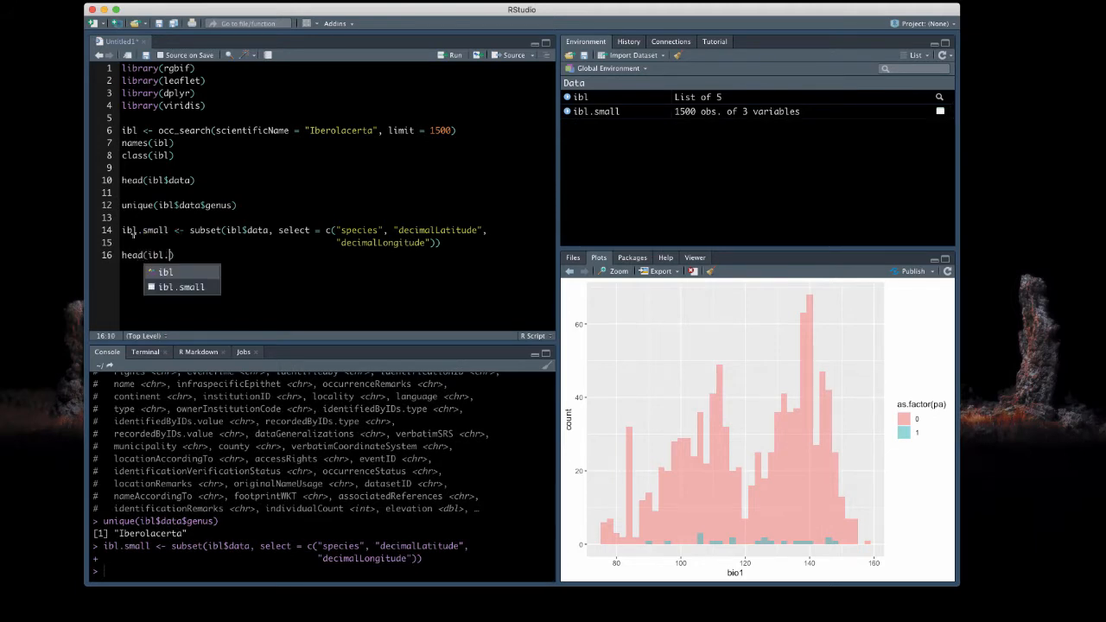
{"action": "key", "text": "Return"}
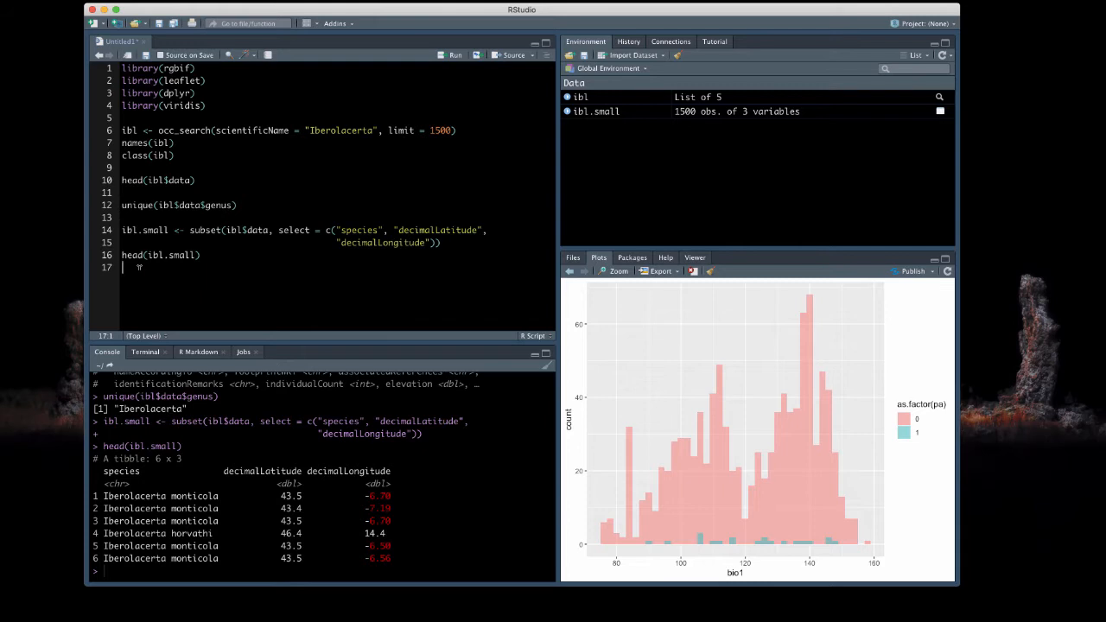
Convert ibl.small with as.data.frame, preview its head, and begin colnames(ibl.small)
{"action": "type", "text": "ibl"}
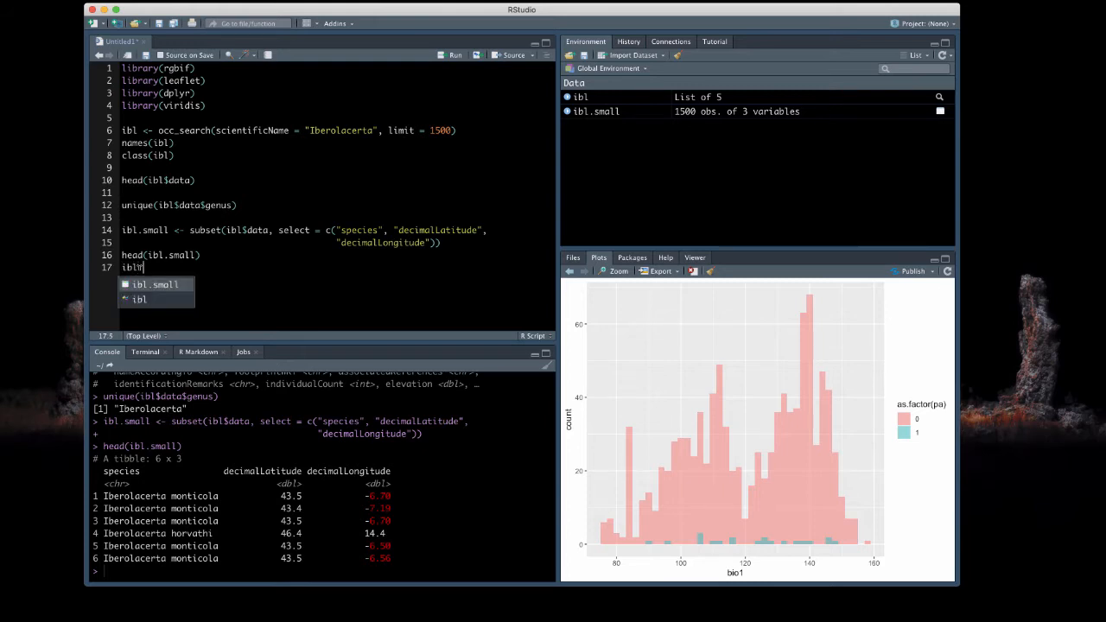
{"action": "type", "text": ".small <-"}
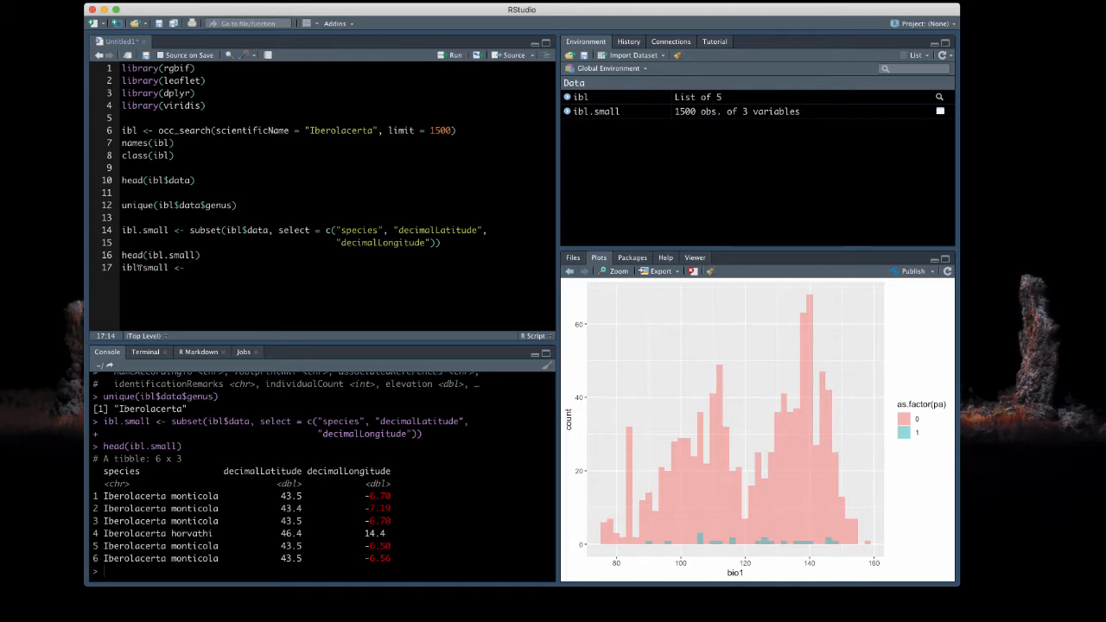
{"action": "type", "text": "a"}
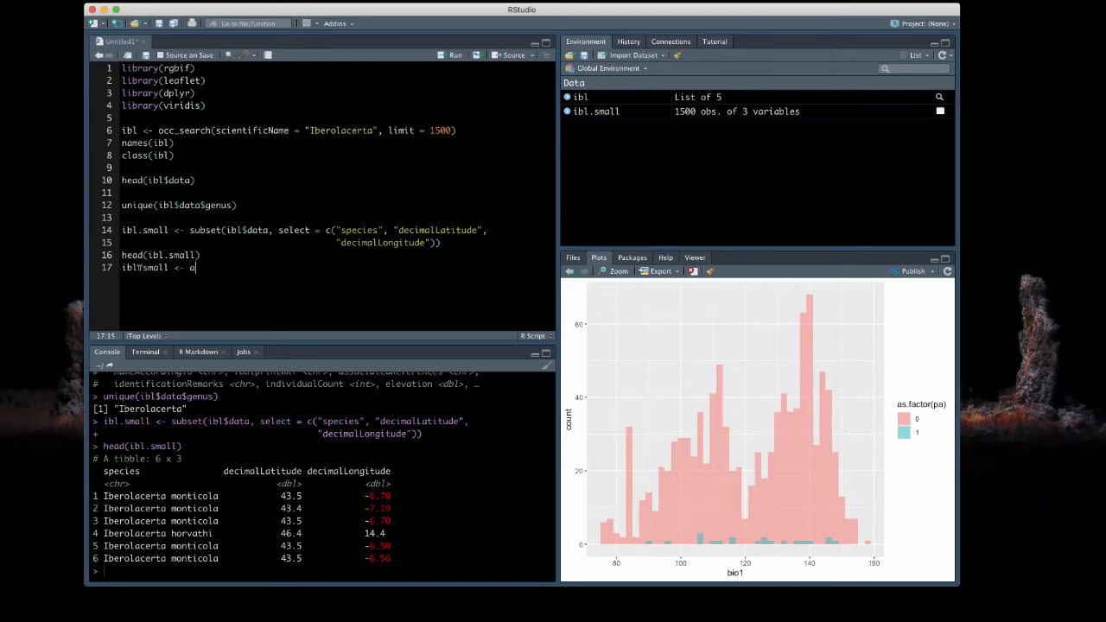
{"action": "type", "text": "s.data.frame("}
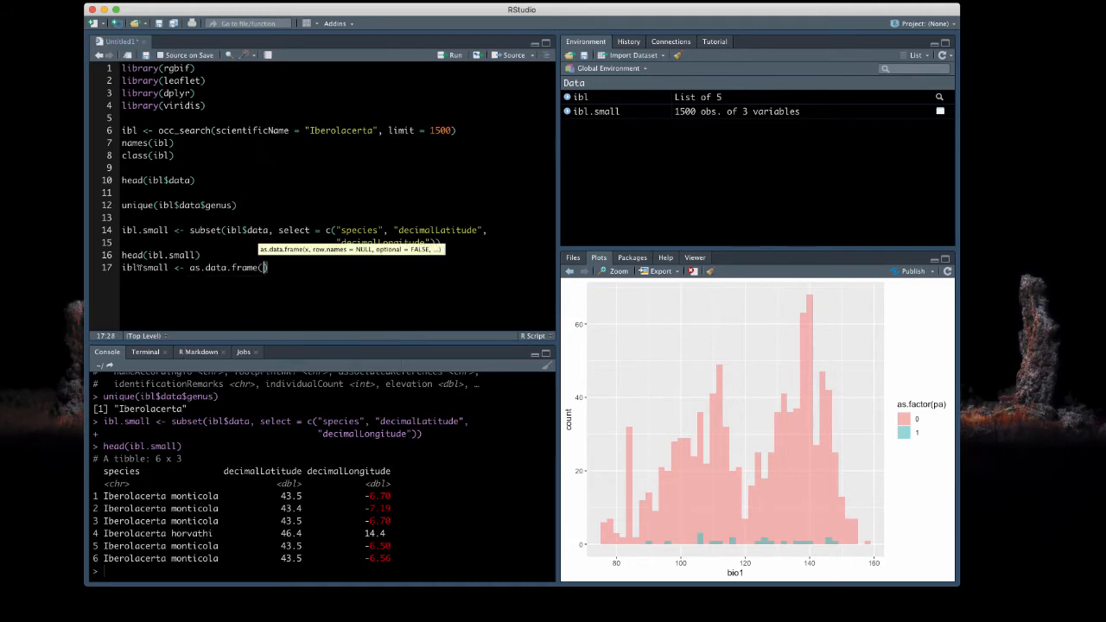
{"action": "type", "text": "ibl.small"}
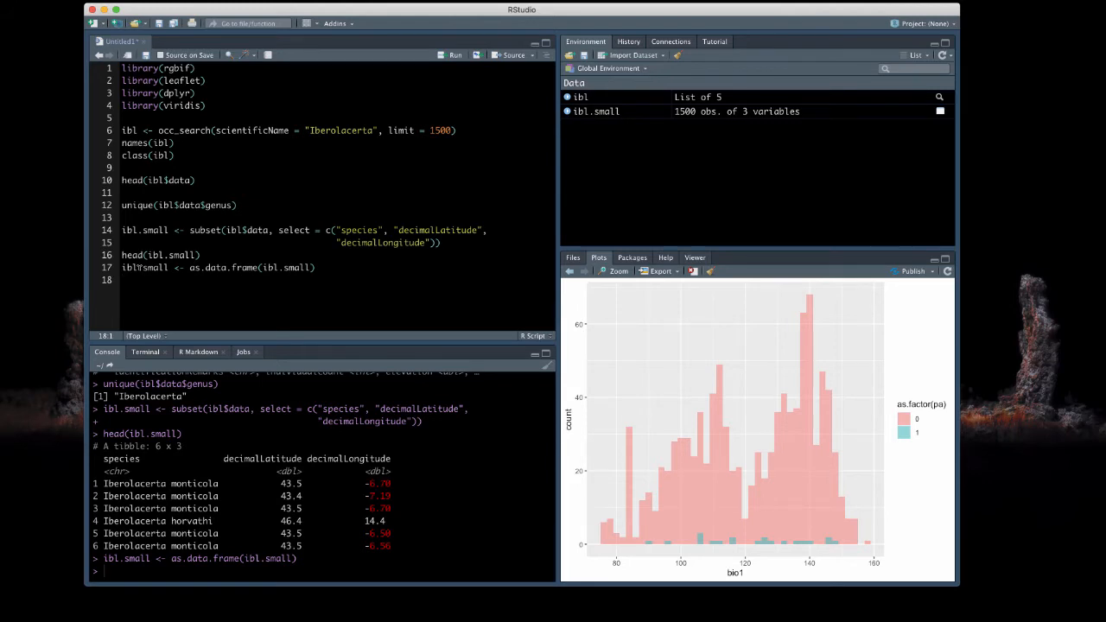
{"action": "type", "text": "head(ibl"}
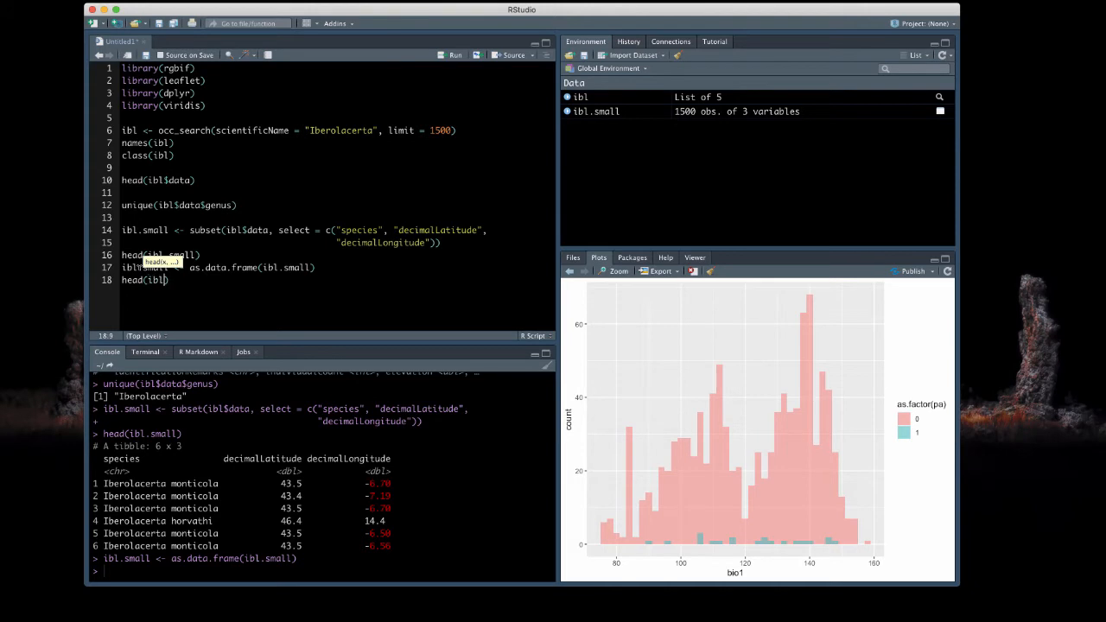
{"action": "type", "text": ".small"}
{"action": "key", "text": "enter"}
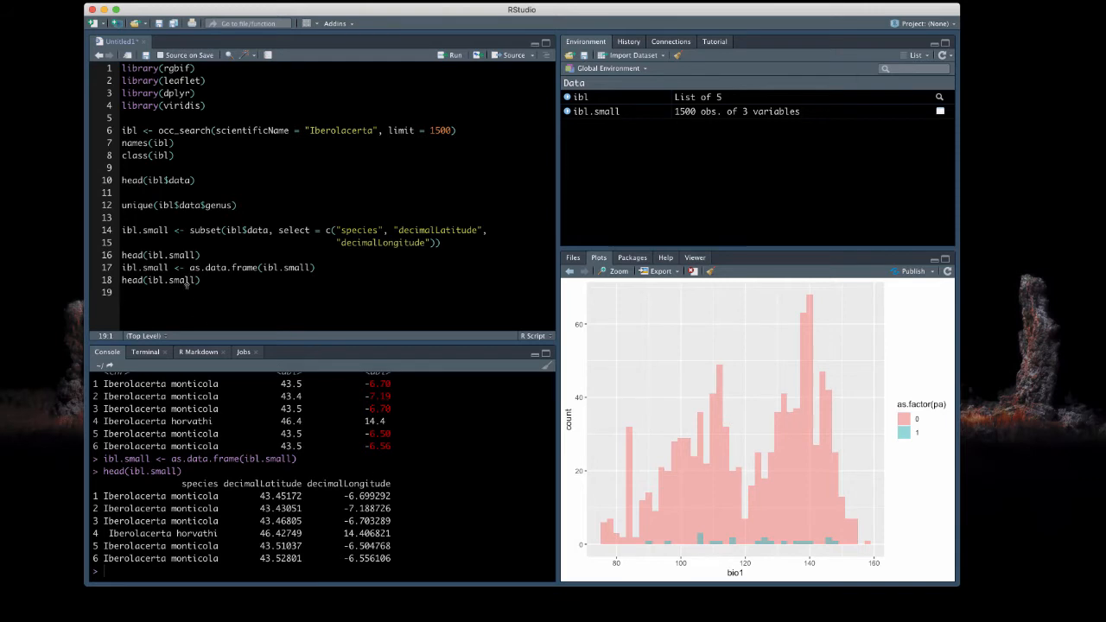
{"action": "type", "text": "colnames(ibl.small"}
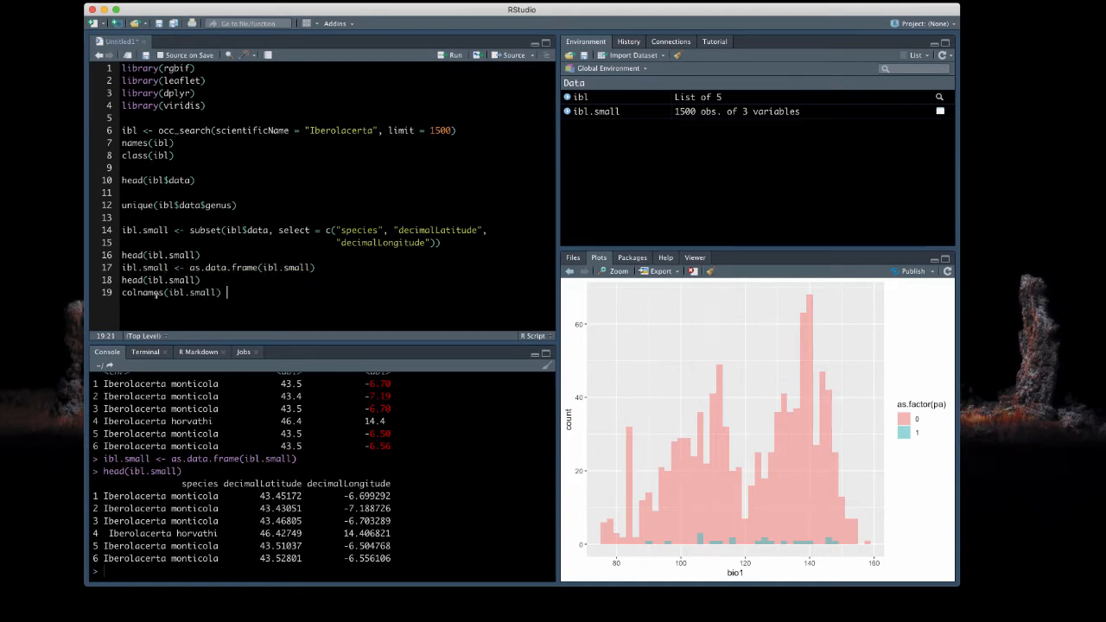
Rename ibl.small's columns to species, lat and lon and preview the renamed table
{"action": "type", "text": "<- c(\"species\", \"lat\", \"lon"}
{"action": "type", "text": "head("}
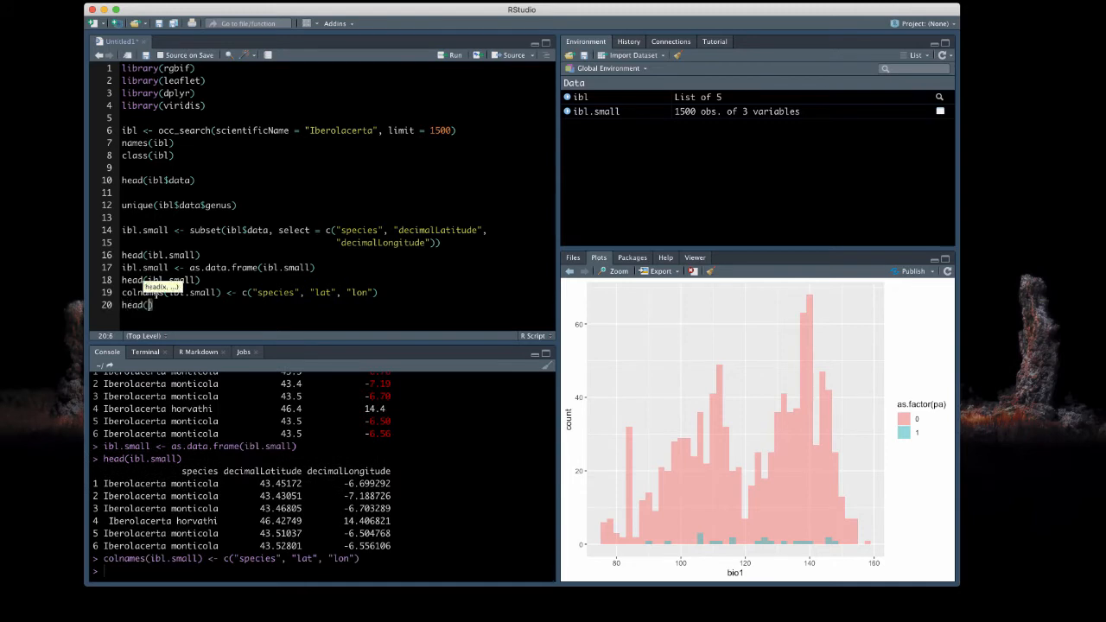
{"action": "type", "text": "ibl.small"}
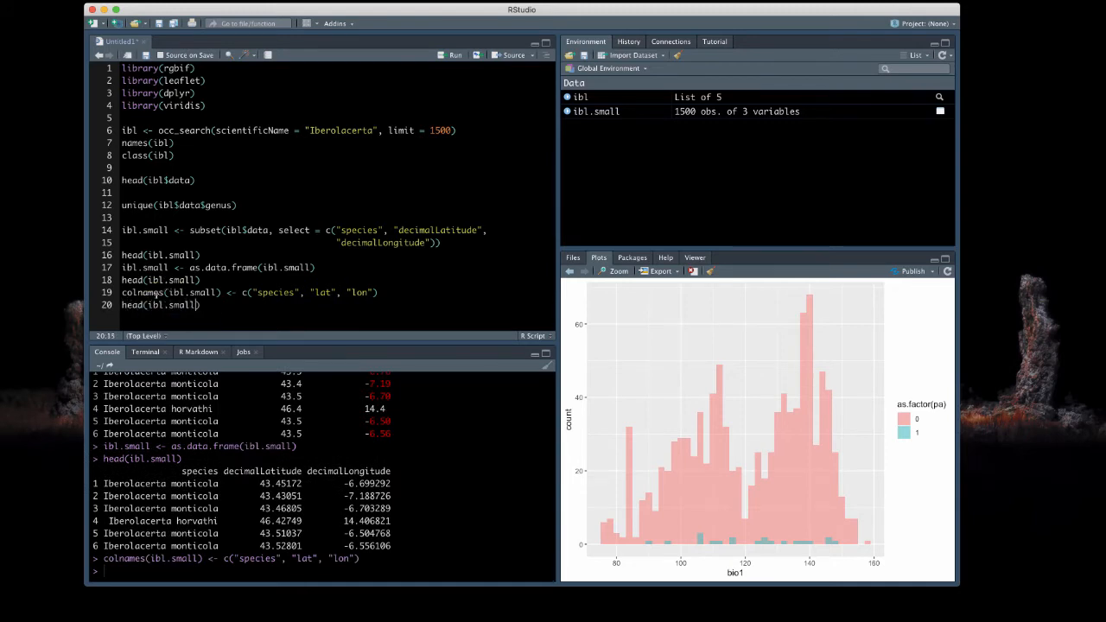
{"action": "key", "text": "enter"}
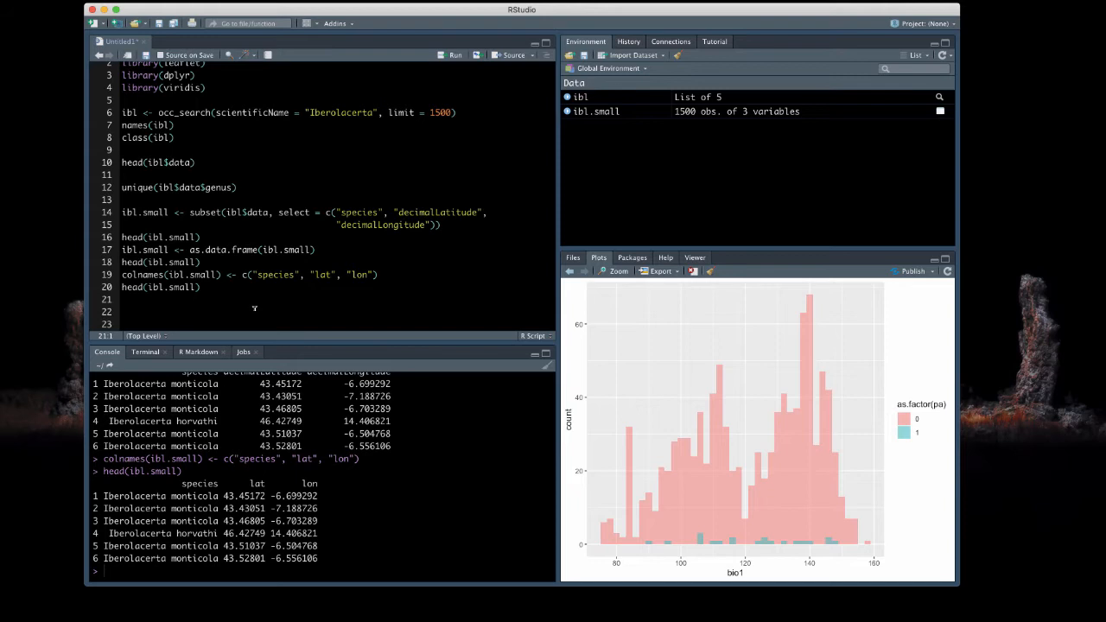
Run complete.cases(ibl.small) and point out a FALSE record in the Console output
{"action": "type", "text": "c"}
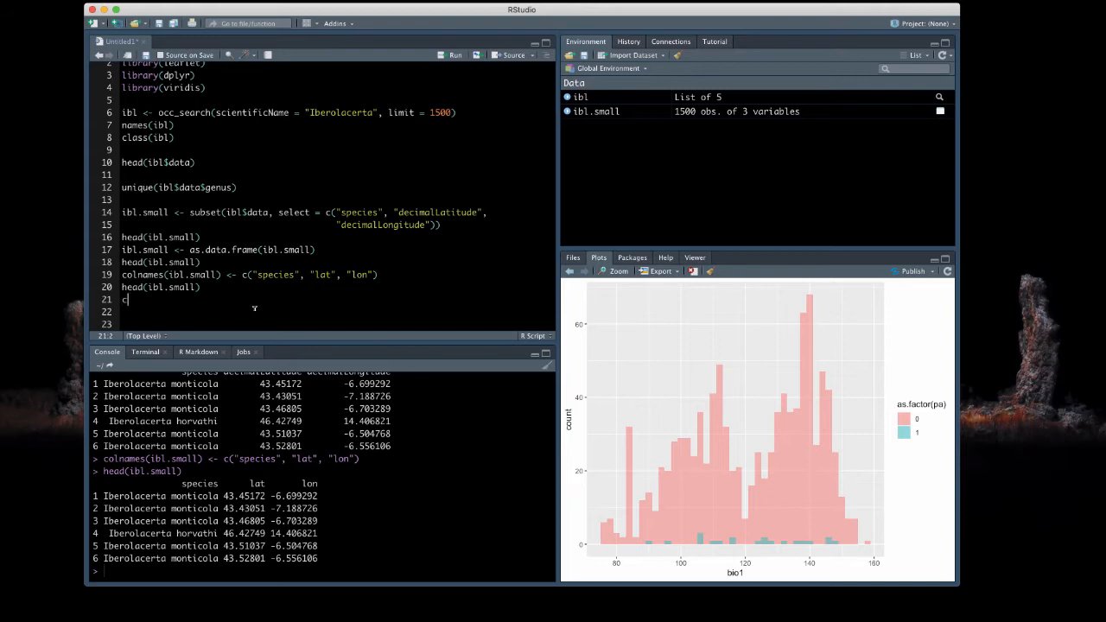
{"action": "type", "text": "complete.case"}
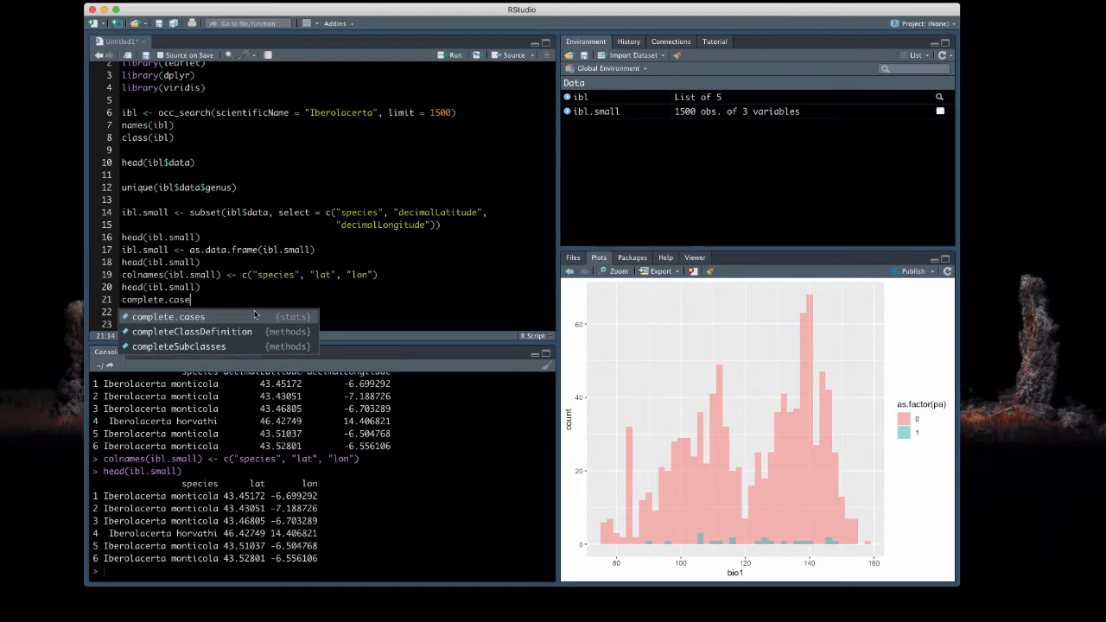
{"action": "type", "text": "s(ibl.small"}
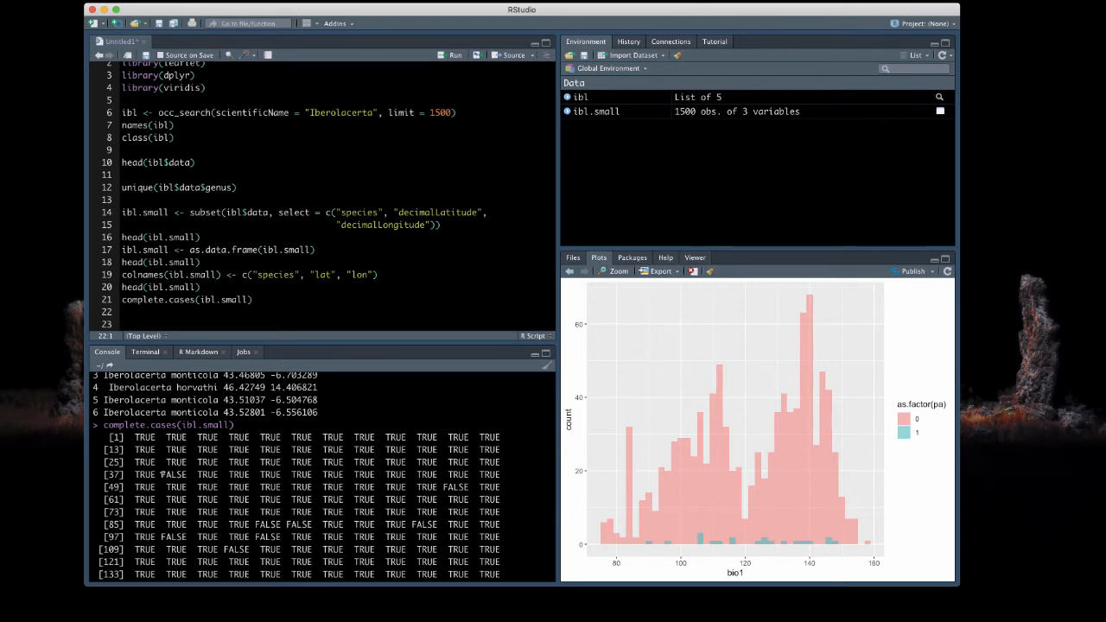
{"action": "double_click", "coordinate": [176, 474]}
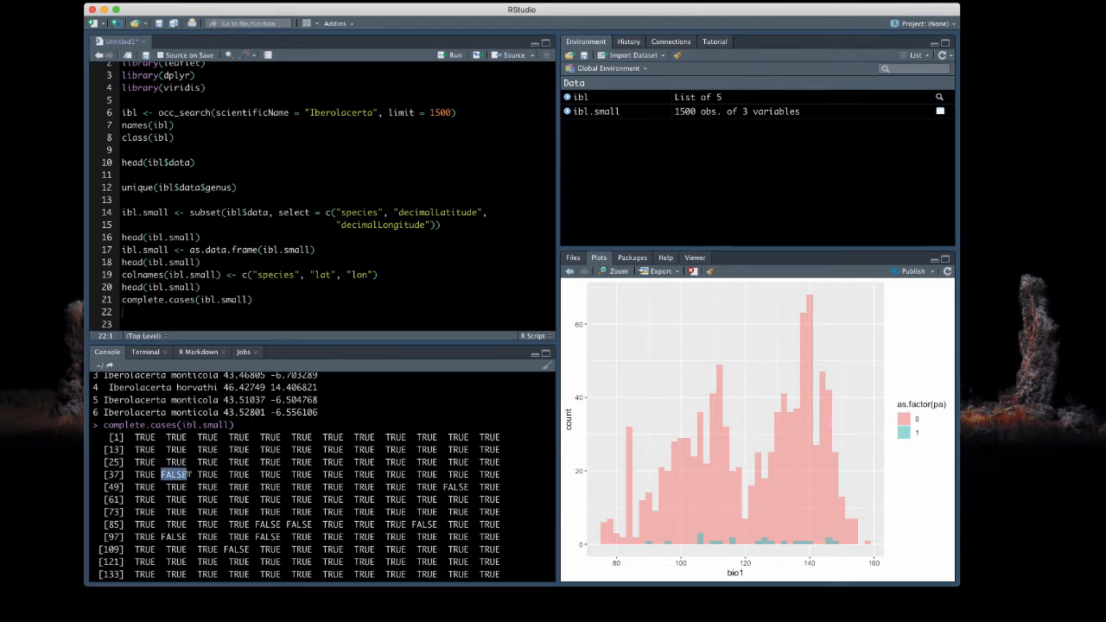
{"action": "mouse_move", "coordinate": [285, 602]}
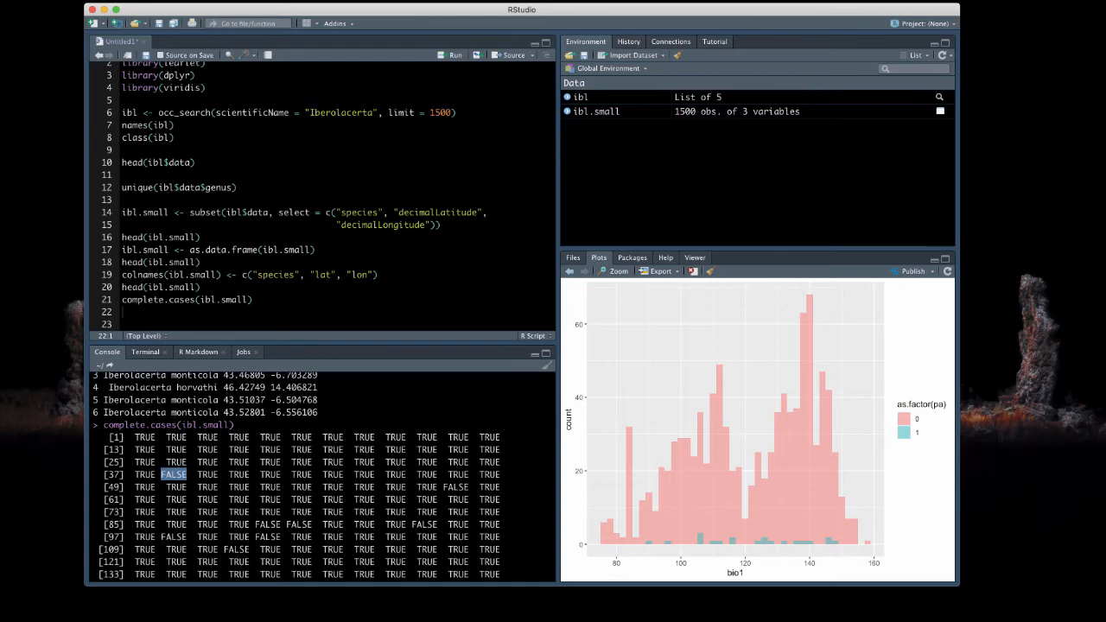
Filter ibl.small to ibl.small[complete.cases(ibl.small),], keeping 1422 complete records
{"action": "scroll", "scroll_direction": "down", "scroll_amount": 3}
{"action": "type", "text": "i"}
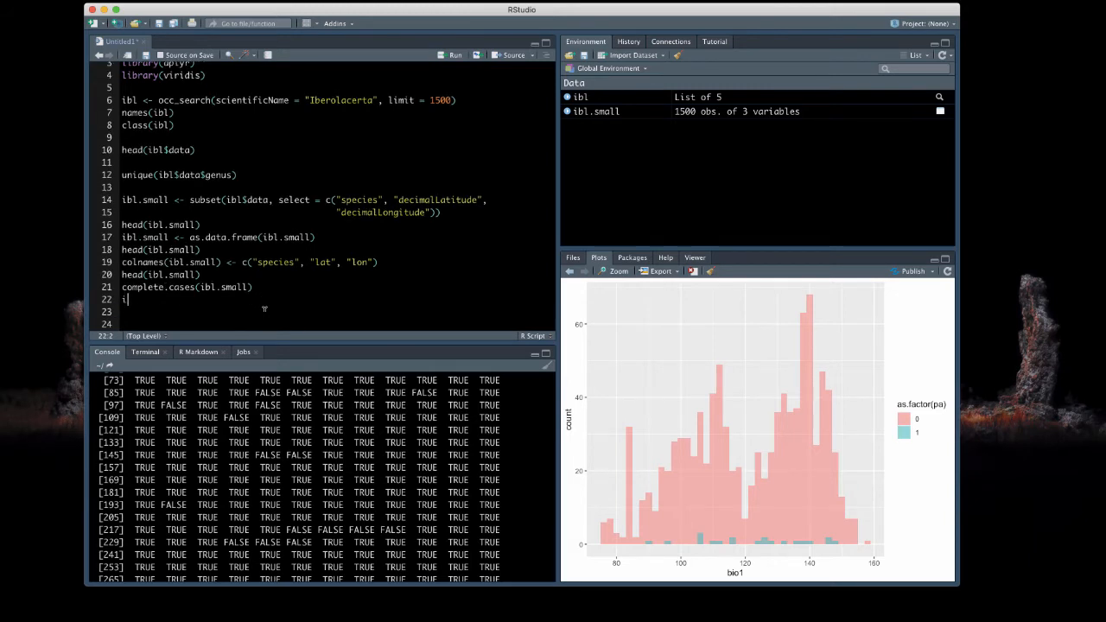
{"action": "type", "text": "bl.small"}
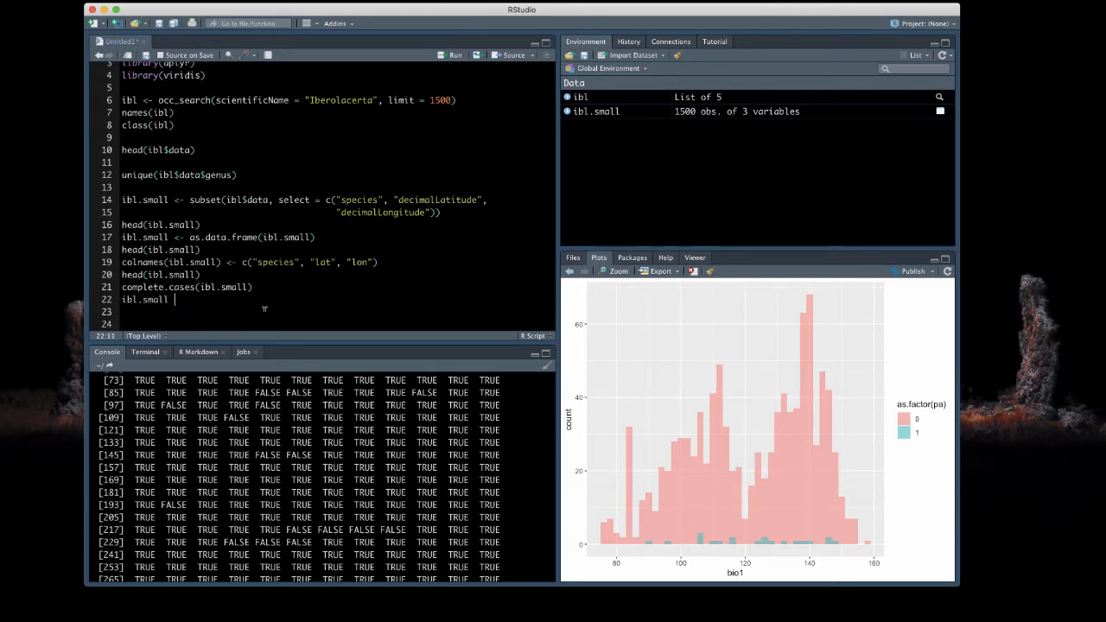
{"action": "type", "text": "<- ibl.small"}
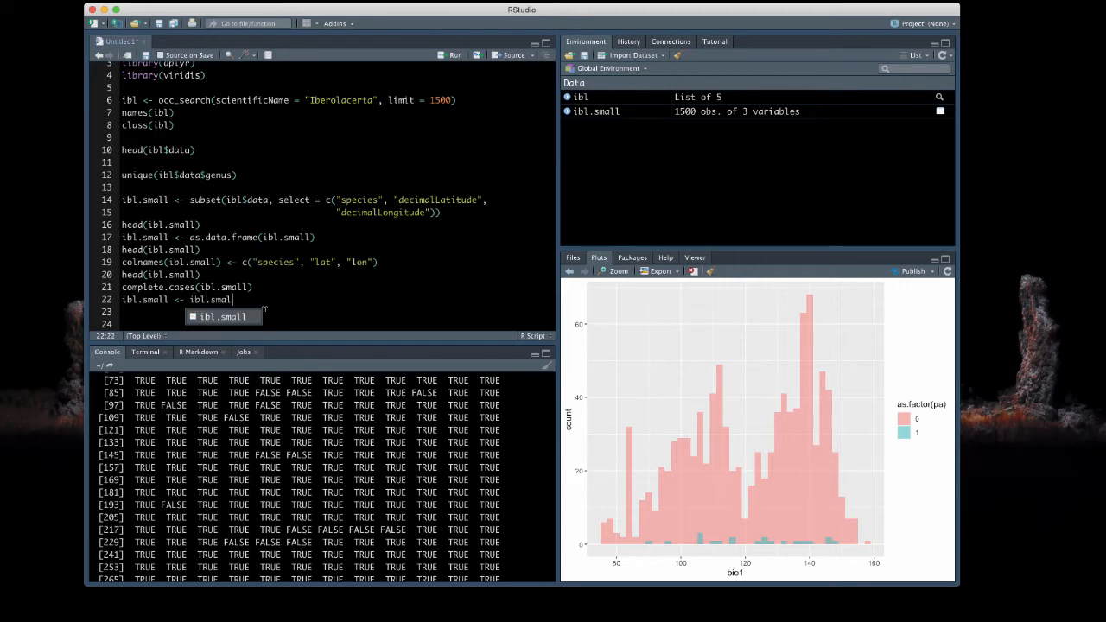
{"action": "type", "text": "[]"}
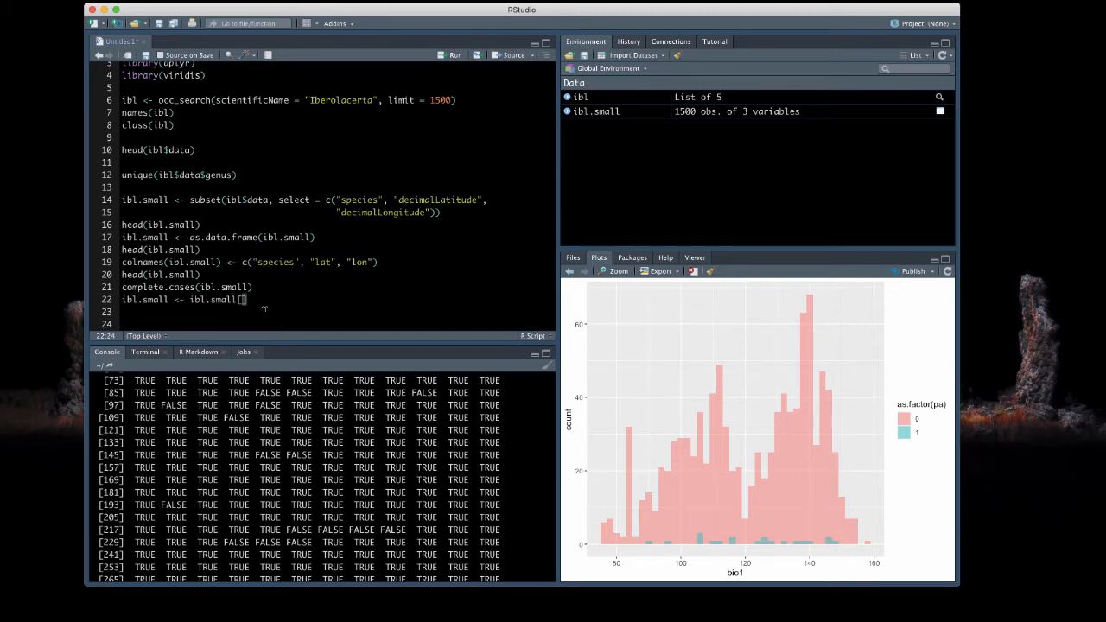
{"action": "type", "text": "complete.cases("}
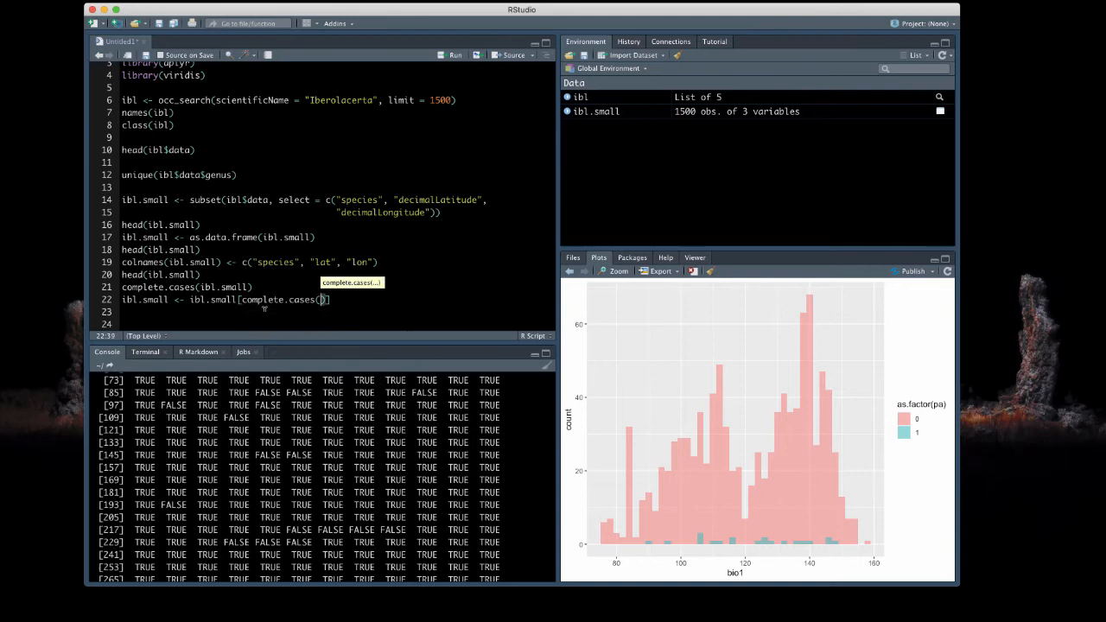
{"action": "type", "text": "ibl.small"}
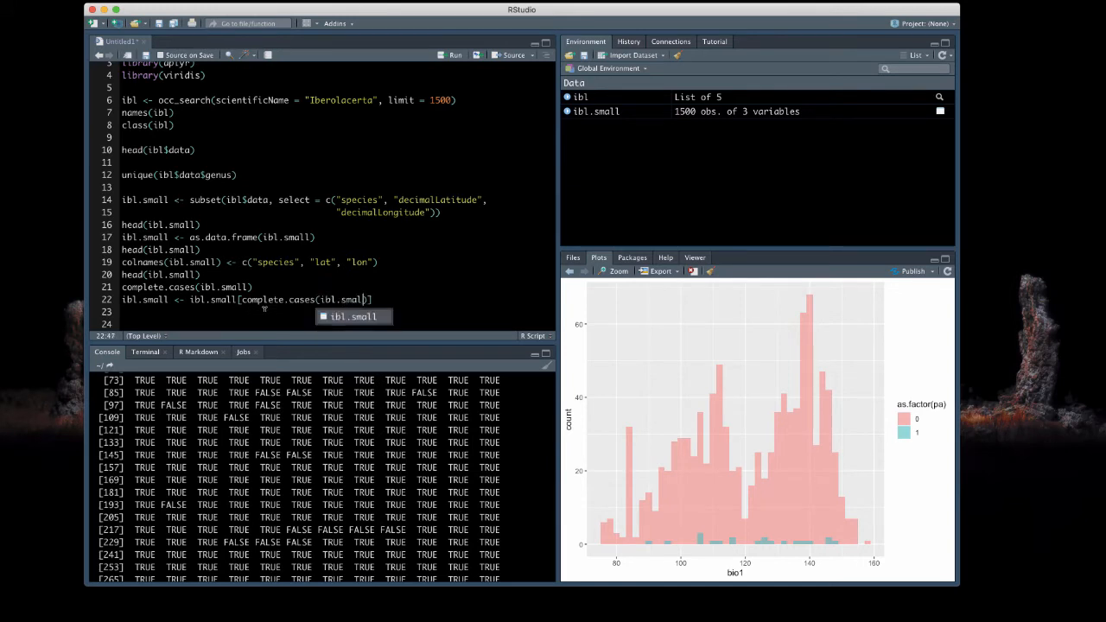
{"action": "type", "text": ","}
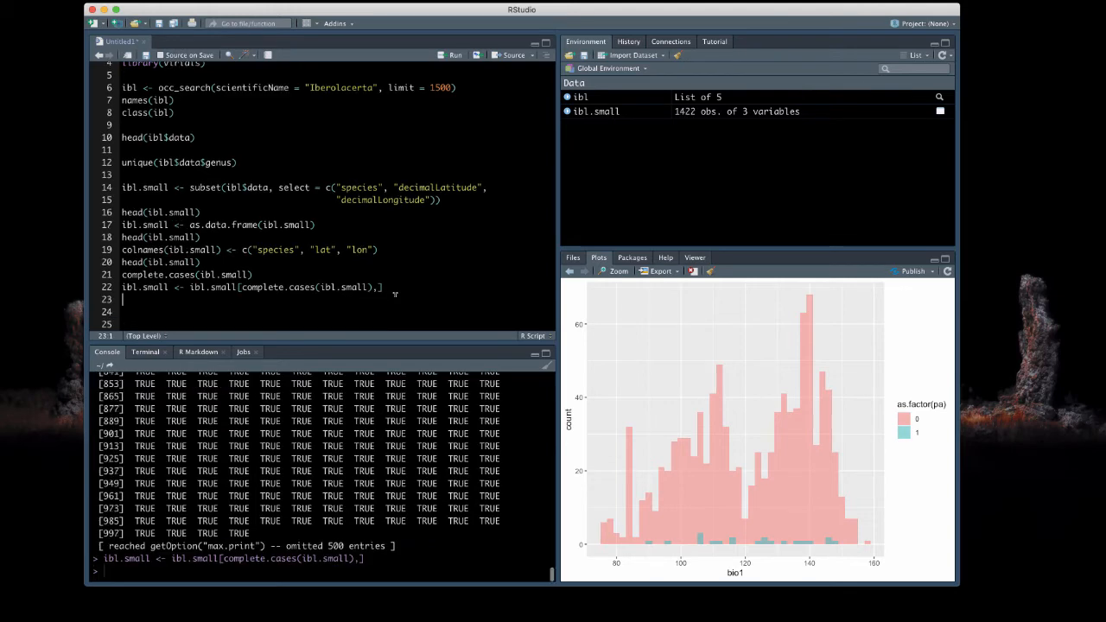
Run head(ibl.small) and complete.cases(ibl.small), then re-run earlier lines restoring 1500 records
{"action": "type", "text": "head(ibl.small"}
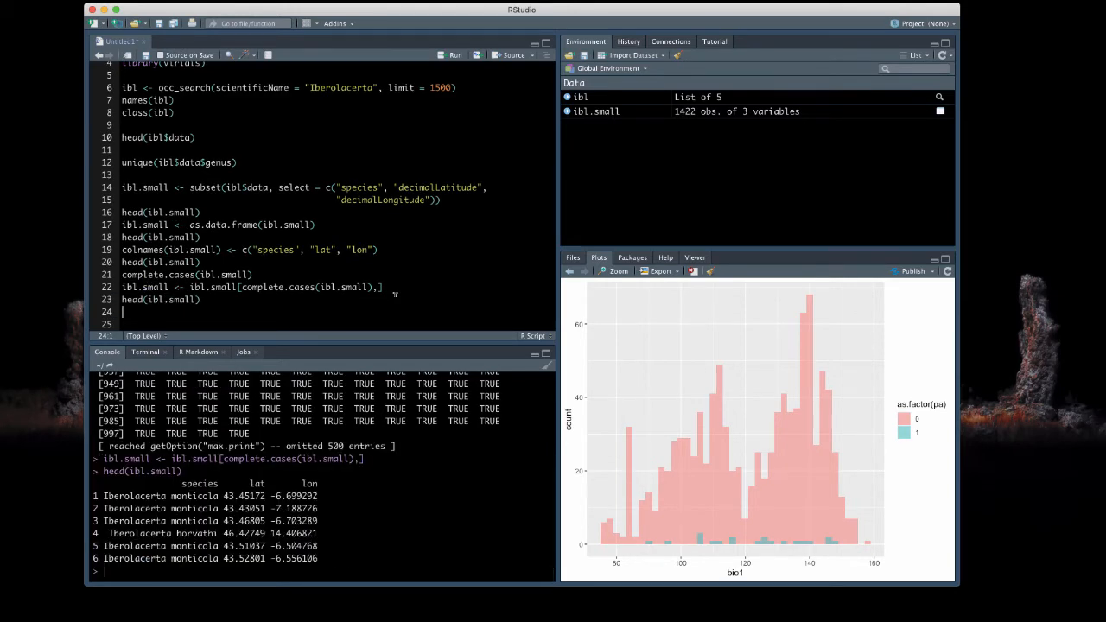
{"action": "type", "text": "complete."}
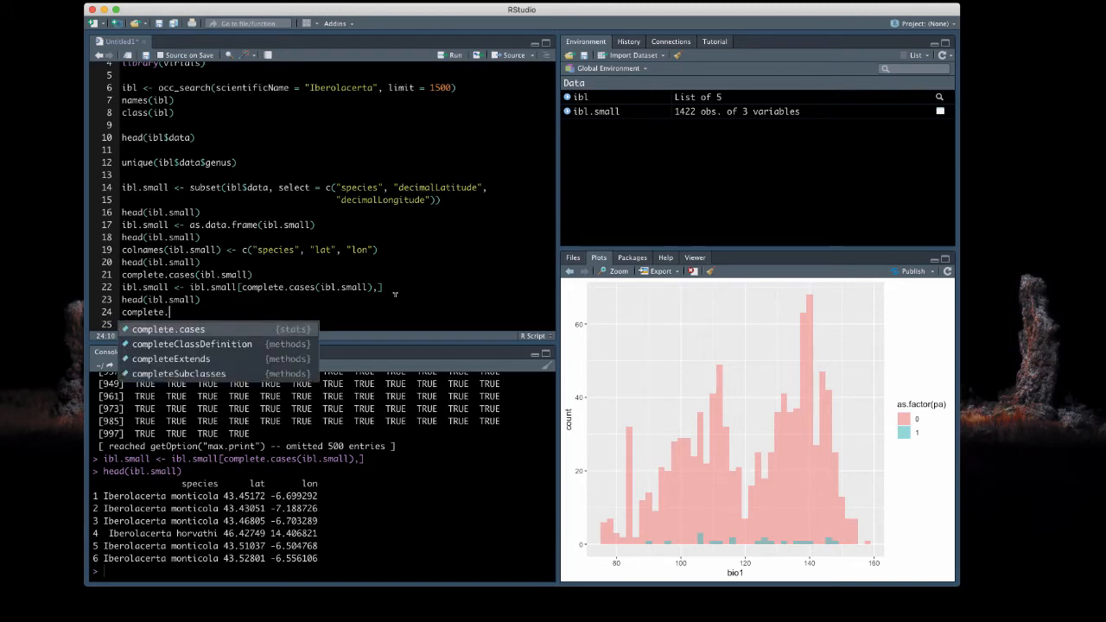
{"action": "type", "text": "complete.cases(ibl.small"}
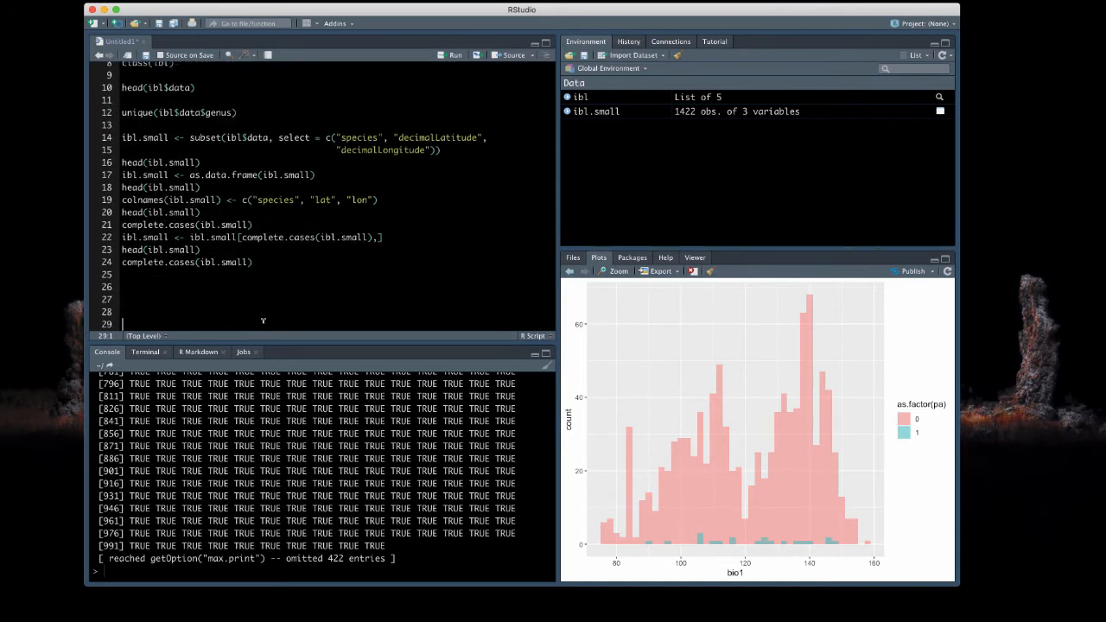
{"action": "left_click", "coordinate": [124, 287]}
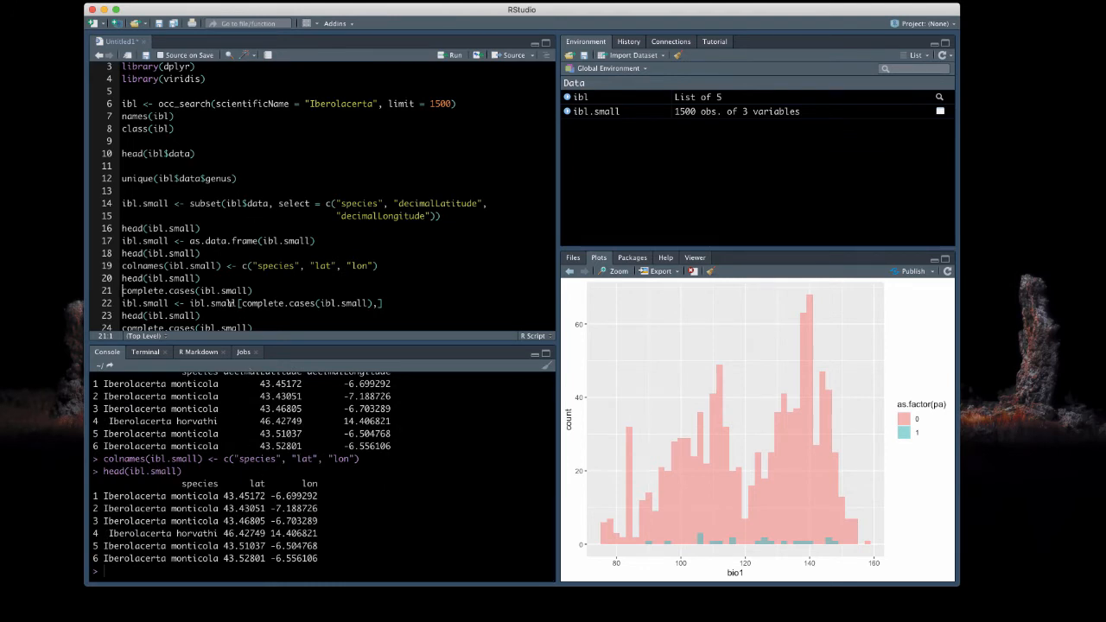
Run dim(ibl.small) to confirm 1500 then 1422 rows of 3 columns after re-filtering
{"action": "type", "text": "dim("}
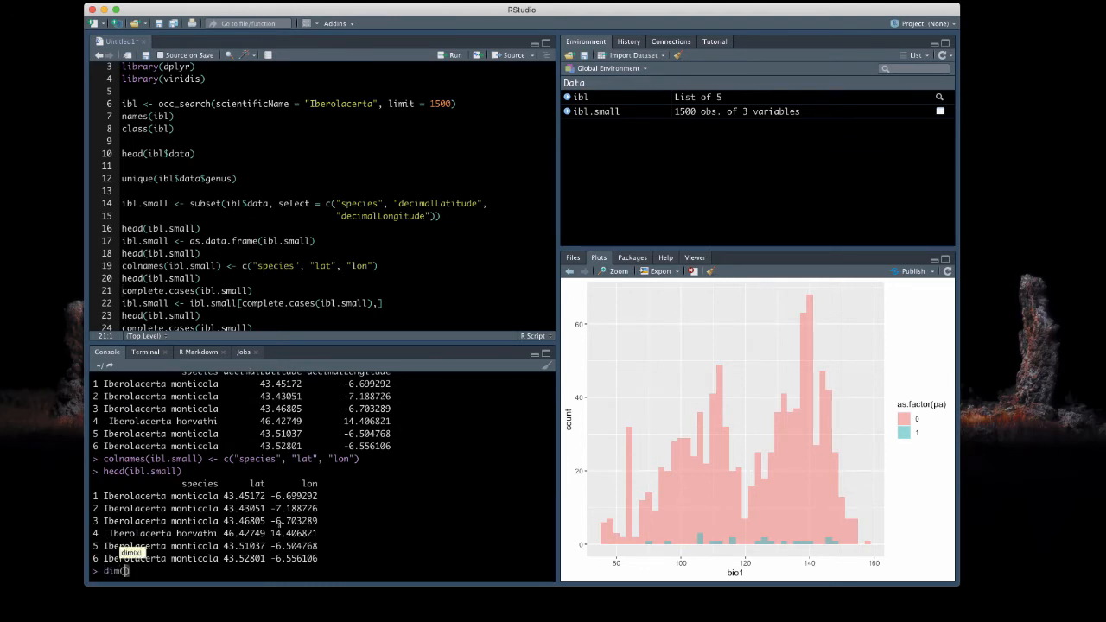
{"action": "type", "text": "ibl.small"}
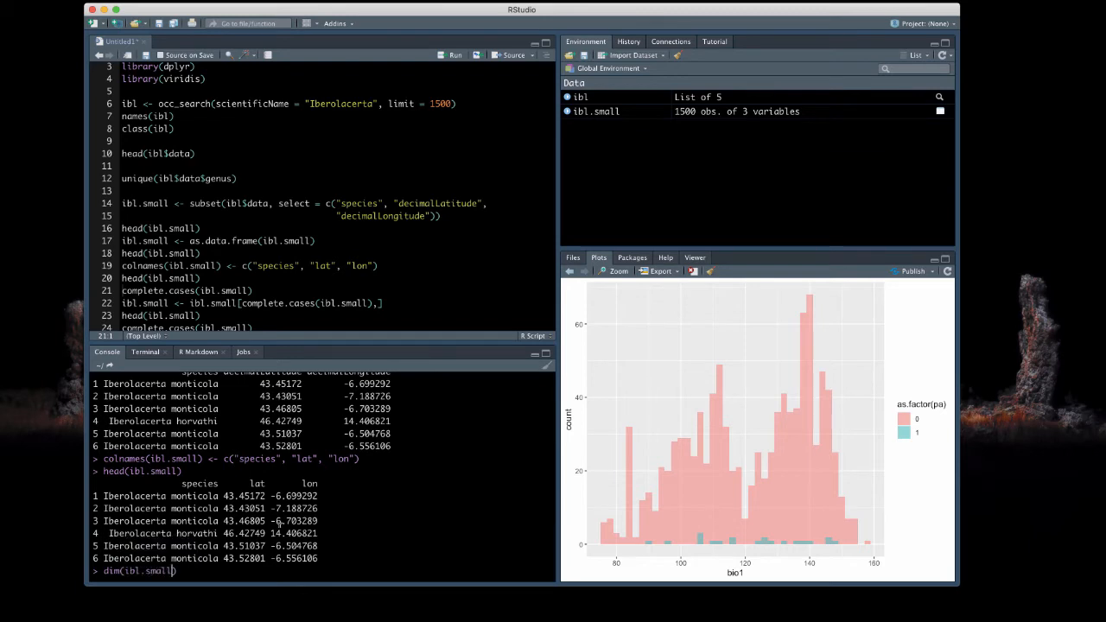
{"action": "key", "text": "enter"}
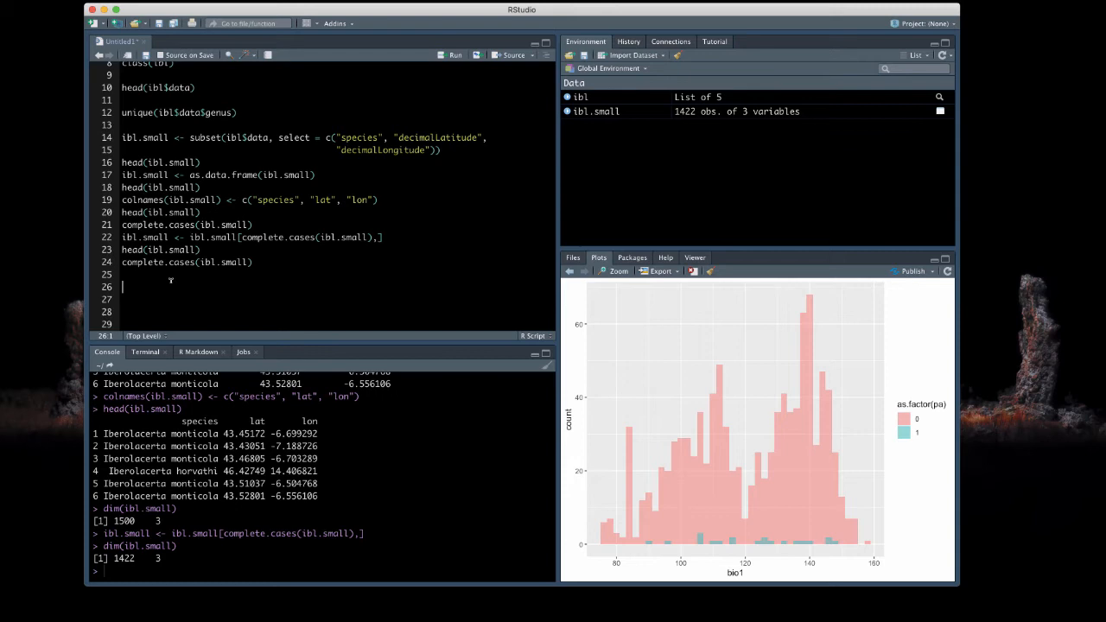
{"action": "mouse_move", "coordinate": [124, 275]}
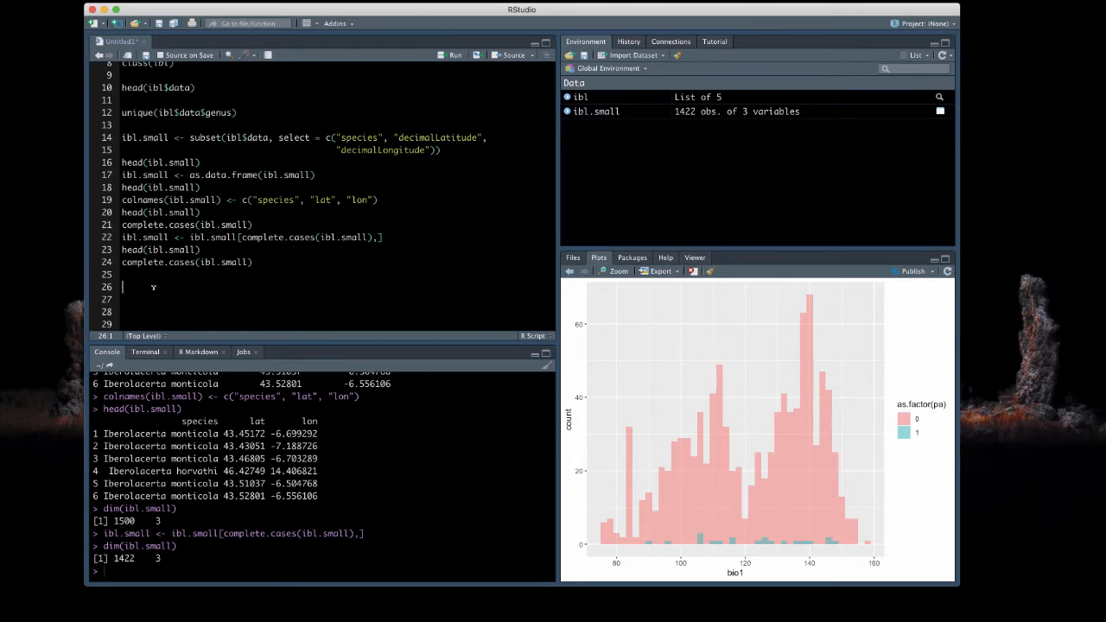
Deduplicate with ibl.small <- unique(ibl.small) and confirm dim reports 655 rows, 3 columns
{"action": "type", "text": "ibl"}
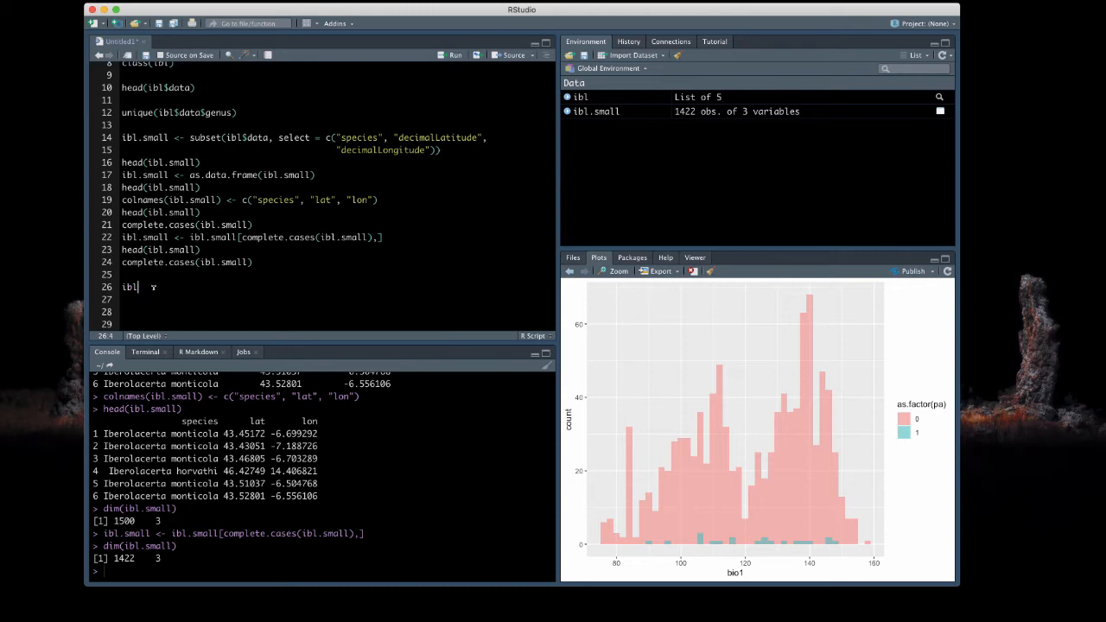
{"action": "type", "text": ".small <- u"}
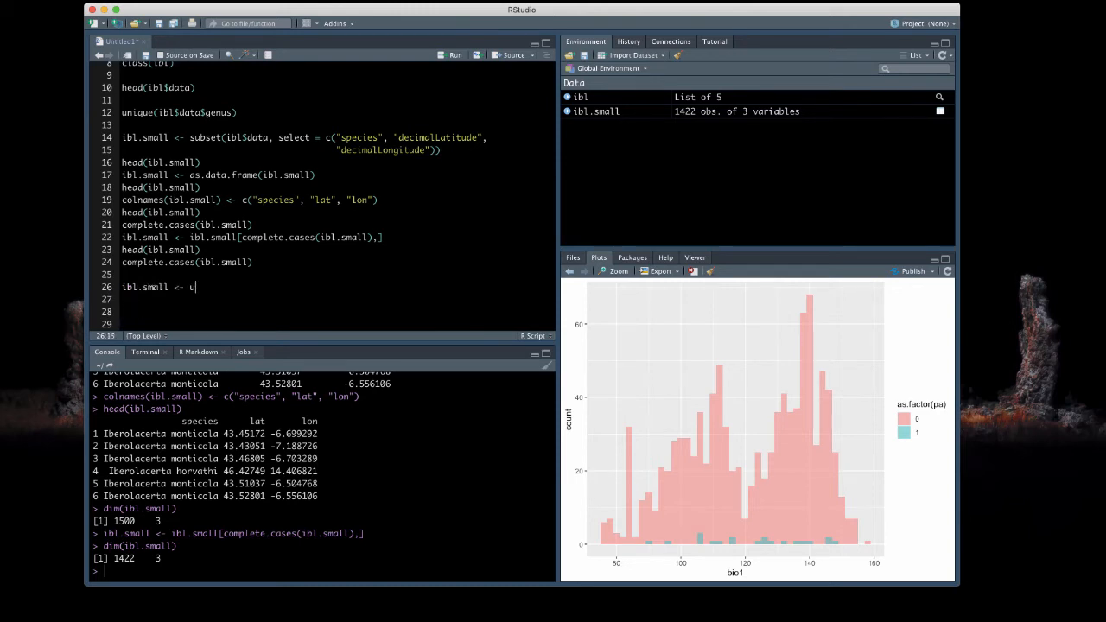
{"action": "type", "text": "nique(ibl.small"}
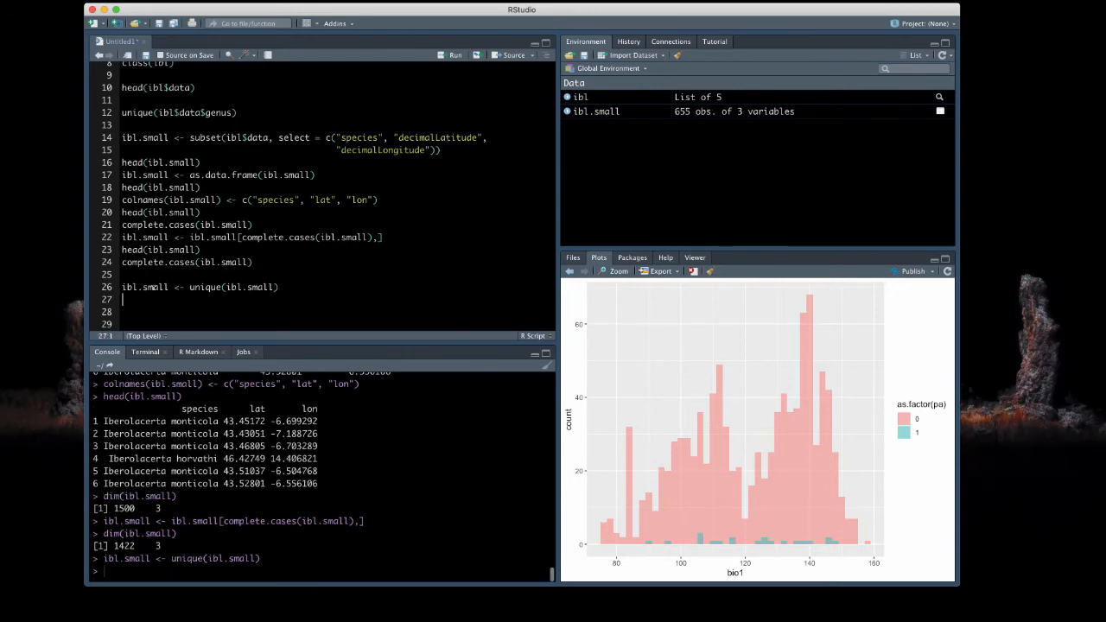
{"action": "type", "text": "dim(ibl.small"}
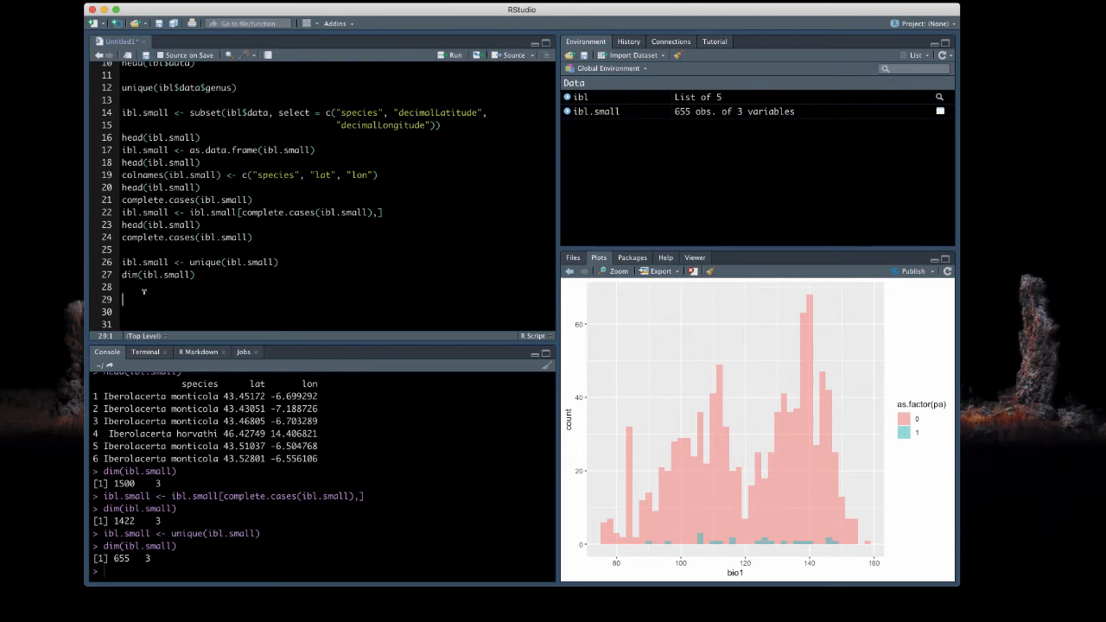
{"action": "type", "text": "table()"}
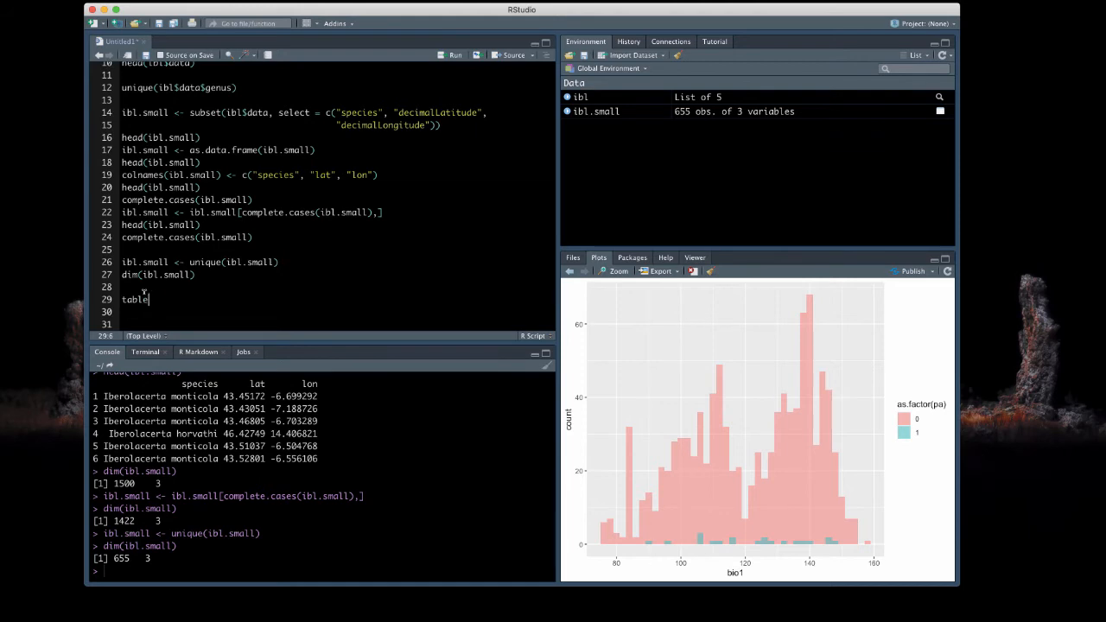
Run table(ibl.small$species) to get per-species record counts, monticola at 238
{"action": "type", "text": "(ibl.sma"}
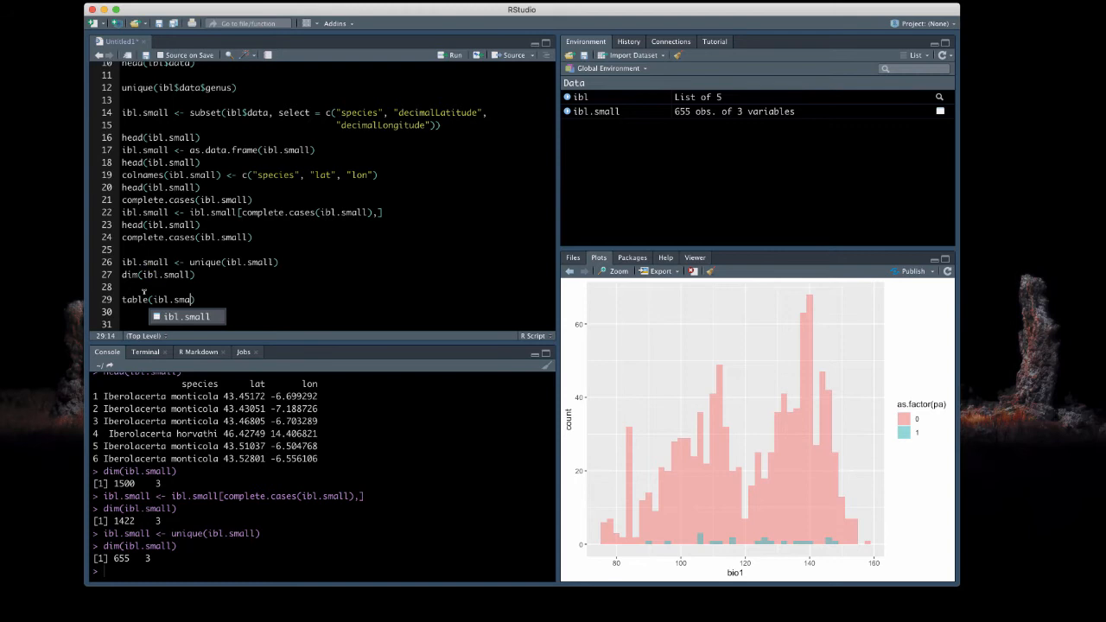
{"action": "type", "text": "$species)"}
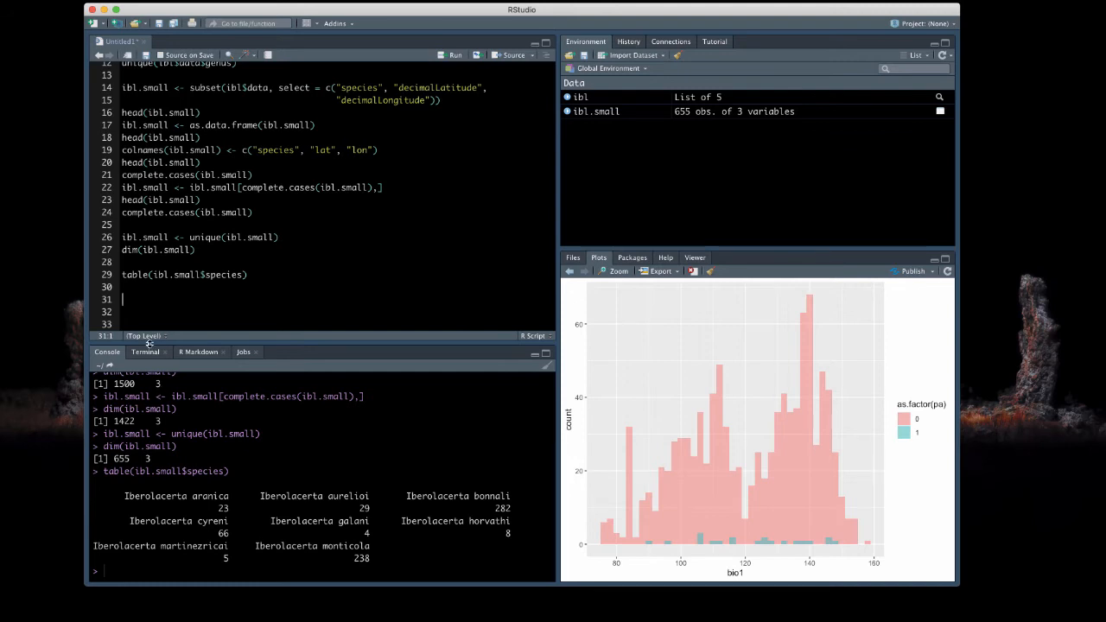
{"action": "type", "text": "pal <-"}
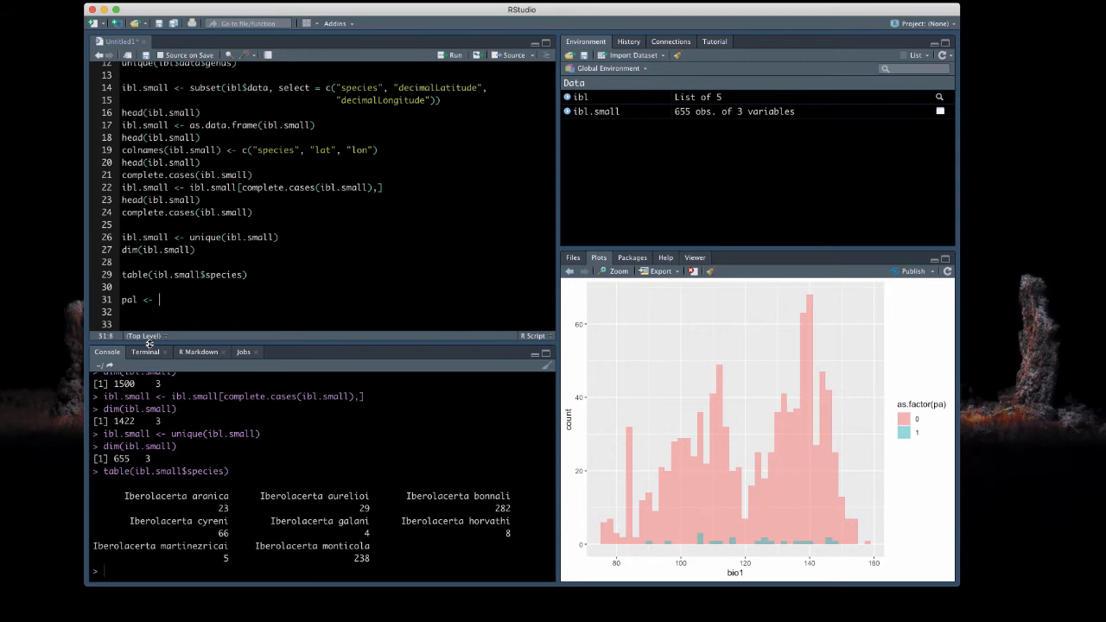
Write pal <- leaflet::colorFactor(viridis_pal(option = "C")(8))
{"action": "type", "text": "leaf"}
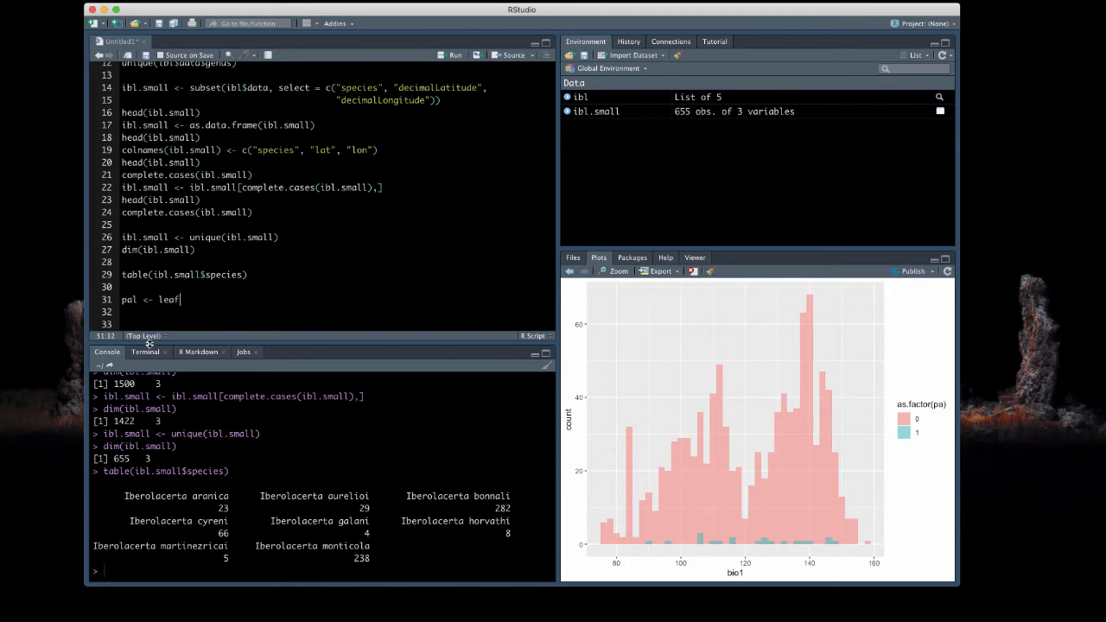
{"action": "type", "text": "leaflet::"}
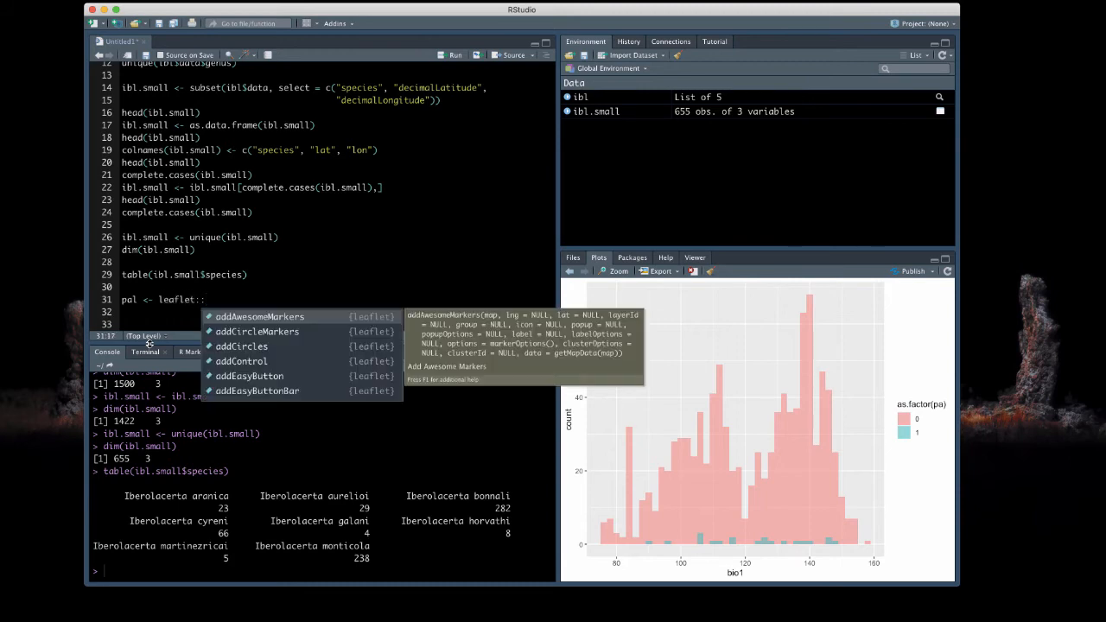
{"action": "type", "text": "colorFactor("}
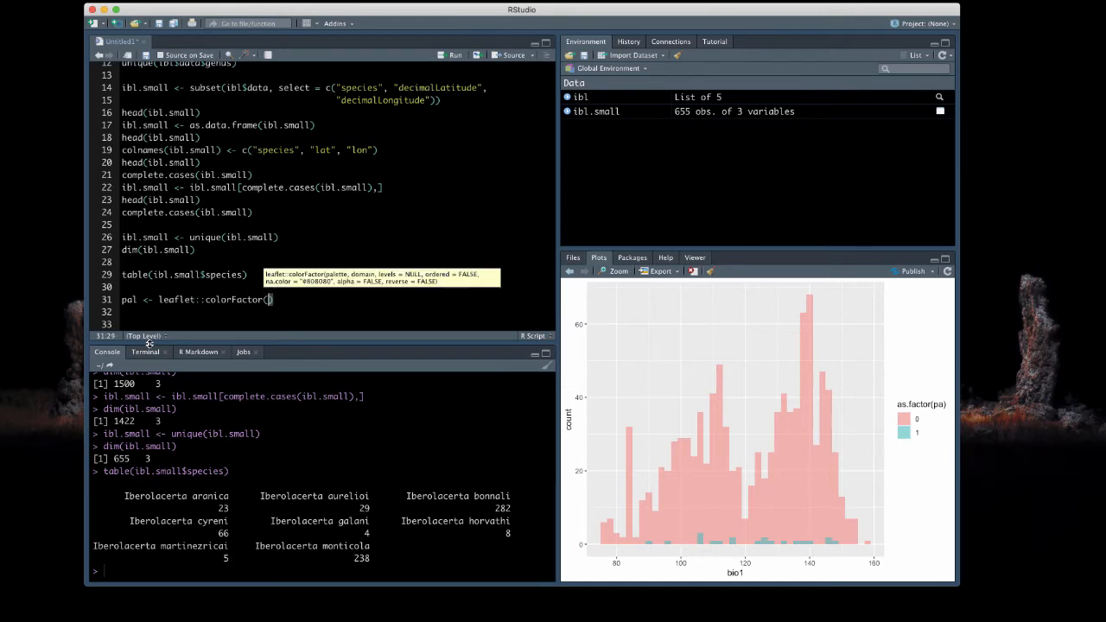
{"action": "type", "text": "viridis_pal("}
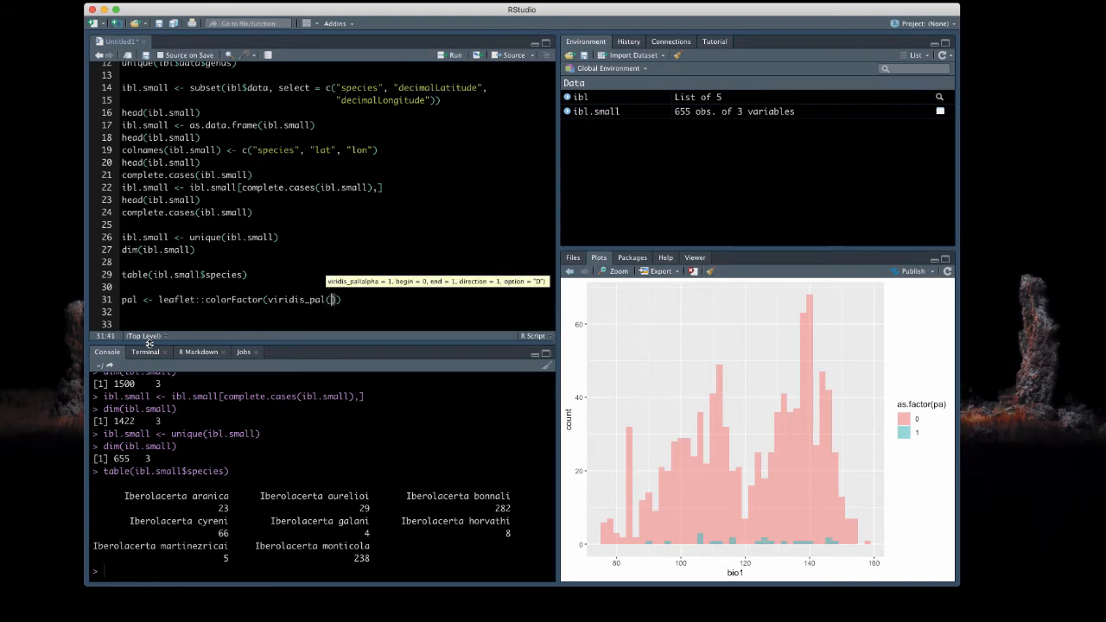
{"action": "type", "text": "option = \"C"}
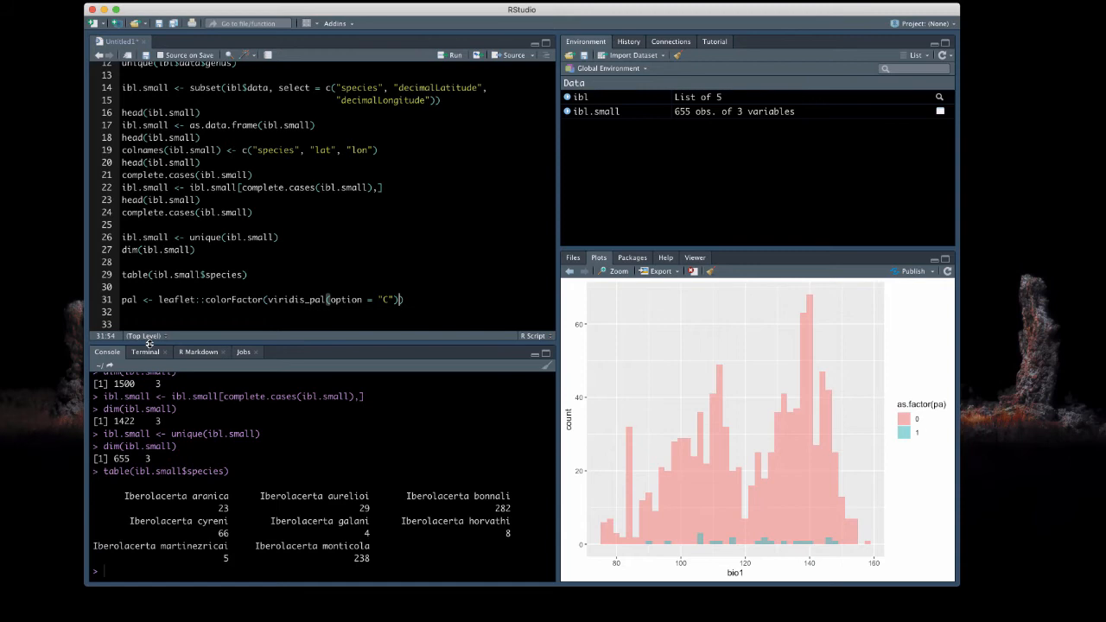
{"action": "type", "text": "()"}
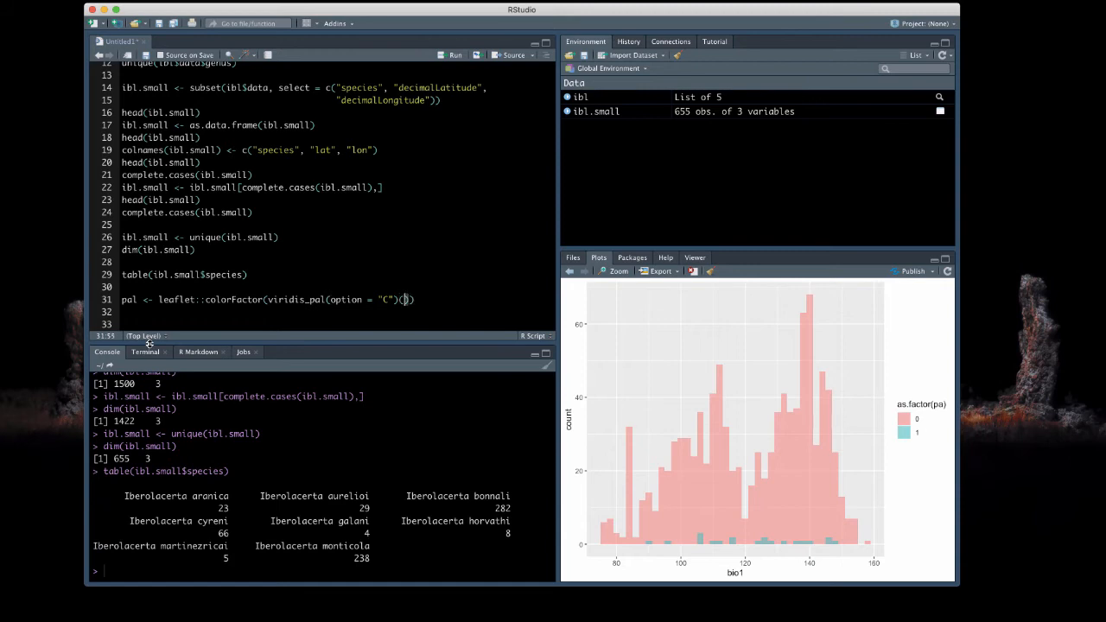
{"action": "type", "text": "8"}
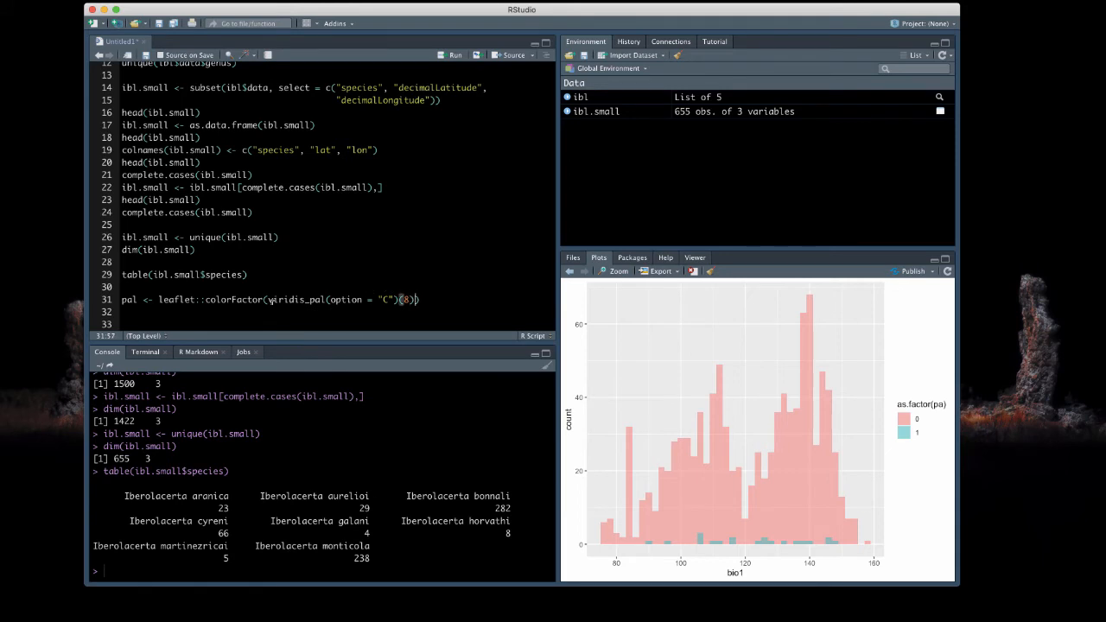
Add domain = ibl.small$species to the palette, run it and print pal
{"action": "left_click", "coordinate": [285, 299]}
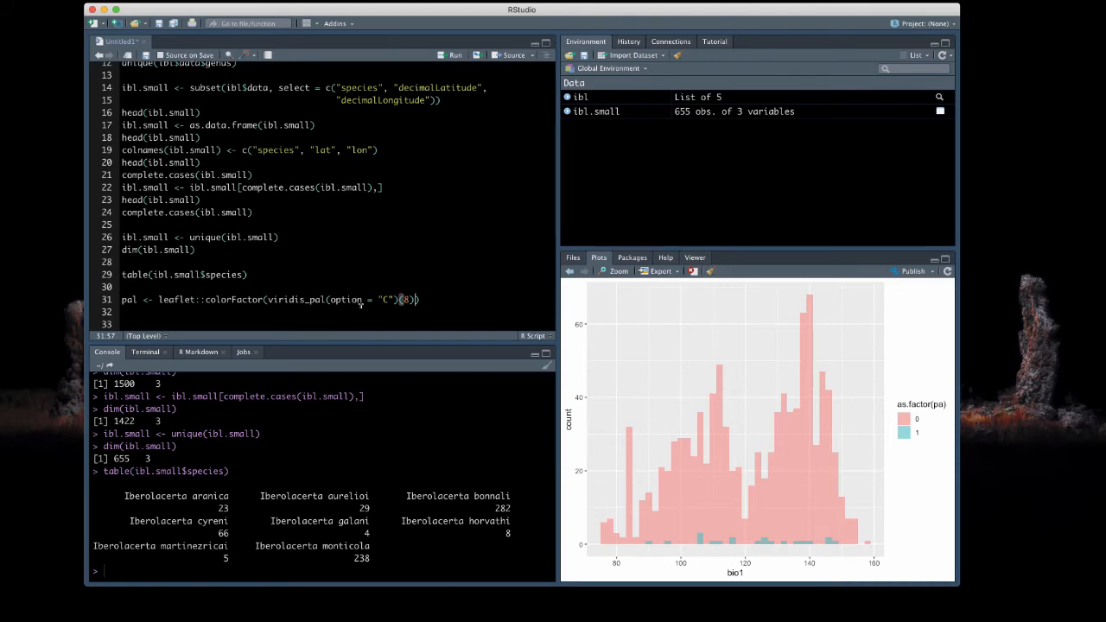
{"action": "type", "text": ", domain"}
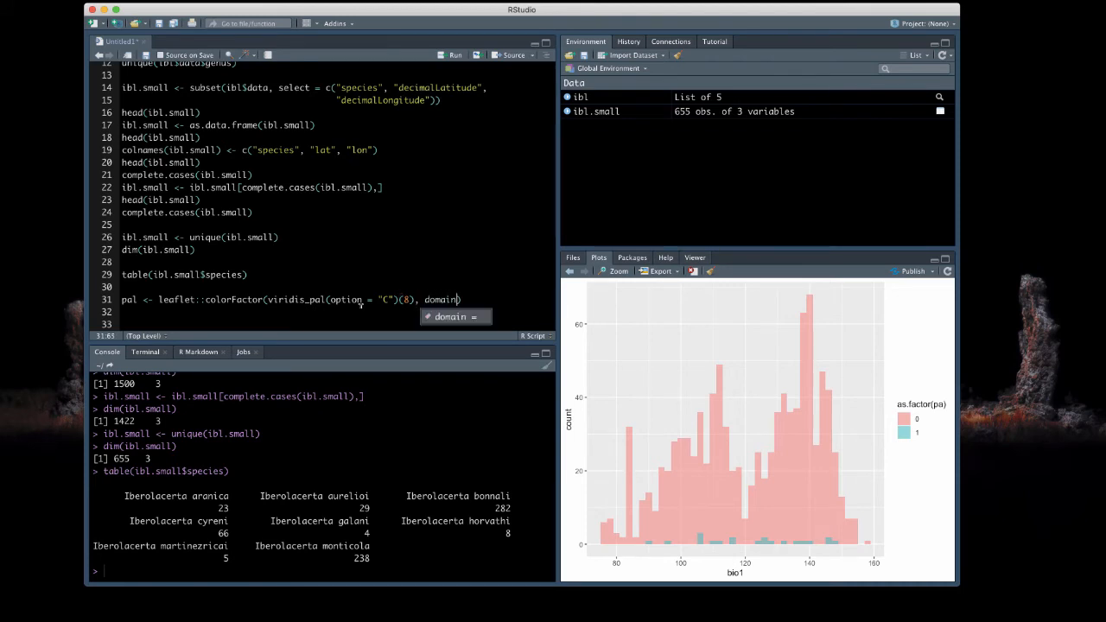
{"action": "type", "text": "= ibl.small$specie"}
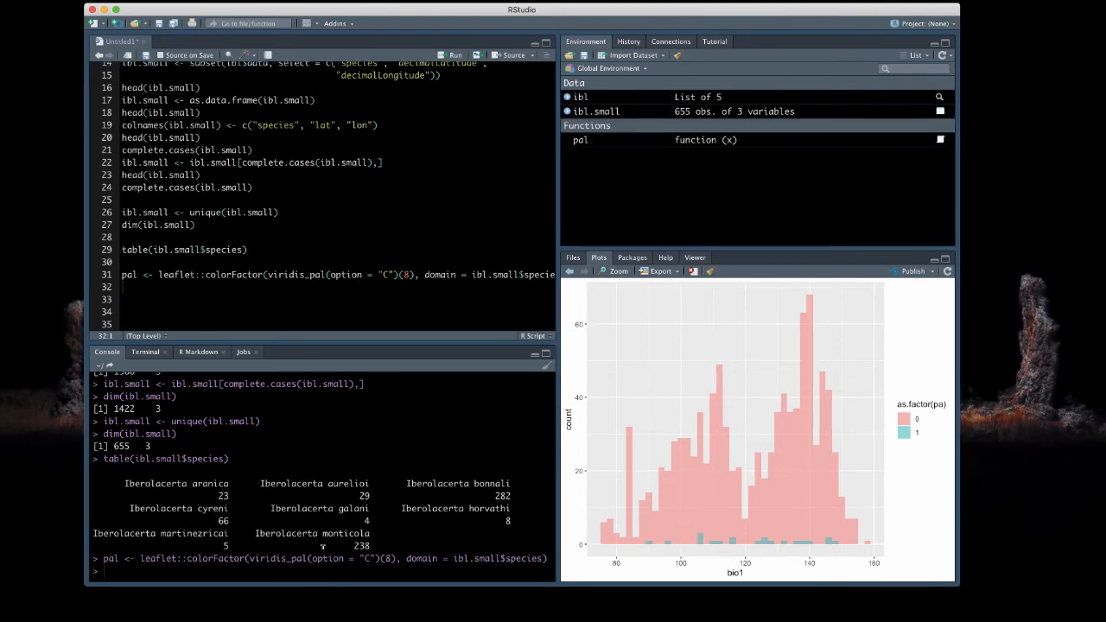
{"action": "key", "text": "Return"}
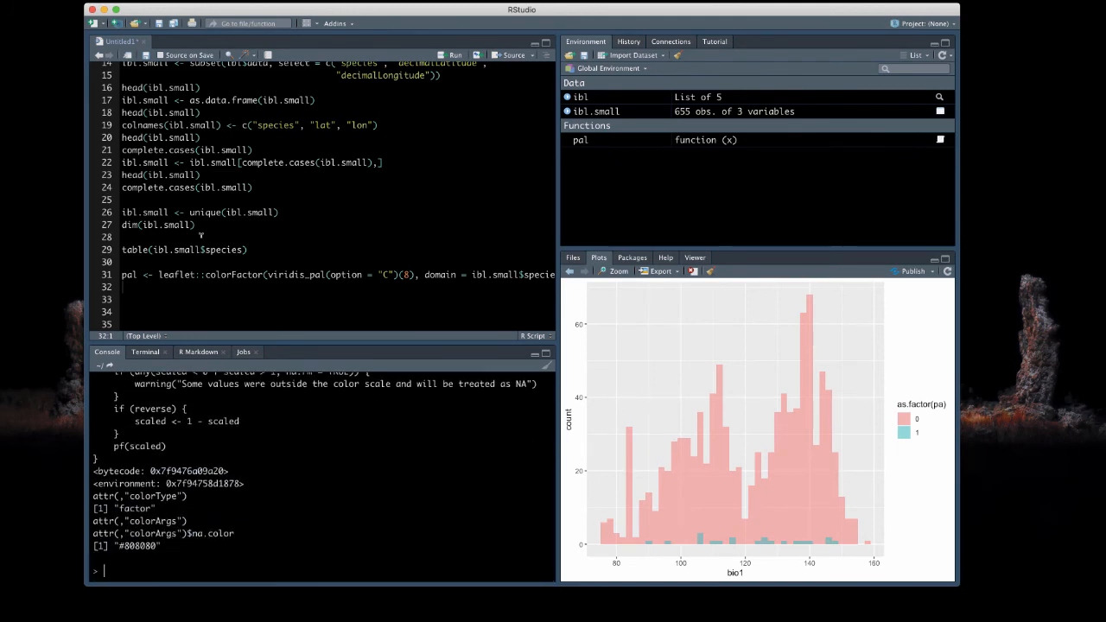
Wrap the pal line so the domain argument sits on its own line
{"action": "key", "text": "Return"}
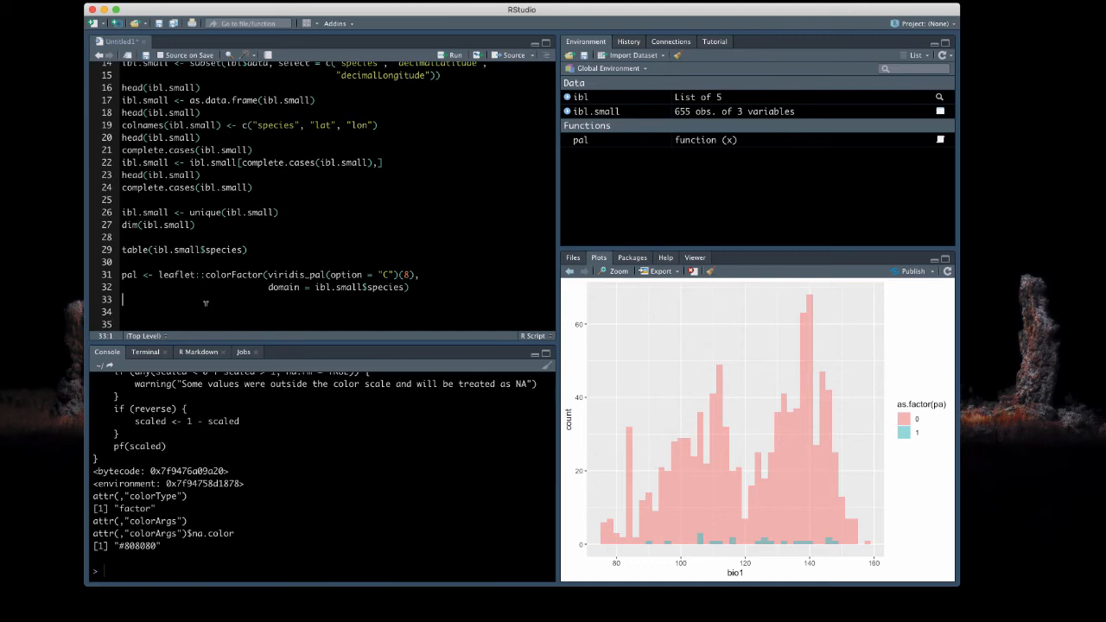
Start map m <- leaflet(ibl.small) %>% continuing on a new line
{"action": "type", "text": "m <-"}
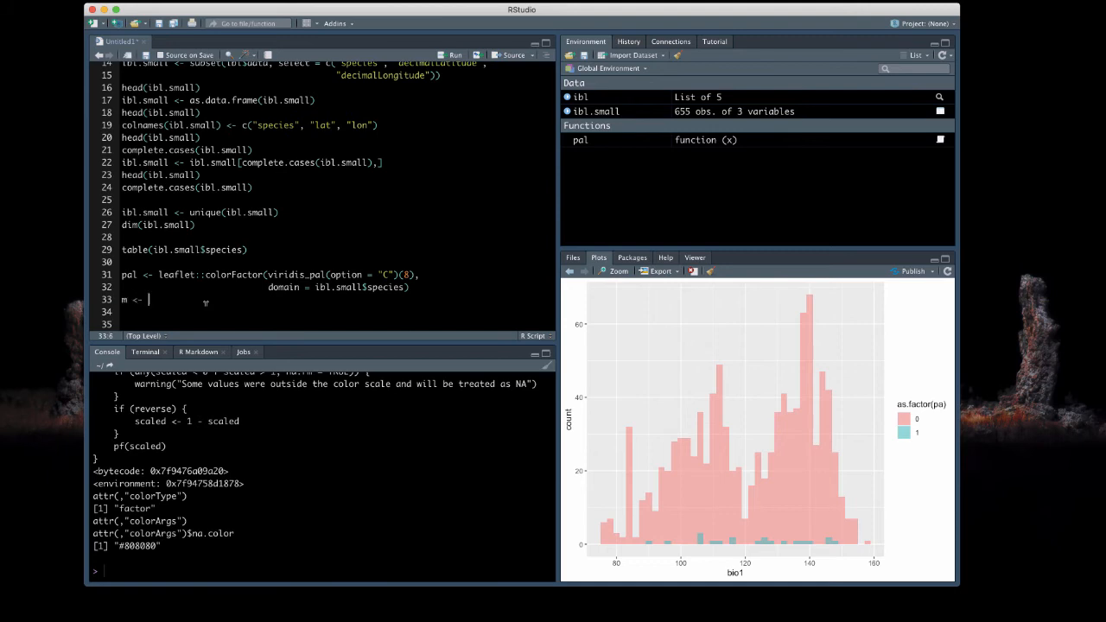
{"action": "type", "text": "leaflet(ibl.small"}
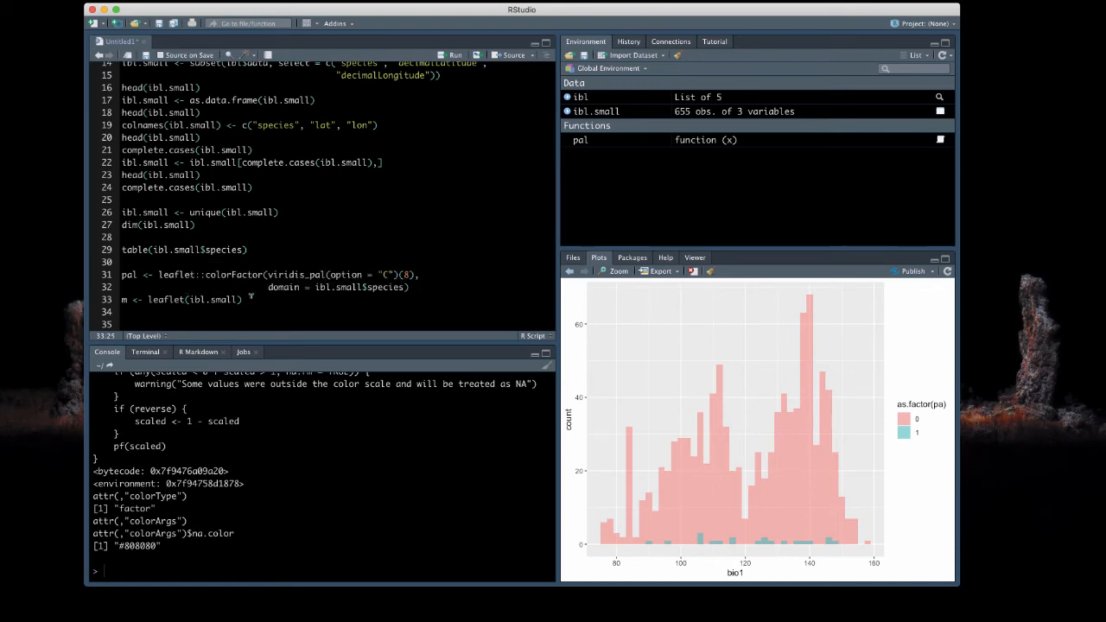
{"action": "type", "text": "%>%"}
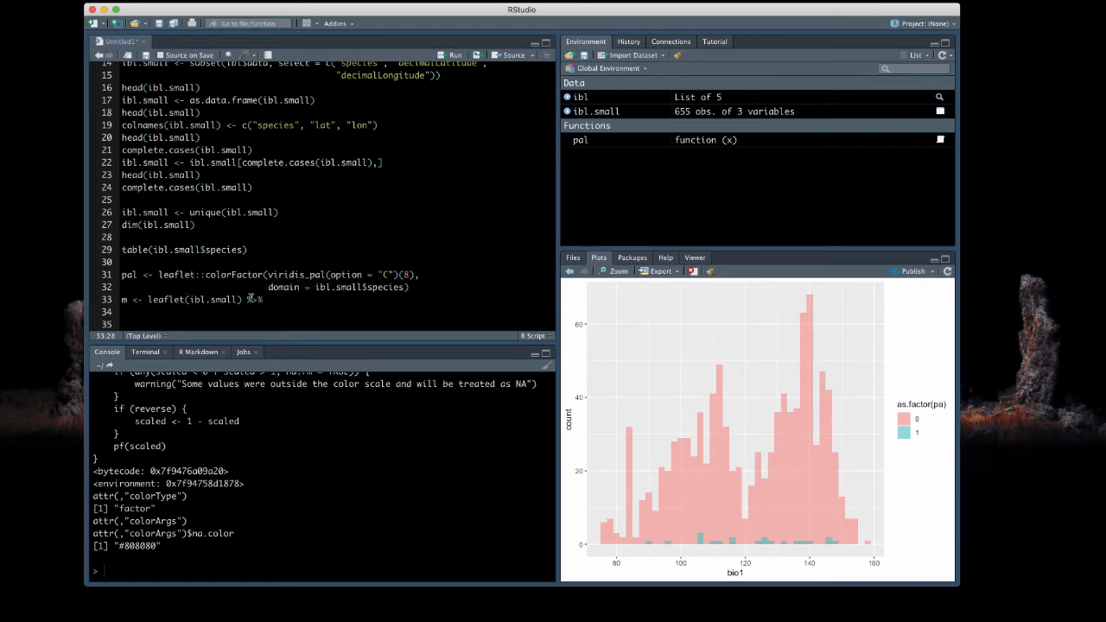
{"action": "key", "text": "enter"}
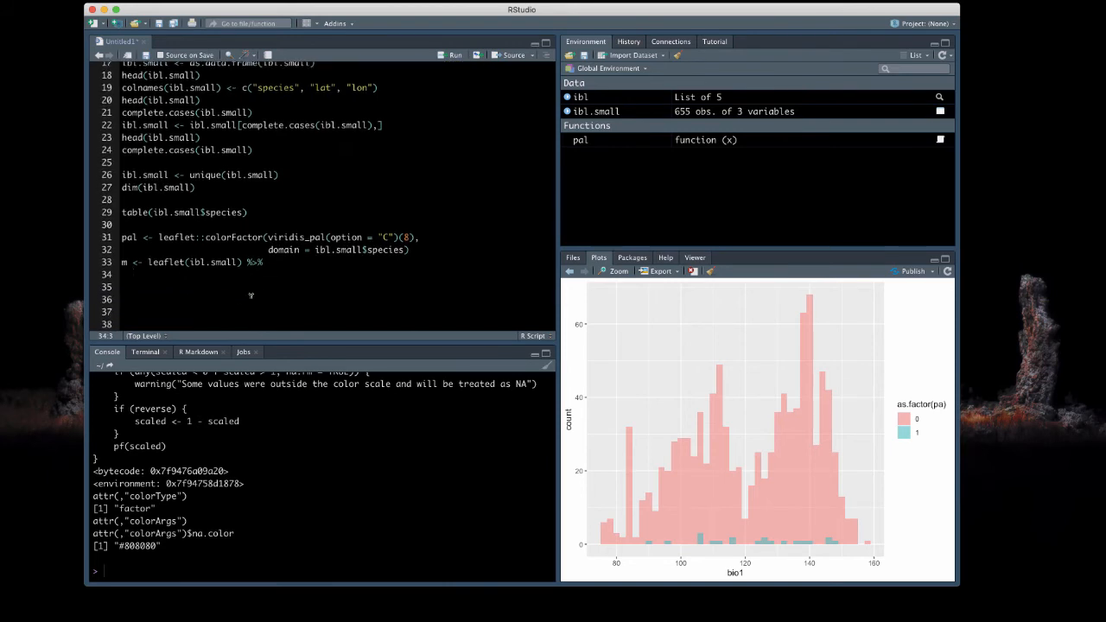
Add addProviderTiles(provider = "Stamen.TerrainBackground") to the pipeline
{"action": "type", "text": "addProviderTiles("}
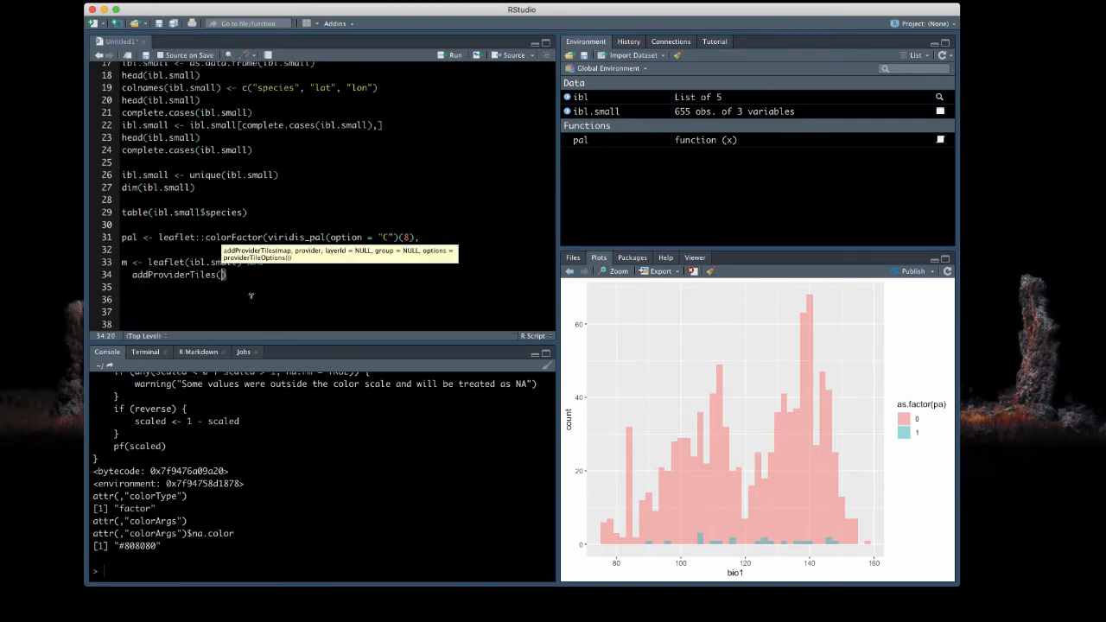
{"action": "type", "text": "provider = \""}
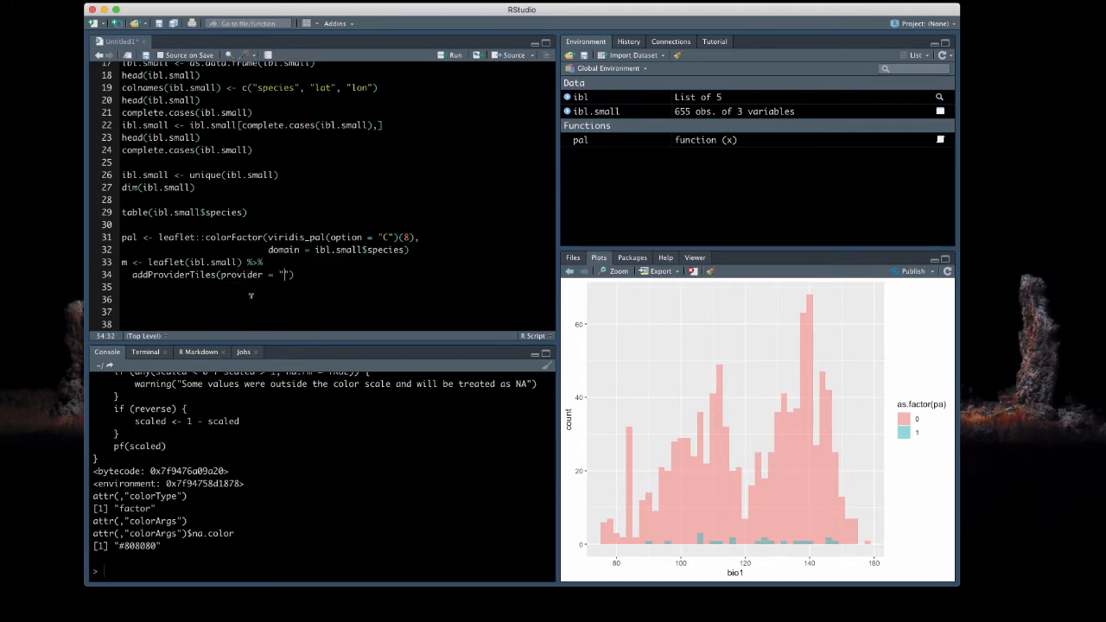
{"action": "type", "text": "Stamen"}
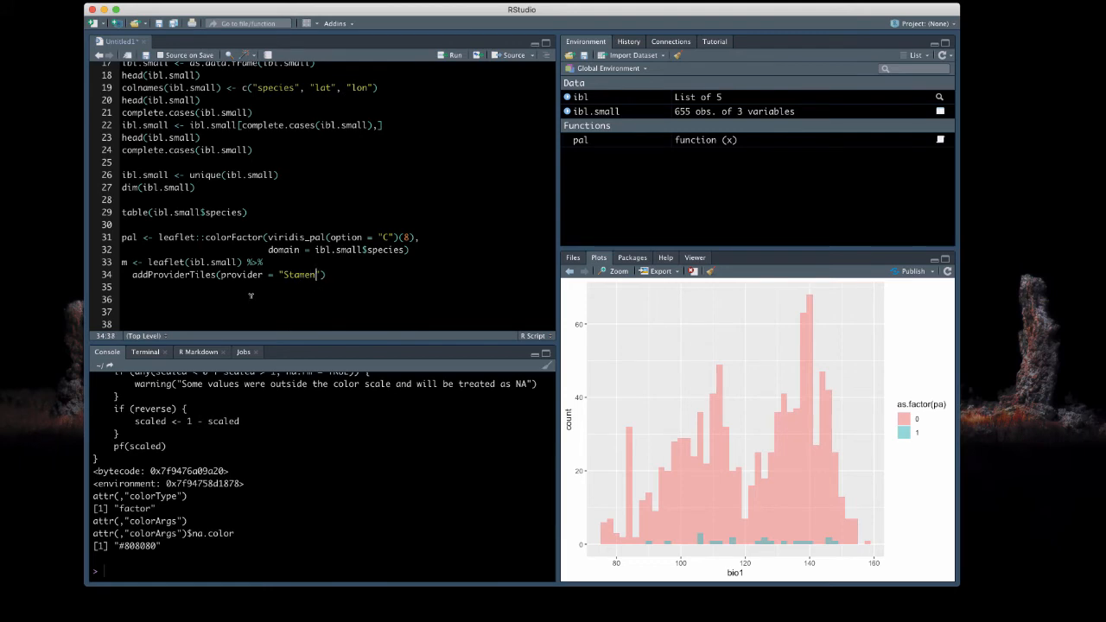
{"action": "type", "text": ".Terrain."}
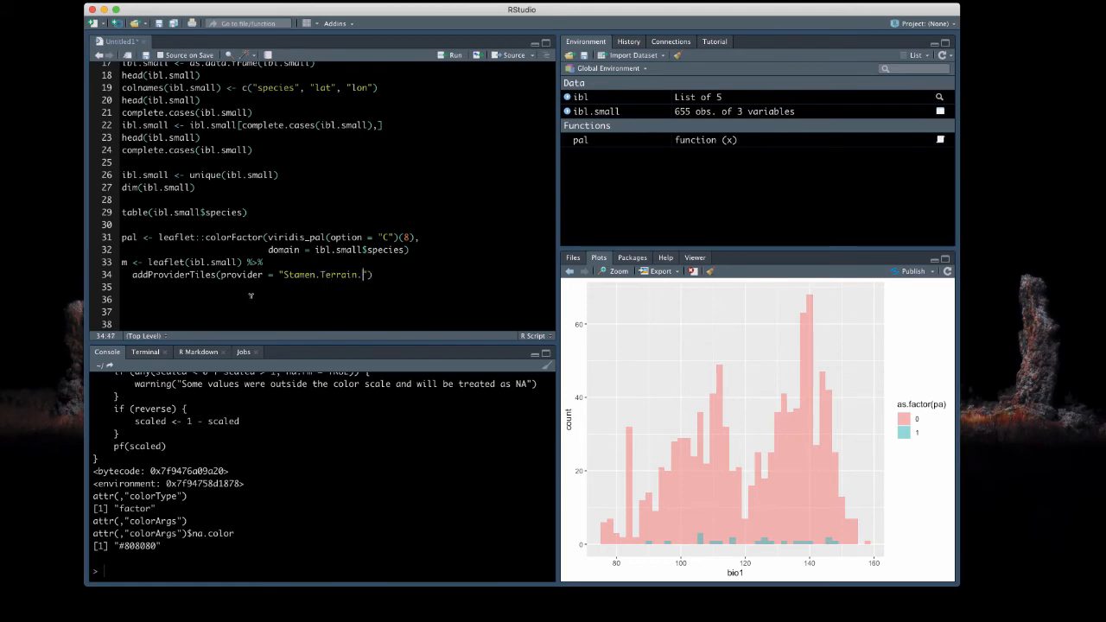
{"action": "type", "text": "Background"}
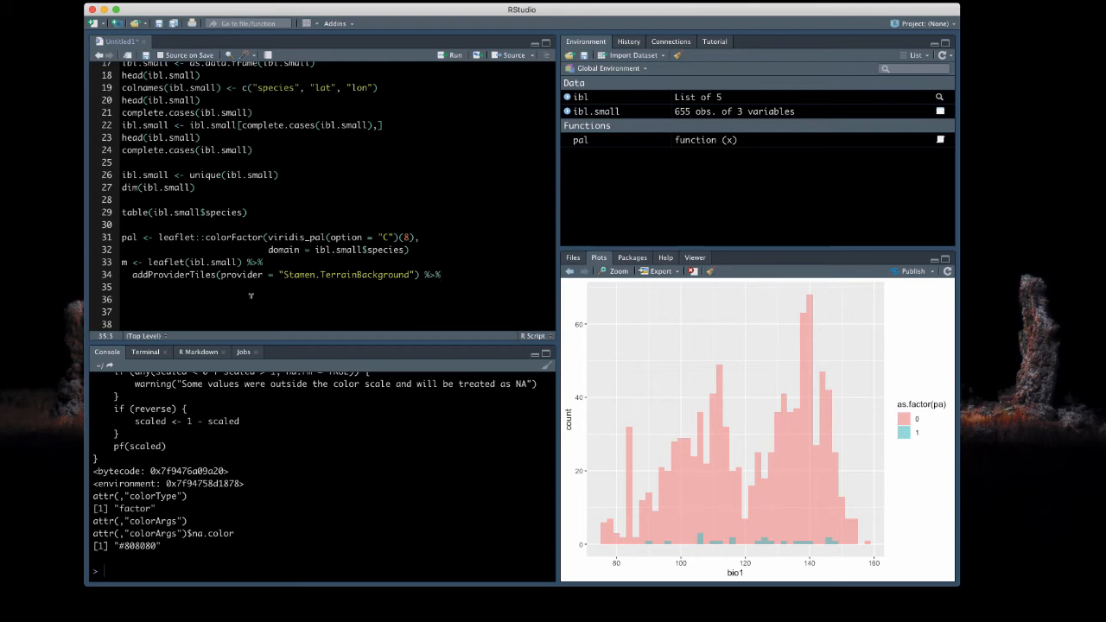
Add addCircleMarkers with lng = ~lon and lat = ~lat
{"action": "type", "text": "addCirc"}
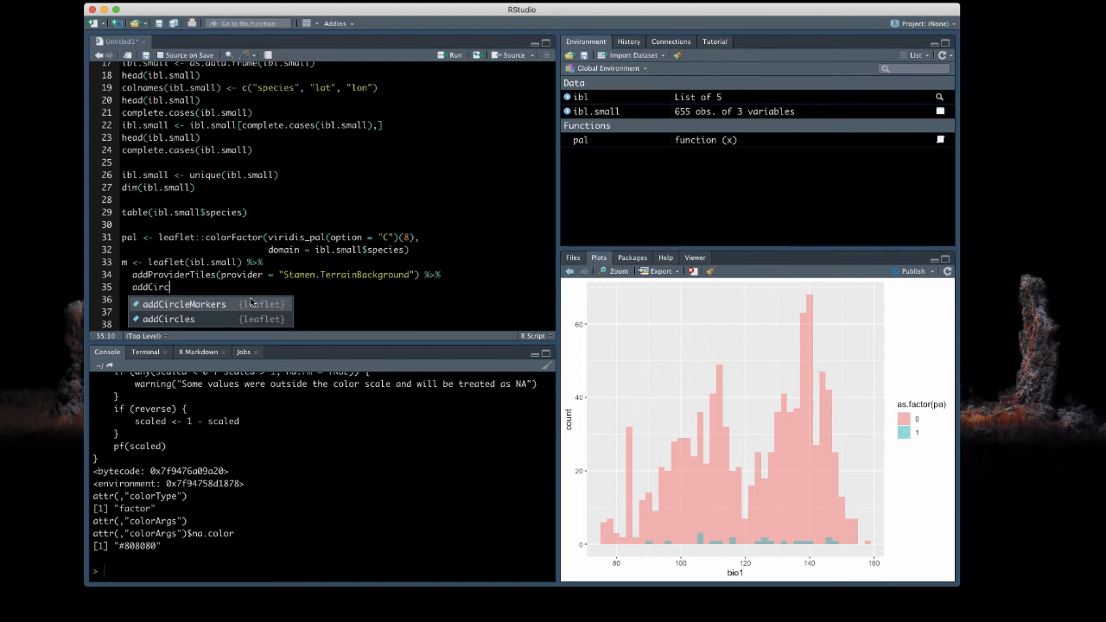
{"action": "left_click", "coordinate": [183, 305]}
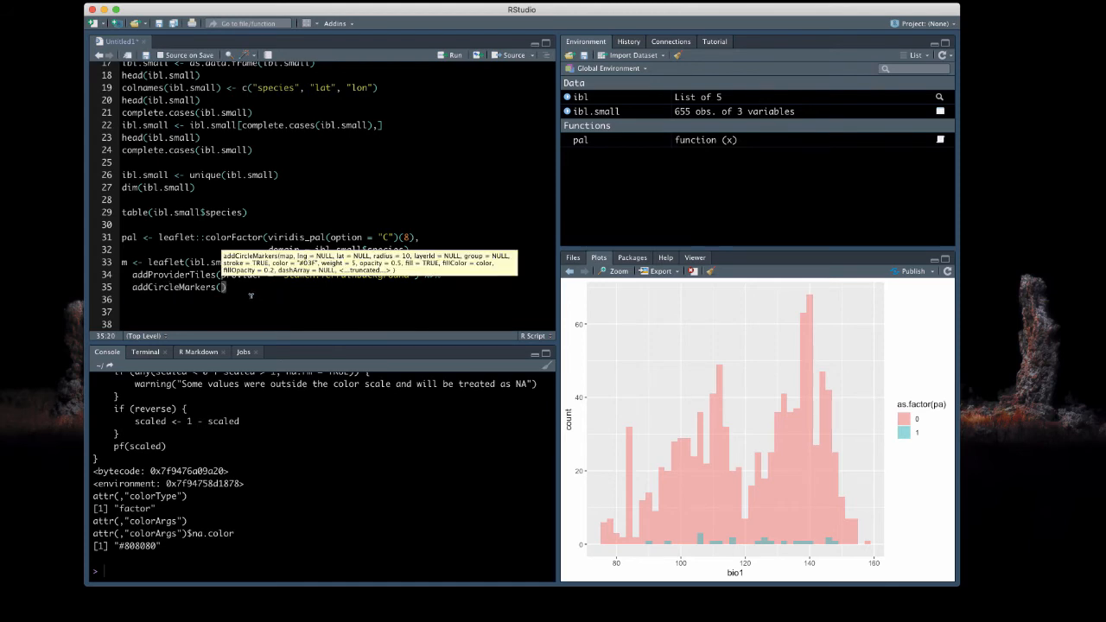
{"action": "type", "text": "lng ="}
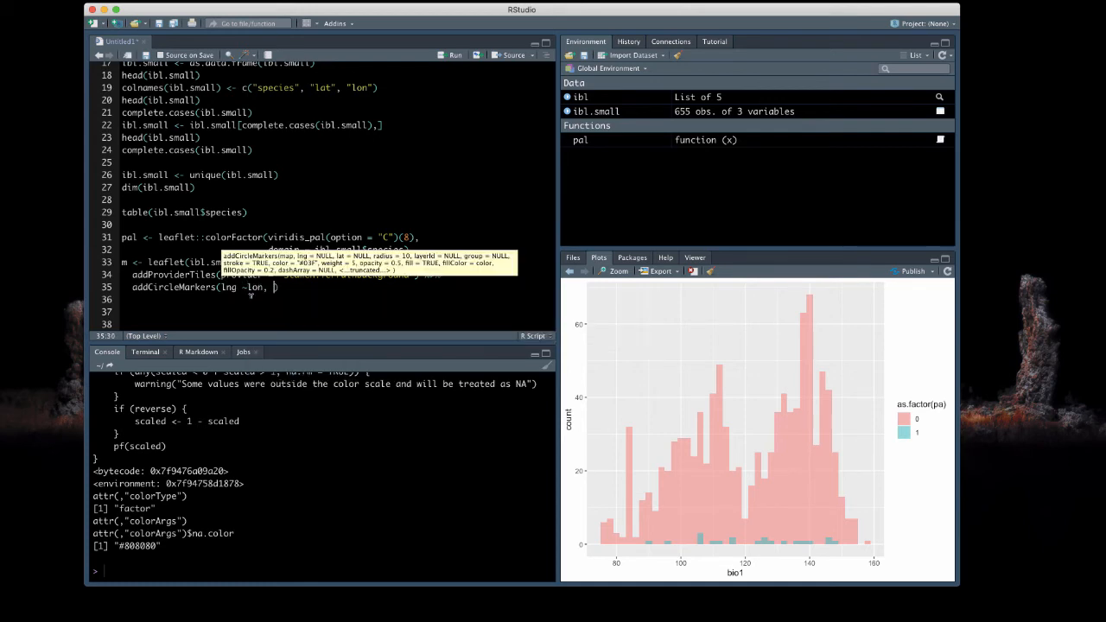
{"action": "type", "text": "lat ="}
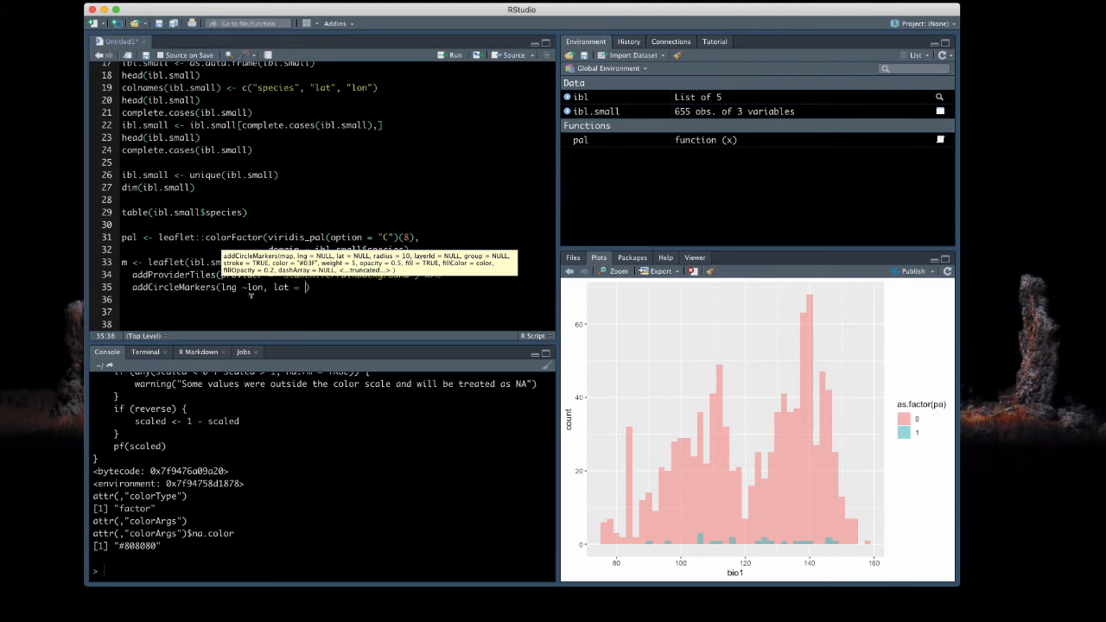
{"action": "type", "text": "lat,"}
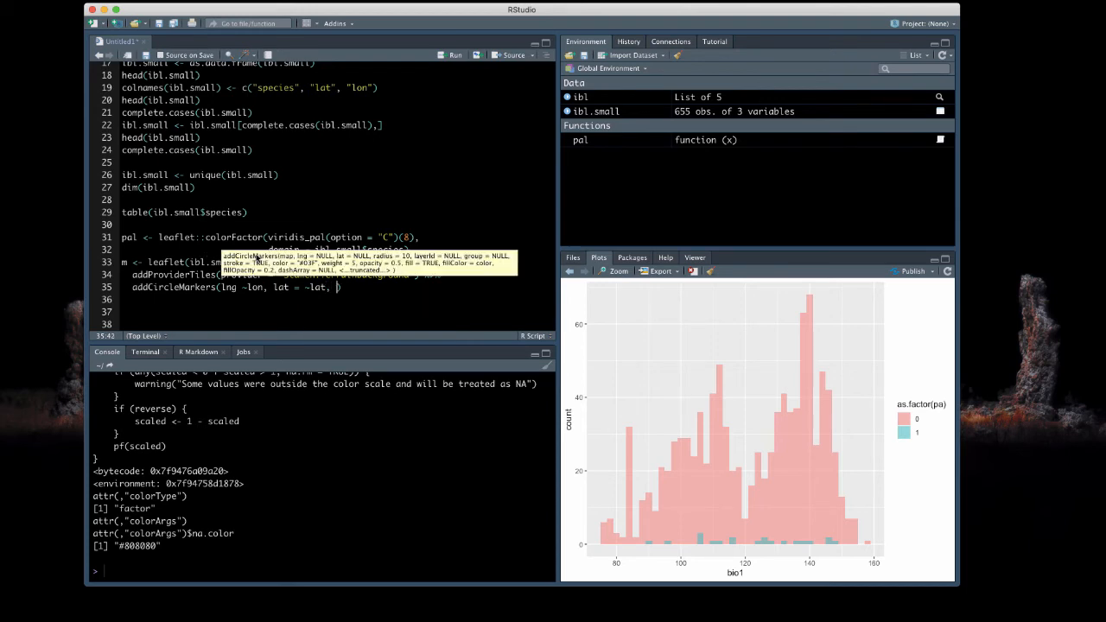
Set the circle markers to radius 5 with stroke = FALSE
{"action": "type", "text": "radius"}
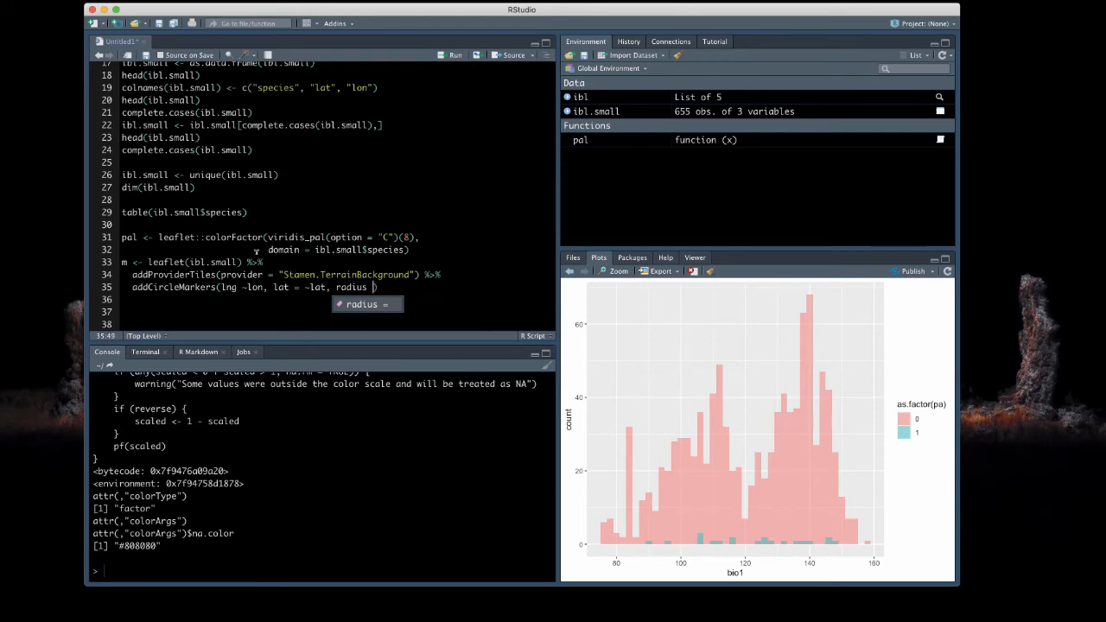
{"action": "type", "text": "5"}
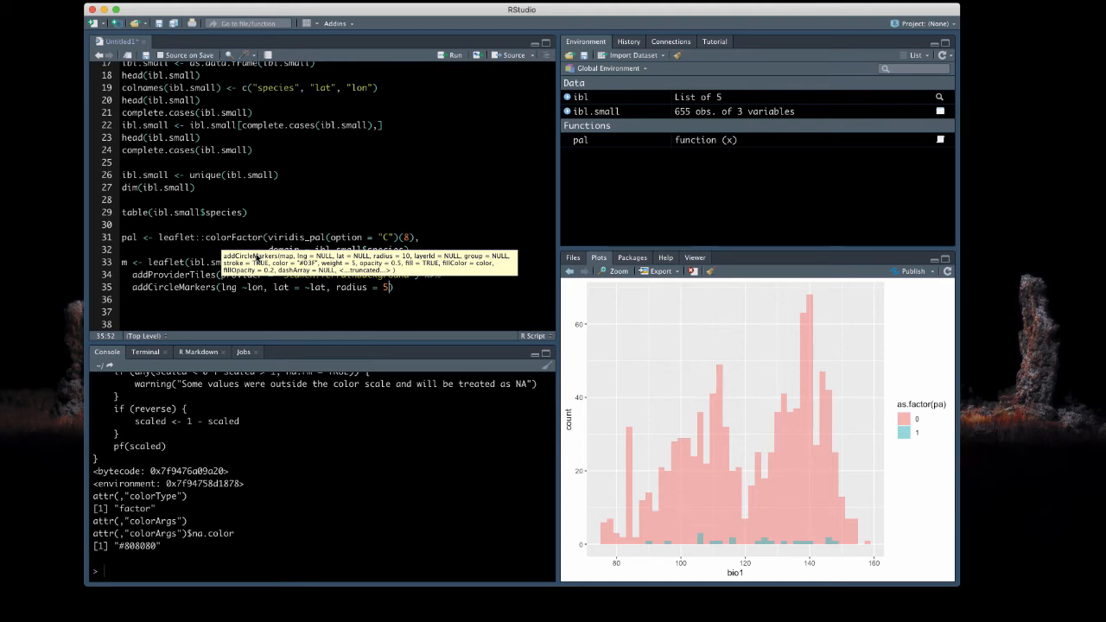
{"action": "type", "text": ", stroke"}
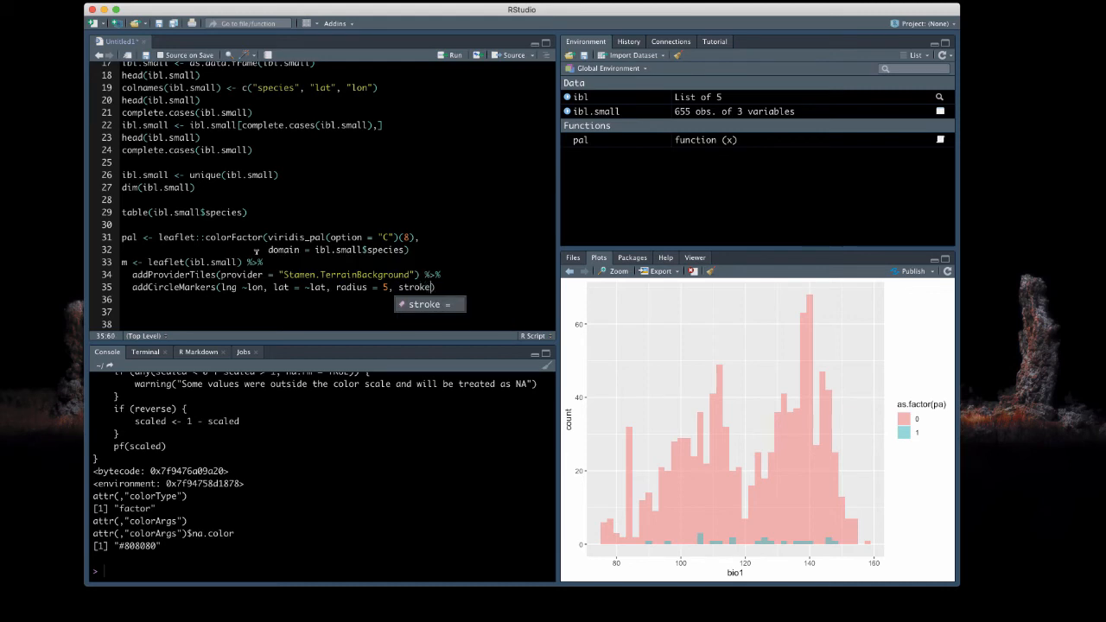
{"action": "type", "text": "FALSE,"}
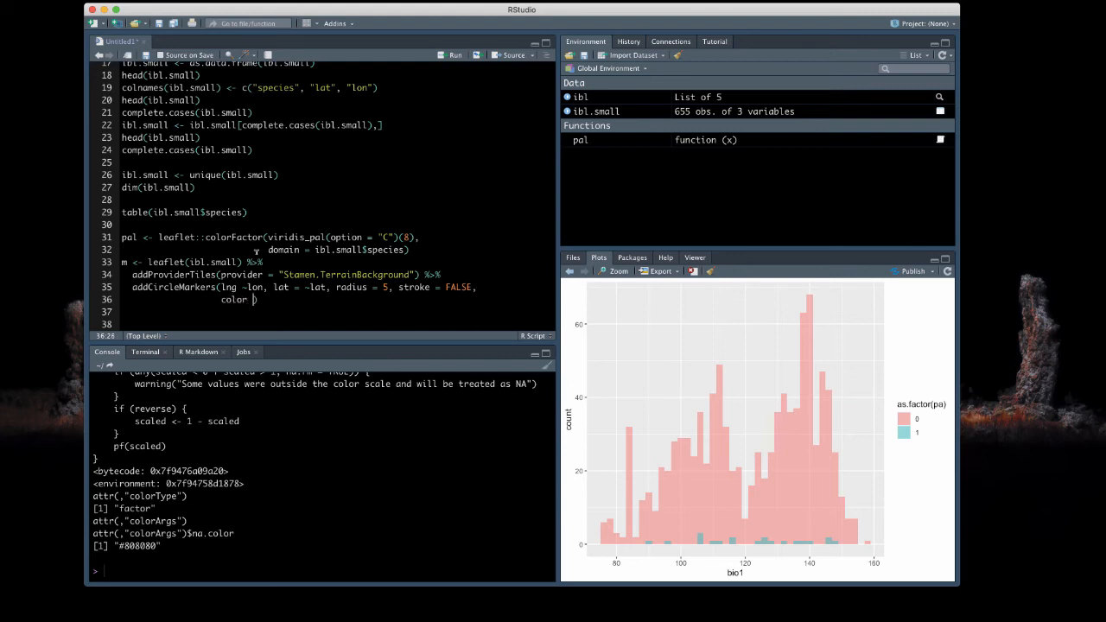
Colour circle markers with color = ~pal(species) and fillOpacity = 1, piping into addLegend
{"action": "type", "text": "="}
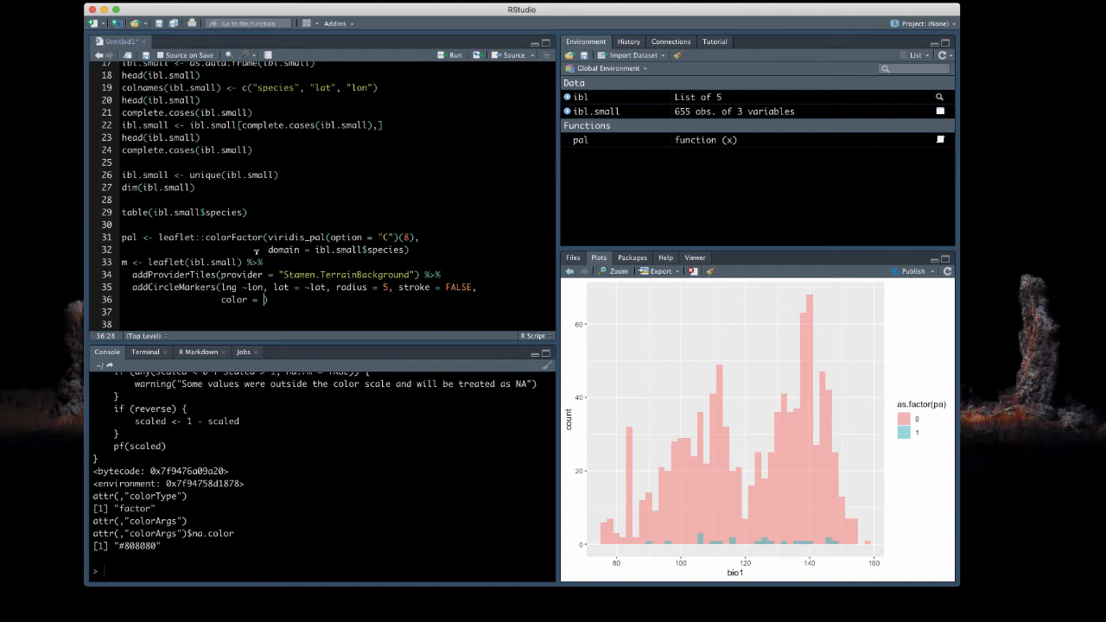
{"action": "type", "text": "~pal()"}
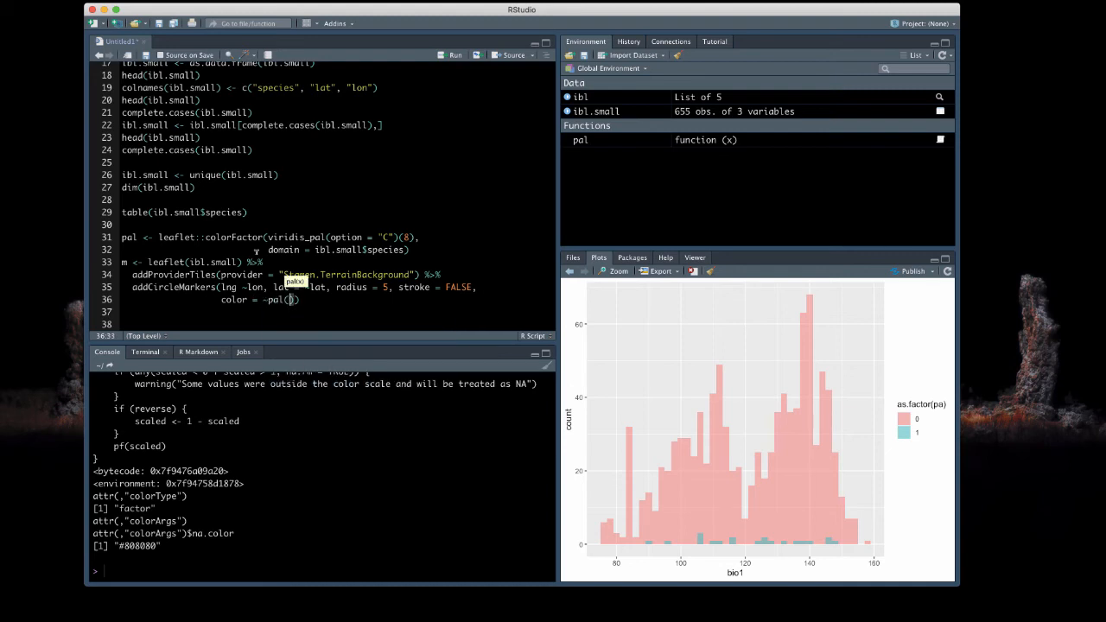
{"action": "type", "text": "species"}
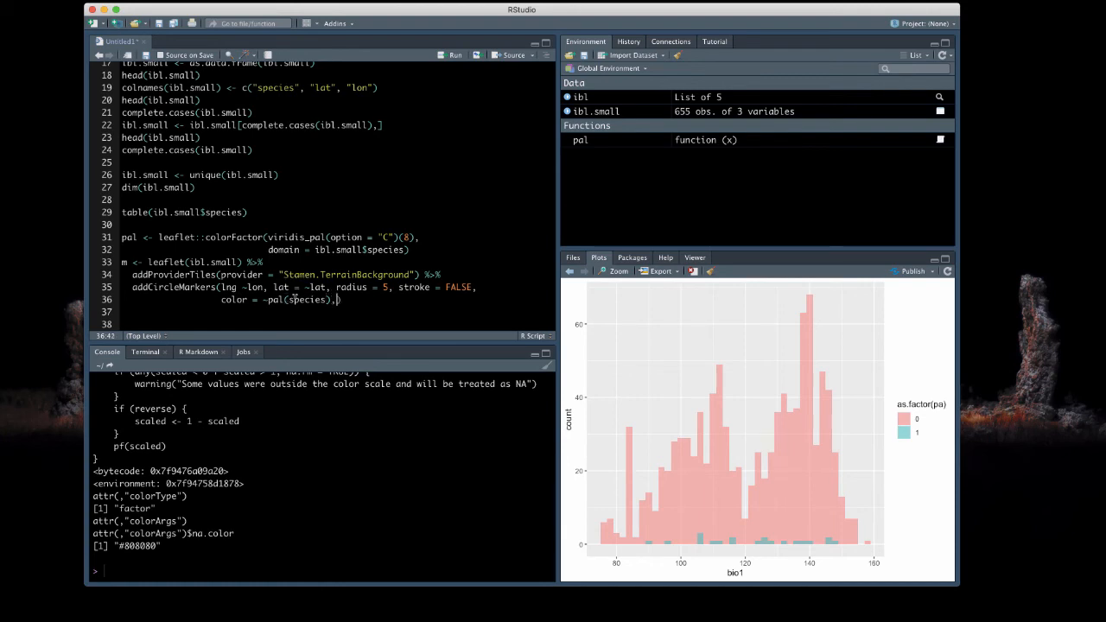
{"action": "type", "text": "fillOpacity ="}
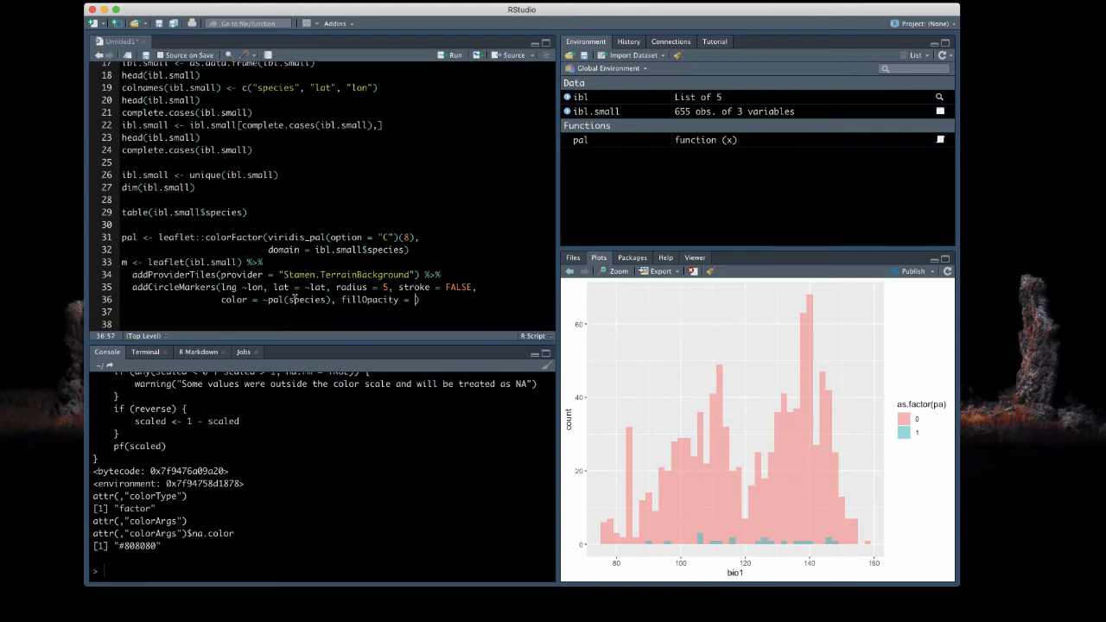
{"action": "type", "text": "1) %>%"}
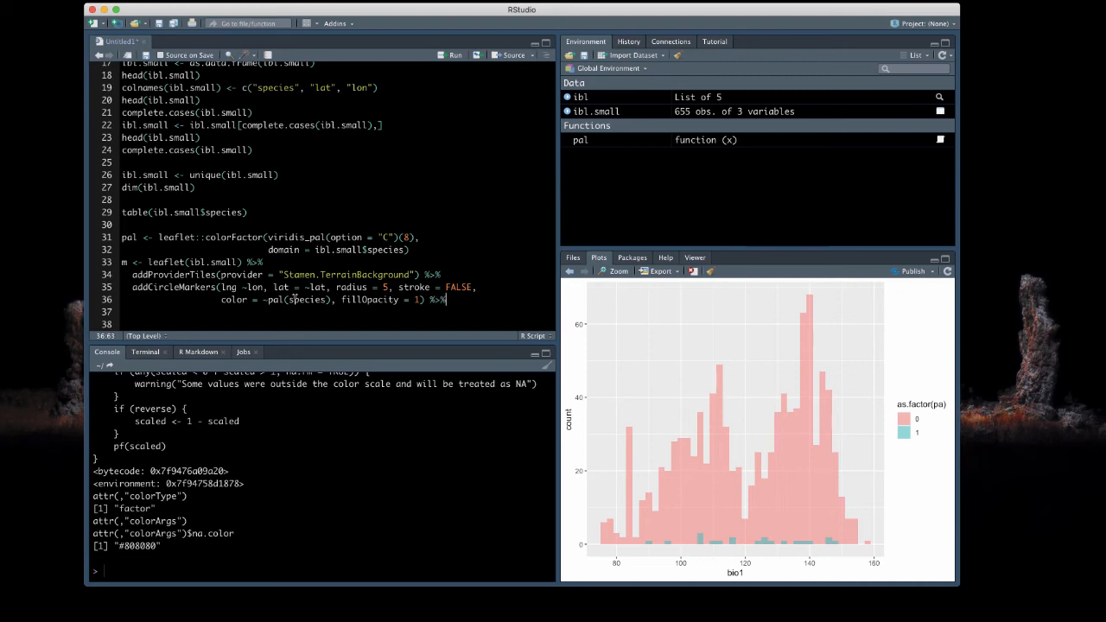
{"action": "type", "text": "addLegend()"}
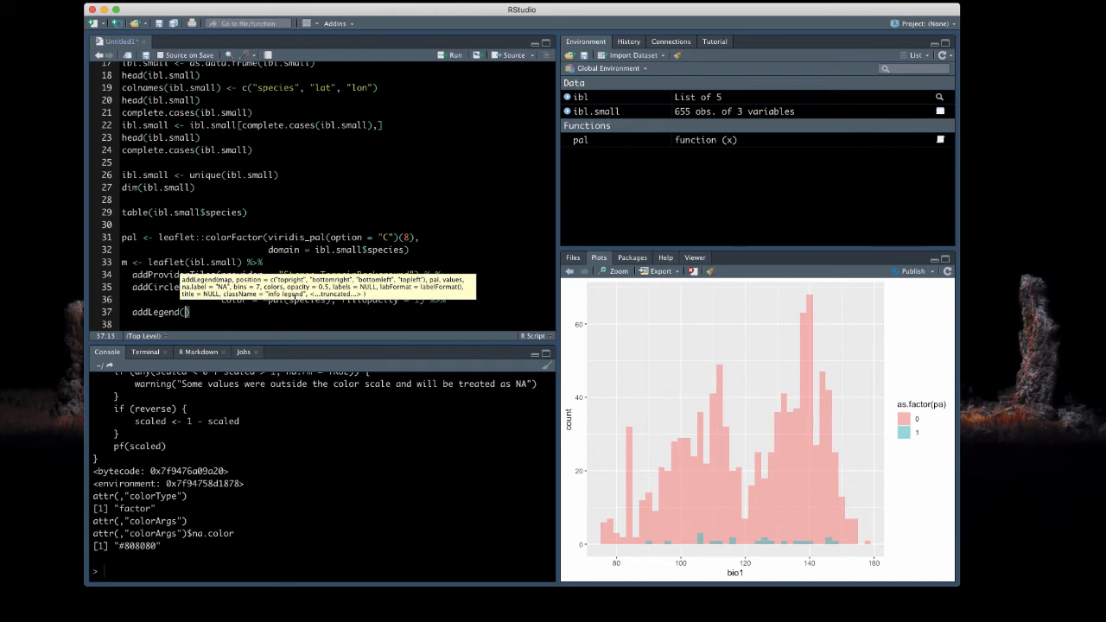
Write addLegend("bottomright", pal = pal, values = ~species, title = "Species") for the map
{"action": "type", "text": "\""}
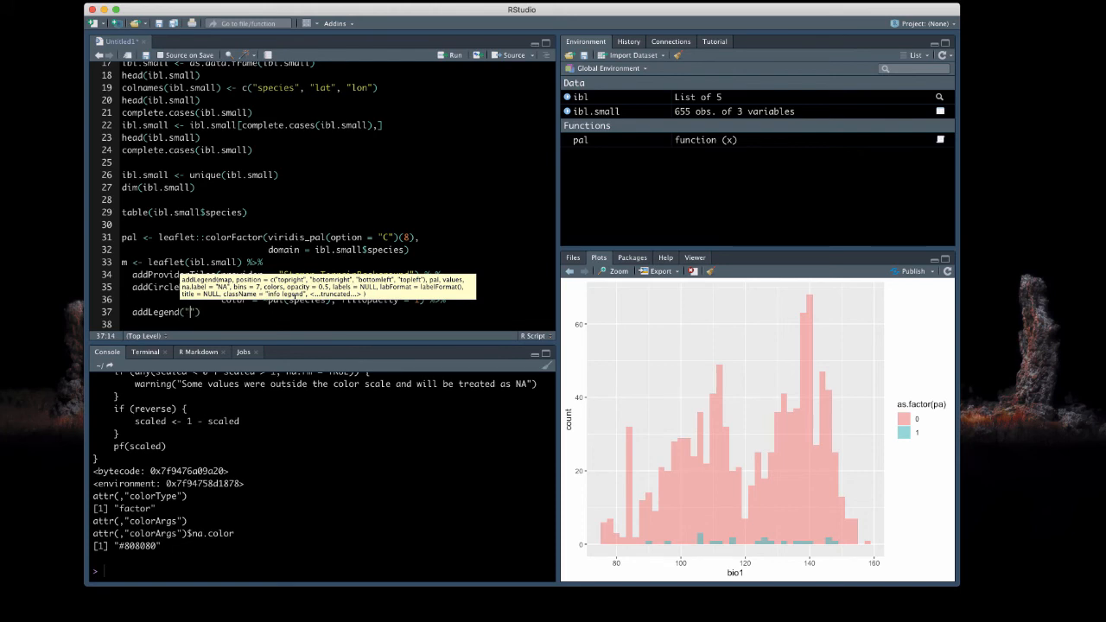
{"action": "type", "text": "bottomright"}
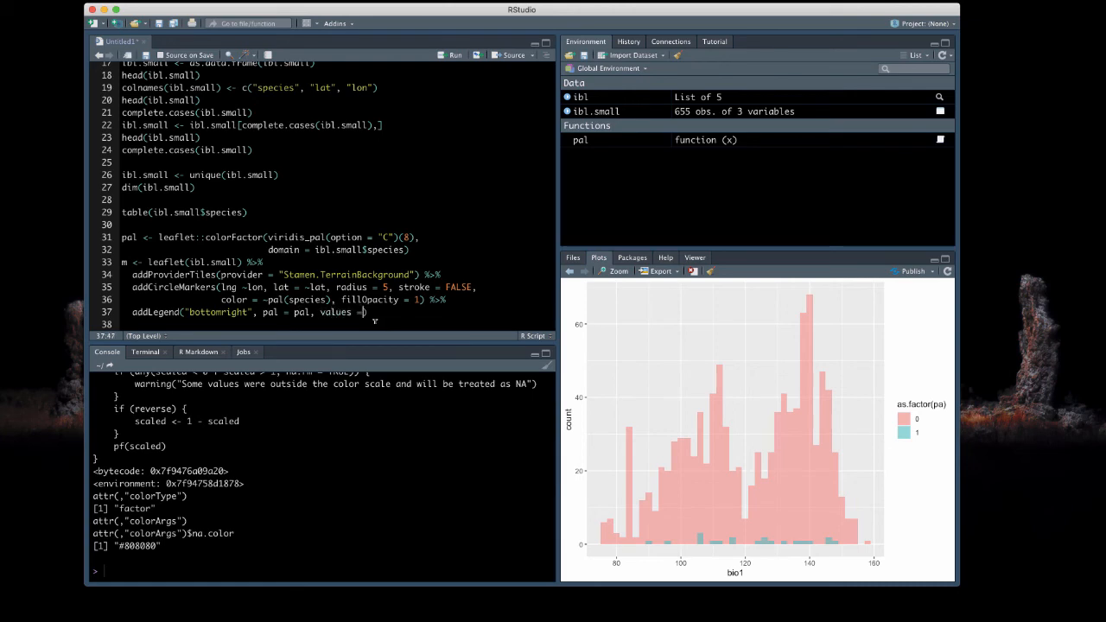
{"action": "type", "text": "~species)"}
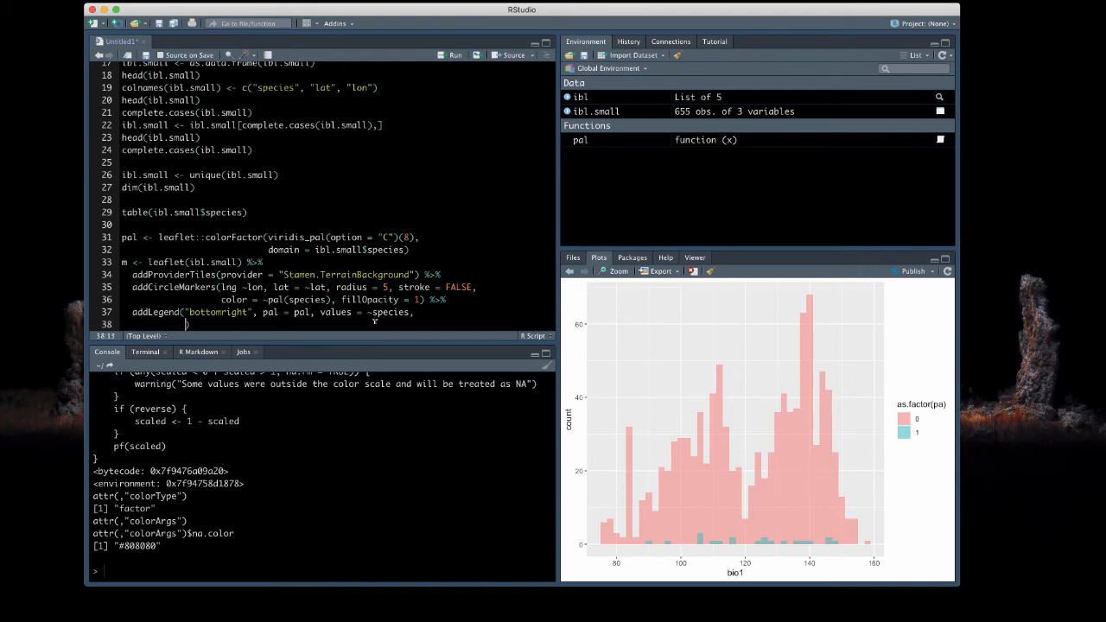
{"action": "type", "text": "title = \"Species\", opacity = 1"}
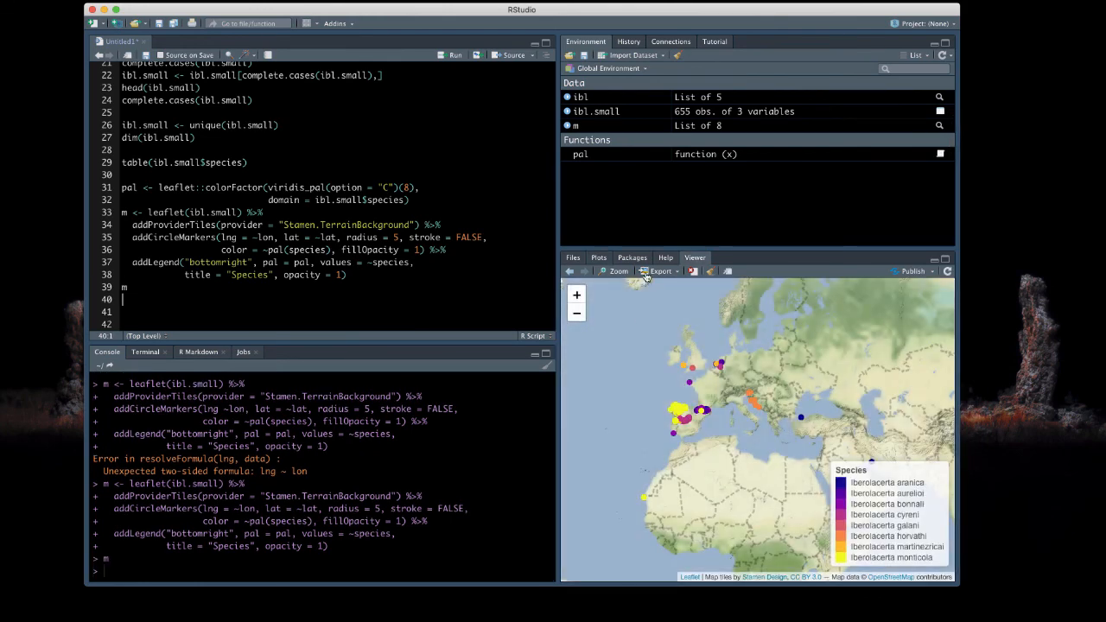
{"action": "left_click", "coordinate": [615, 269]}
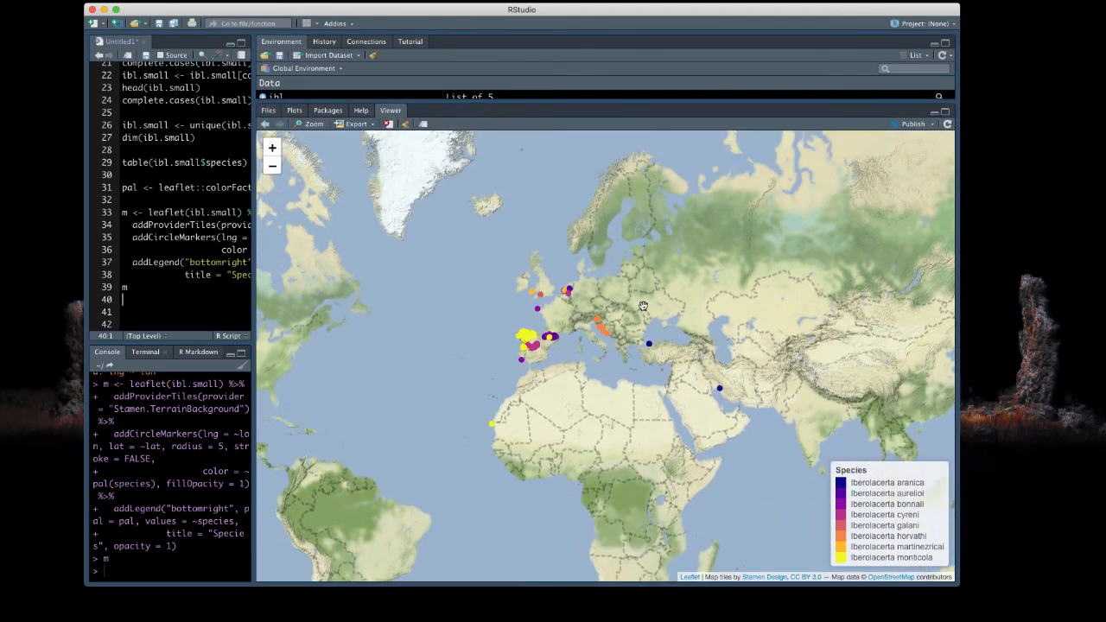
{"action": "mouse_move", "coordinate": [808, 311]}
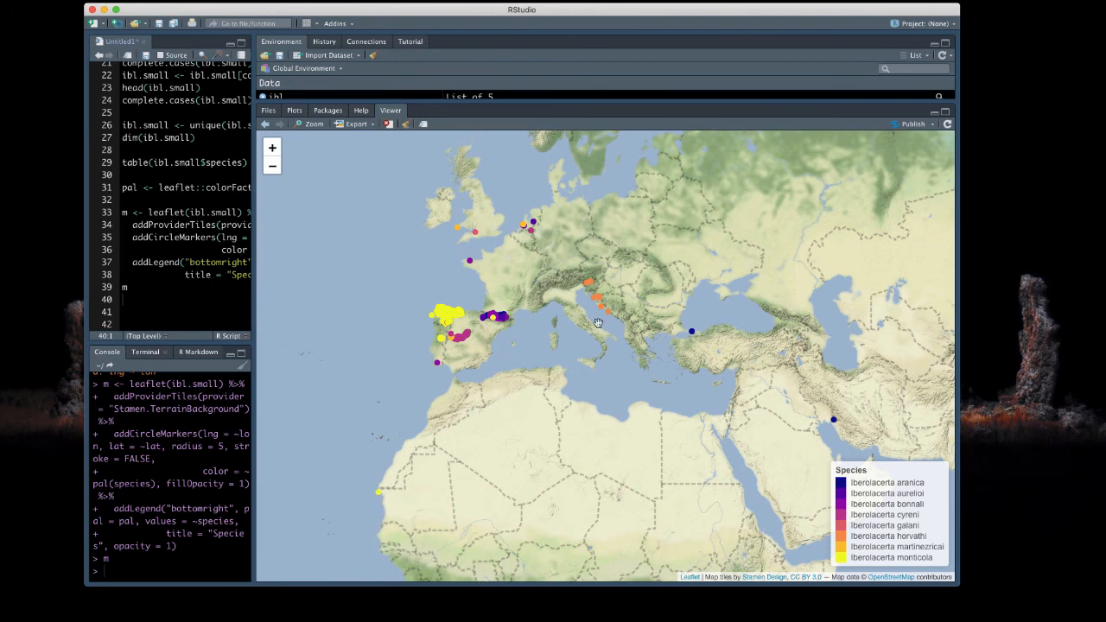
{"action": "mouse_move", "coordinate": [595, 309]}
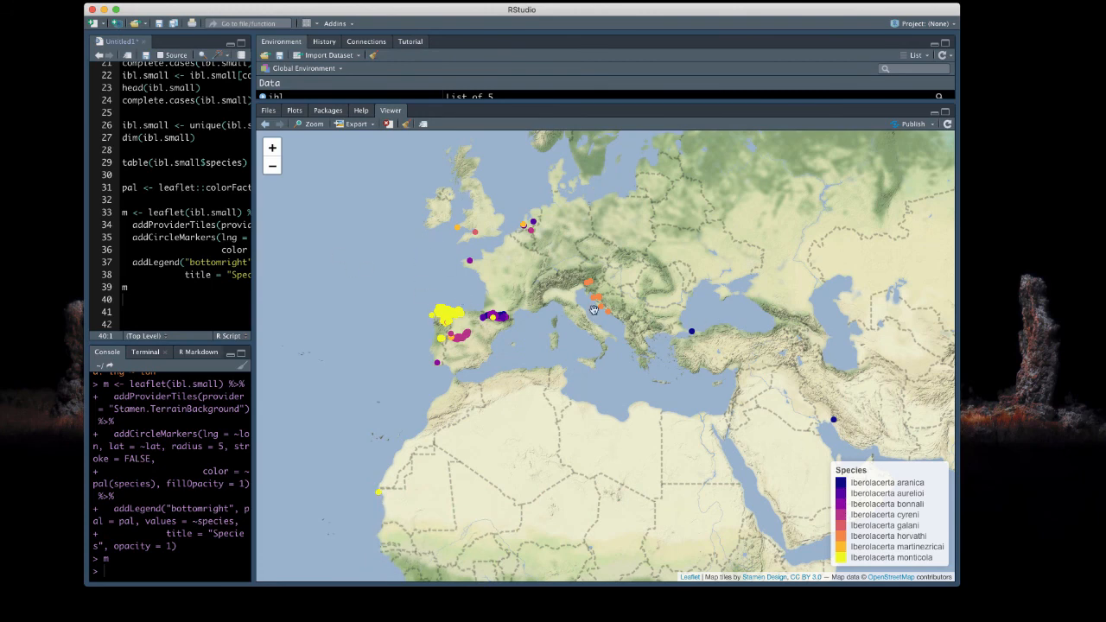
{"action": "mouse_move", "coordinate": [966, 489]}
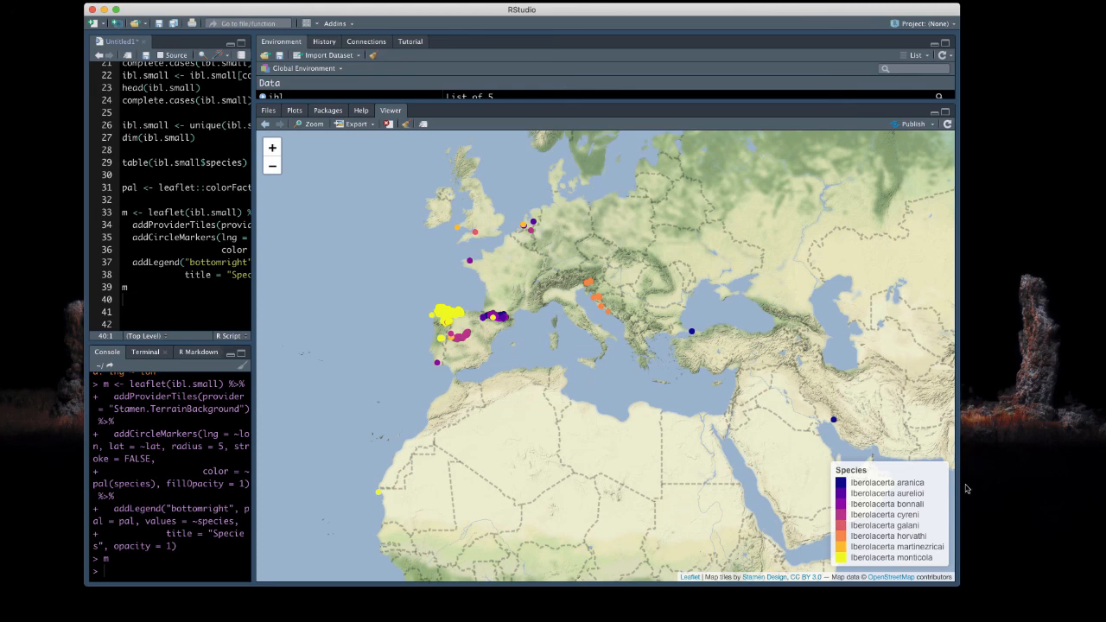
{"action": "mouse_move", "coordinate": [529, 366]}
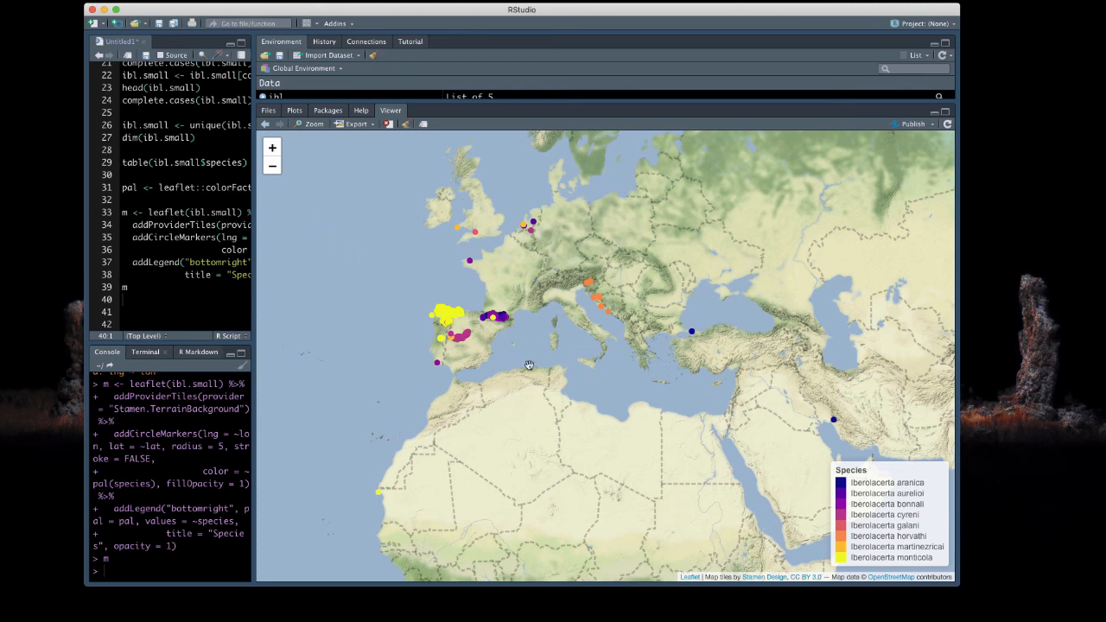
{"action": "mouse_move", "coordinate": [463, 323]}
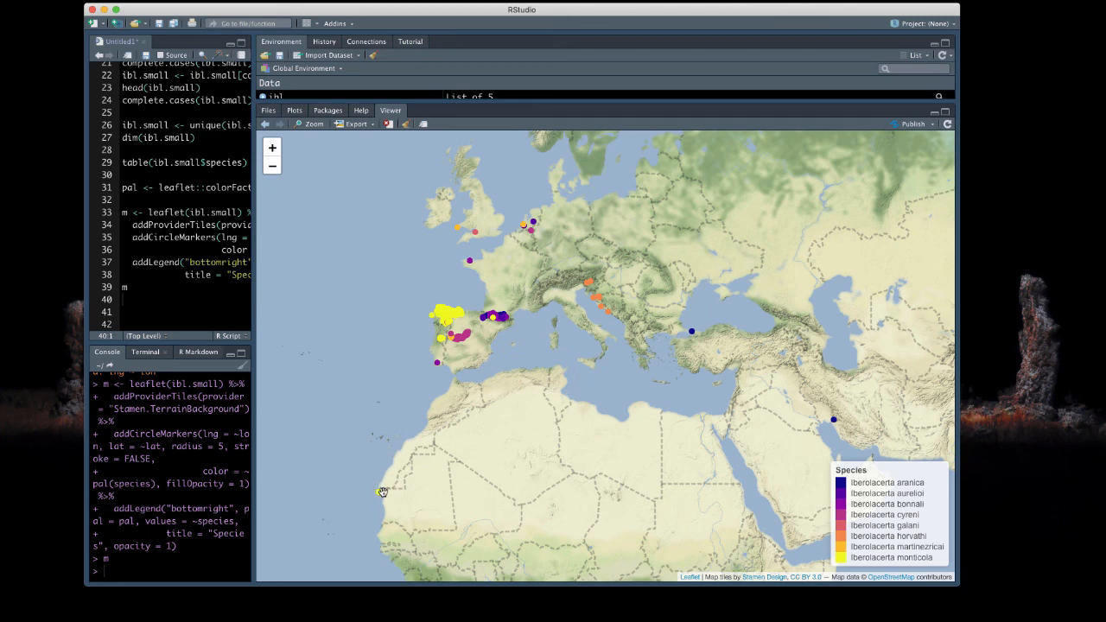
{"action": "mouse_move", "coordinate": [380, 494]}
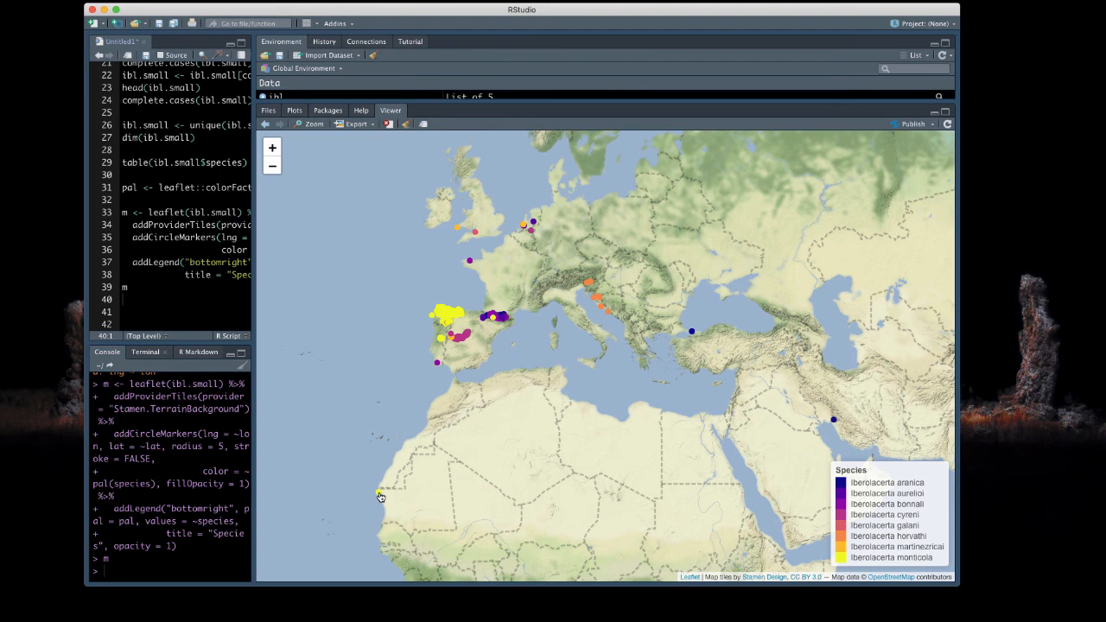
{"action": "mouse_move", "coordinate": [536, 280]}
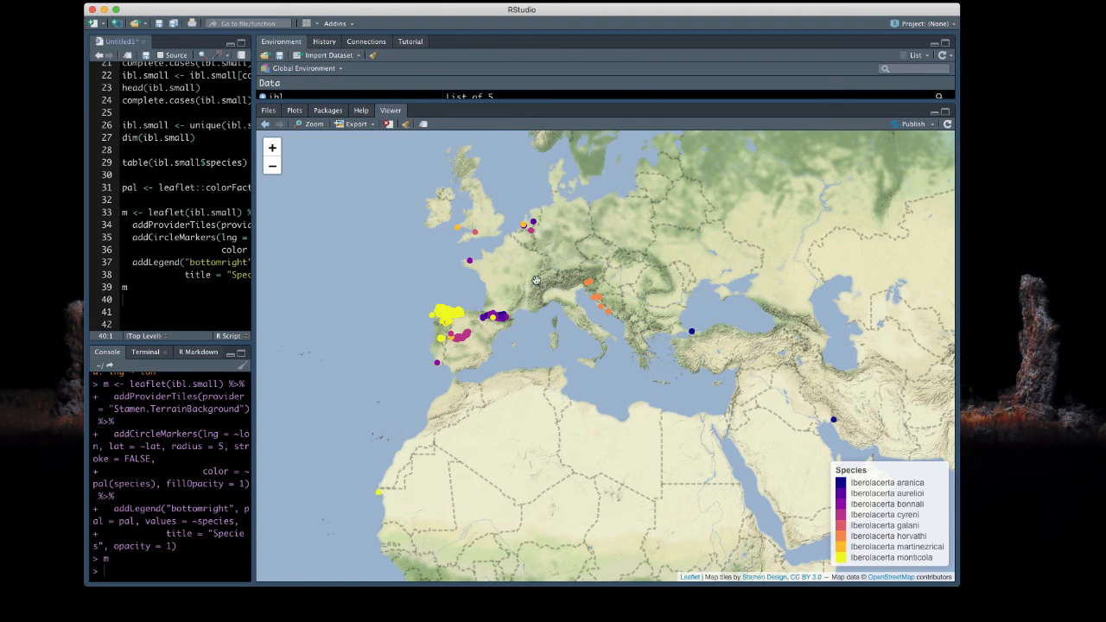
{"action": "mouse_move", "coordinate": [693, 335]}
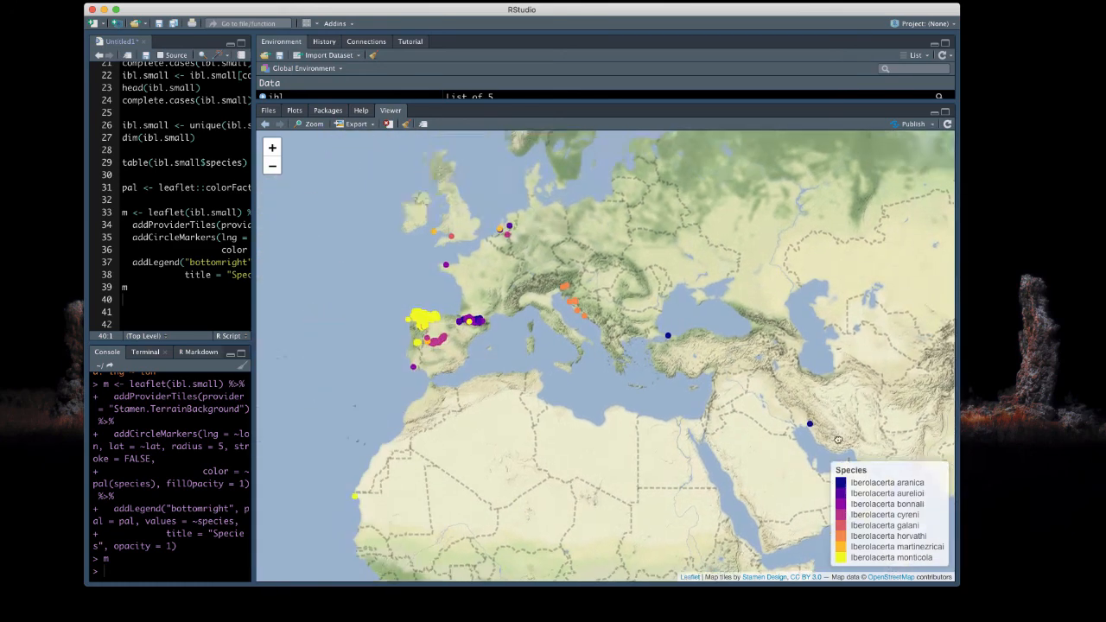
Zoom in, pan to the Iberian Peninsula clusters, then zoom back out to Europe
{"action": "left_click", "coordinate": [273, 149]}
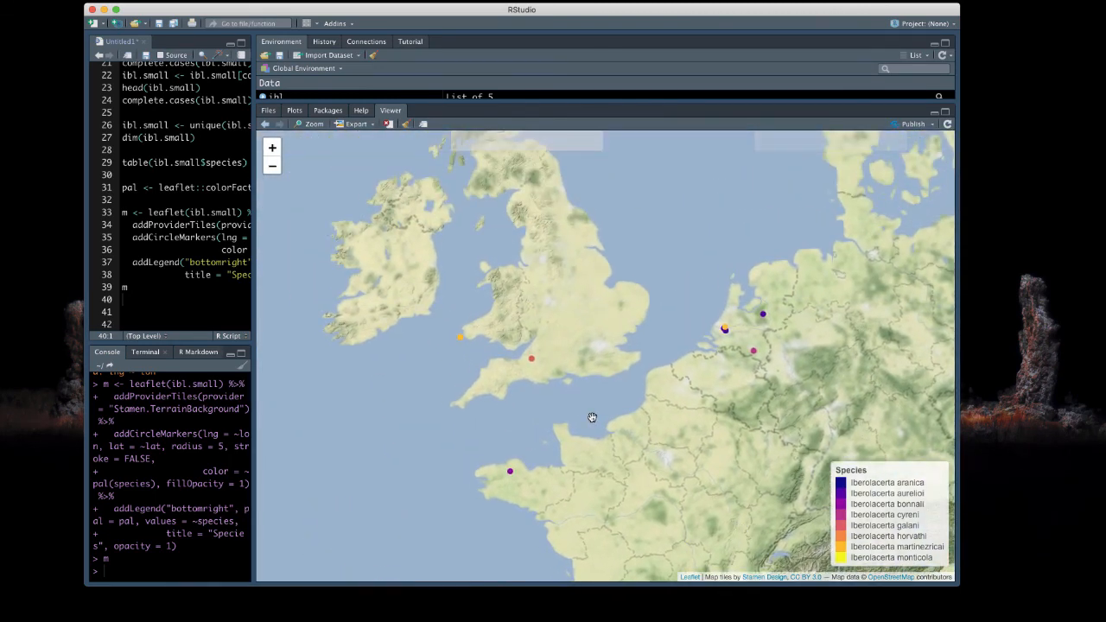
{"action": "left_click_drag", "start_coordinate": [591, 418], "coordinate": [601, 463]}
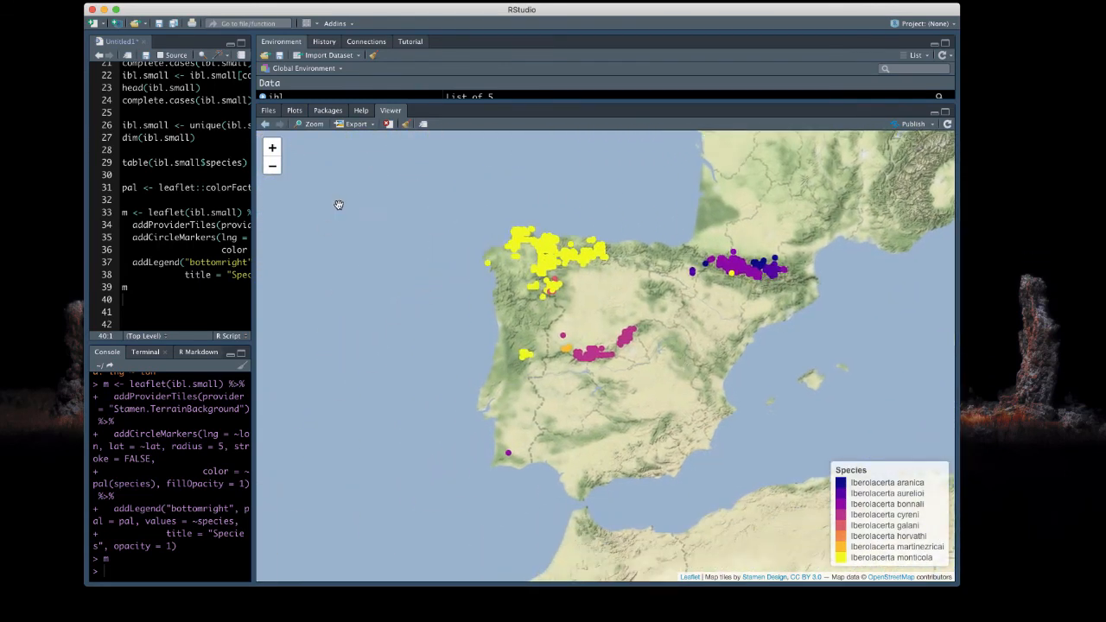
{"action": "left_click", "coordinate": [273, 166]}
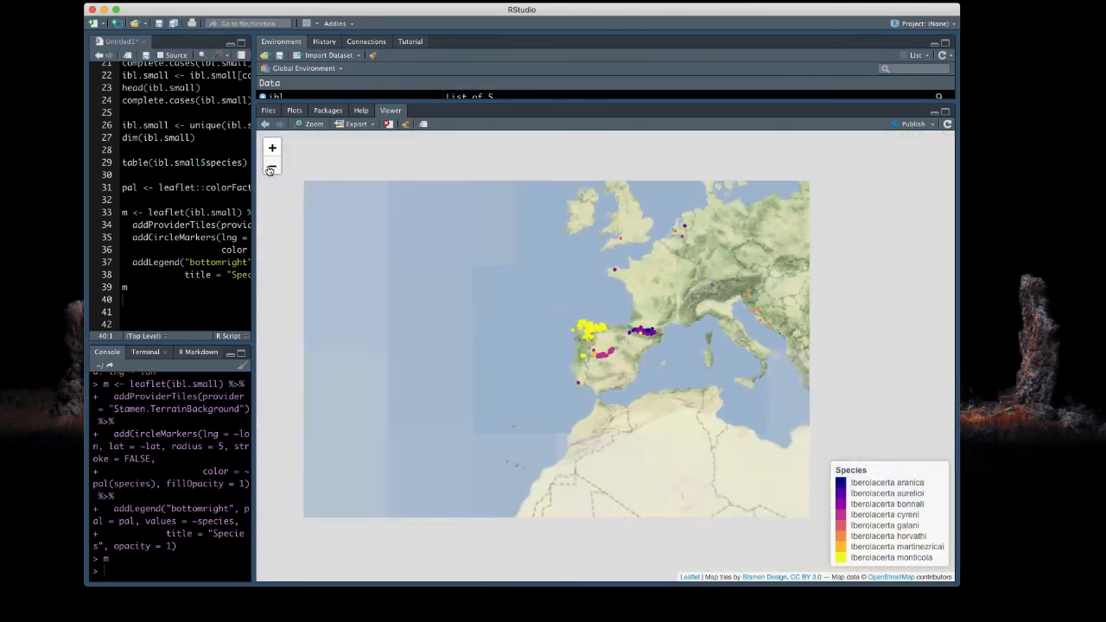